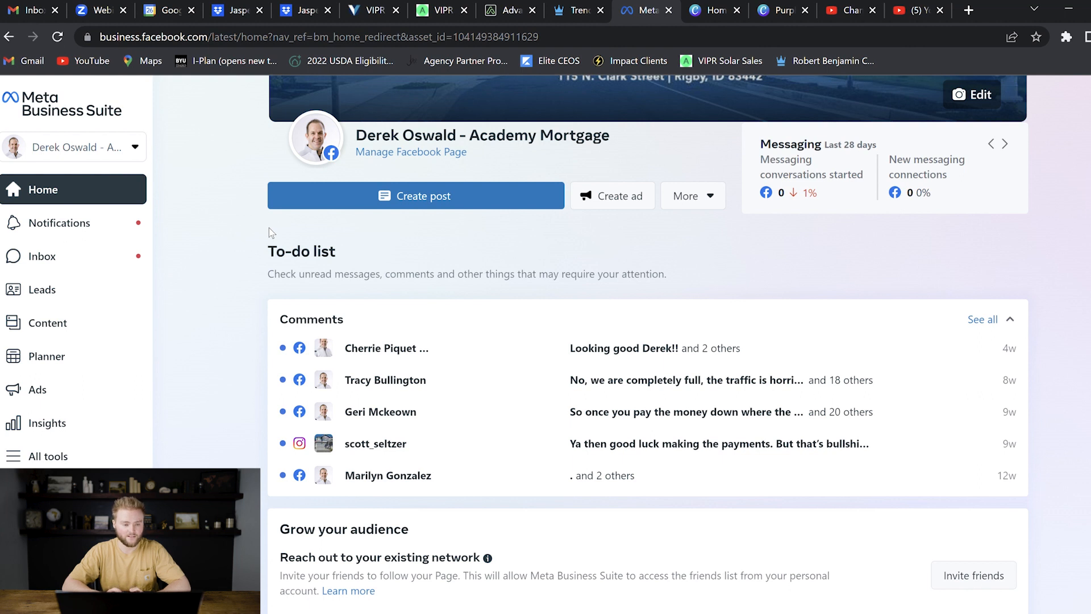
Step: Go to Ads Manager's campaign list for the Jasper Aiken account via All tools
left_click(1004, 146)
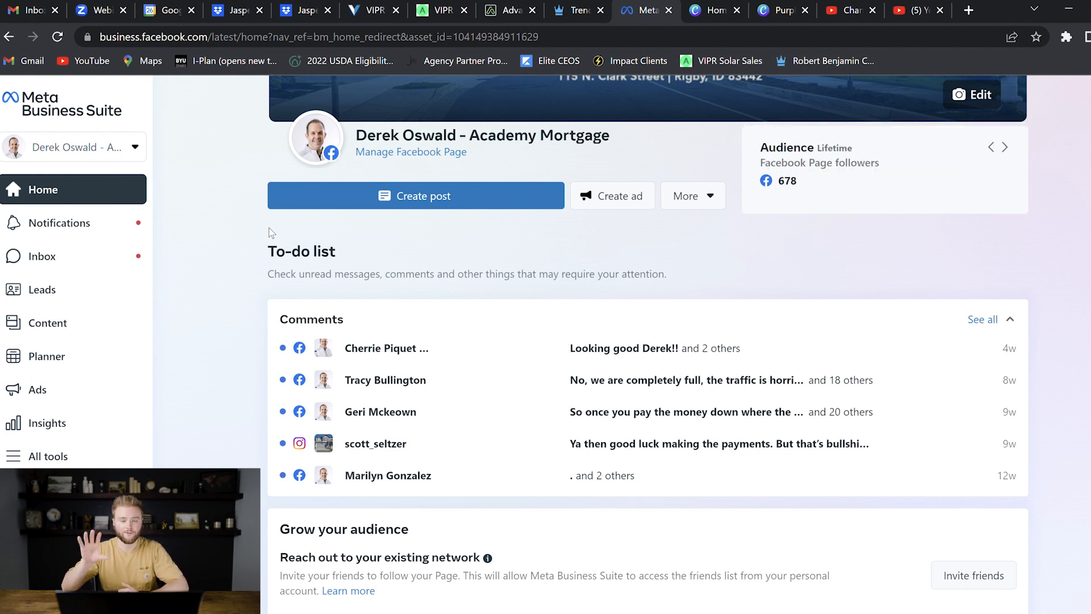
left_click(1004, 147)
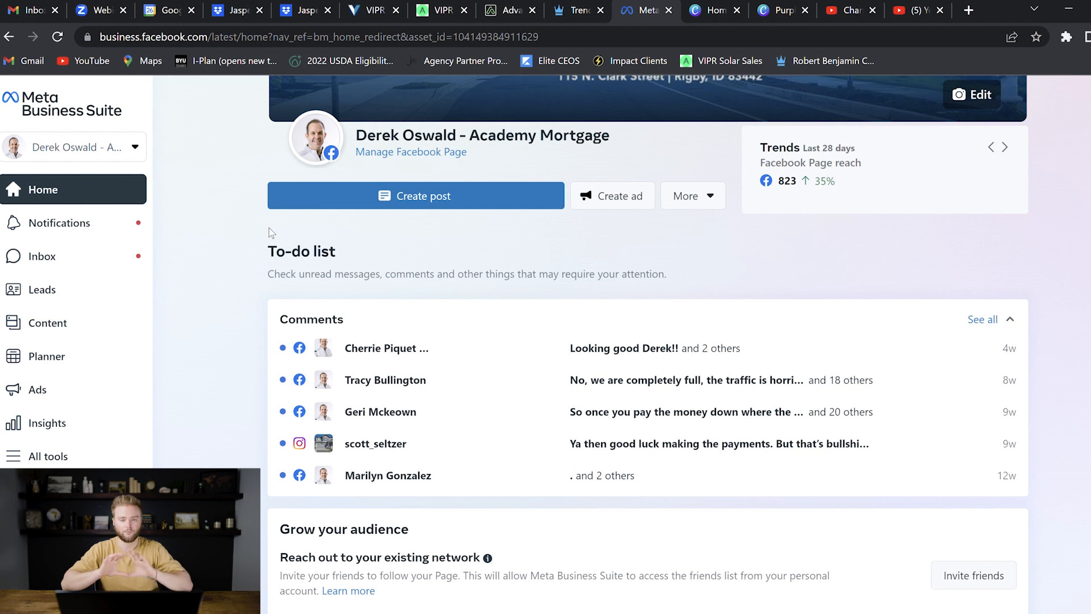
left_click(1004, 147)
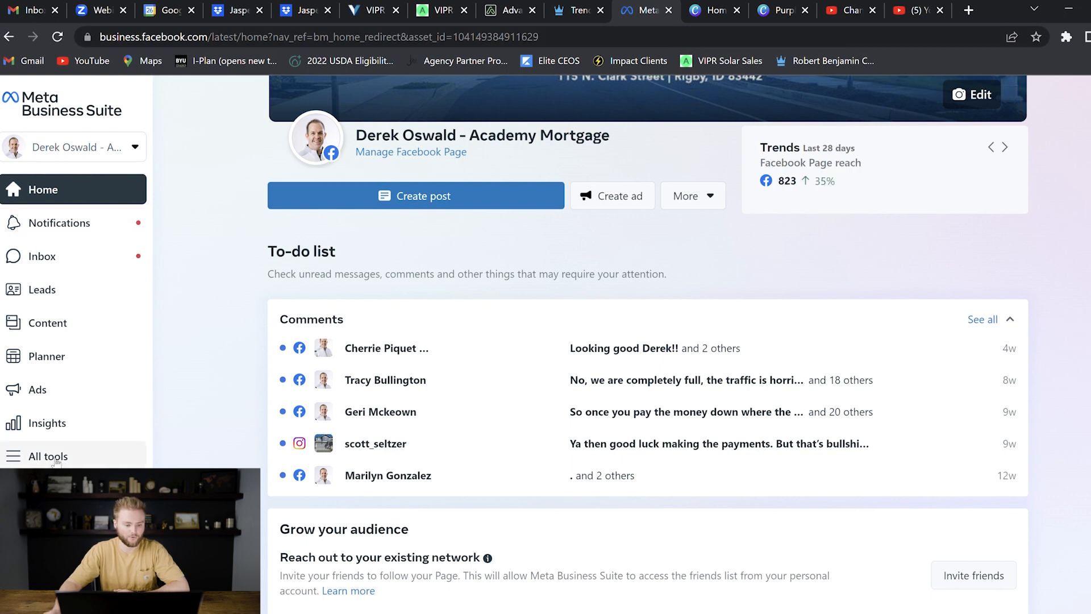
left_click(48, 455)
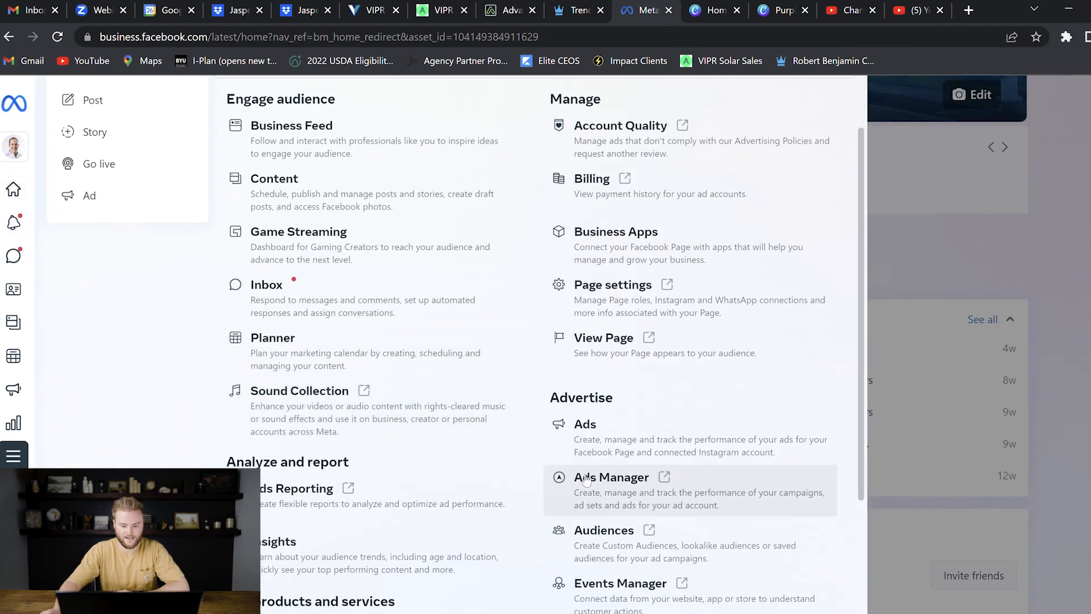
left_click(612, 476)
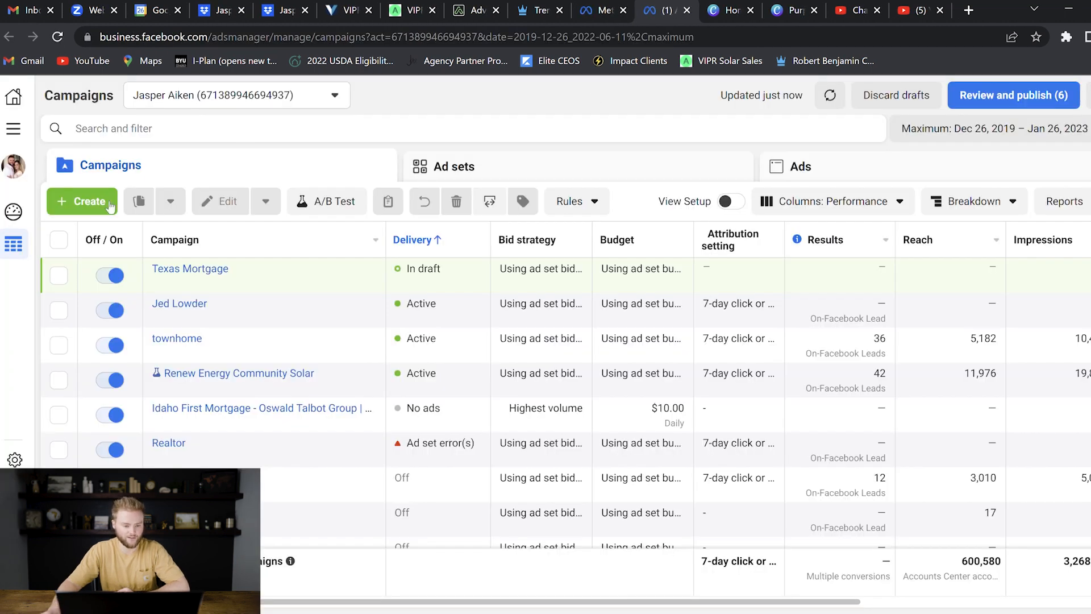
Step: Start a new campaign with Create, bringing up the campaign objectives
left_click(81, 201)
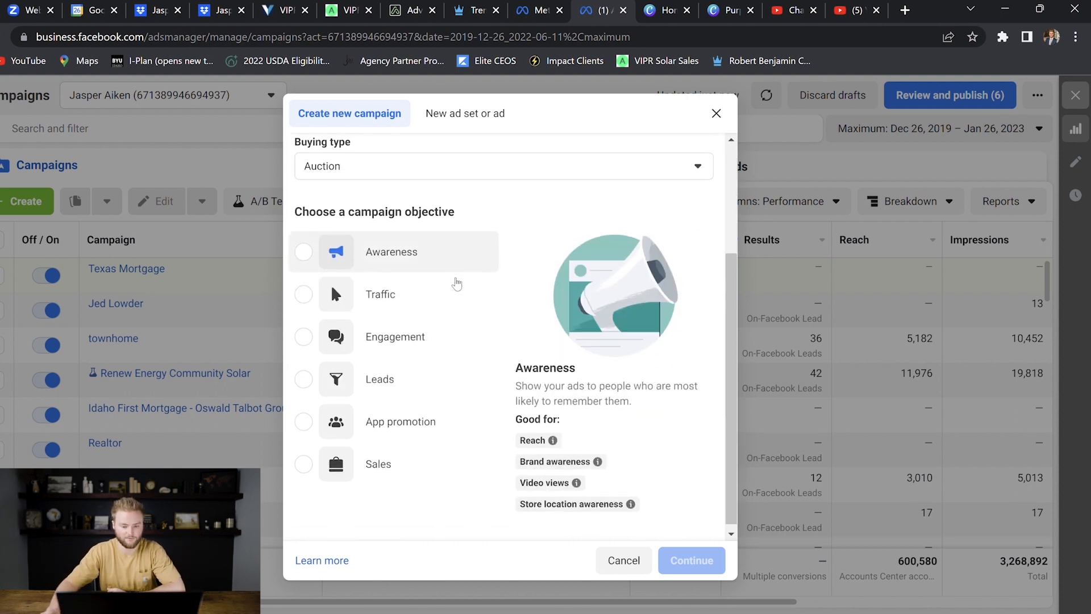
Step: Choose the Leads objective and name the campaign Real Estate
left_click(380, 378)
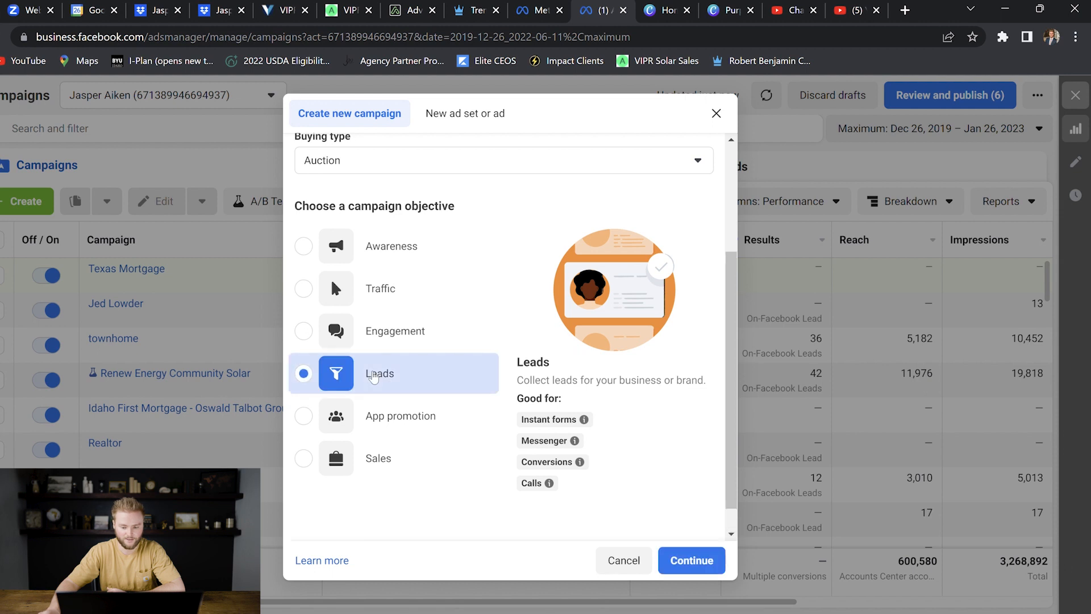
left_click(691, 560)
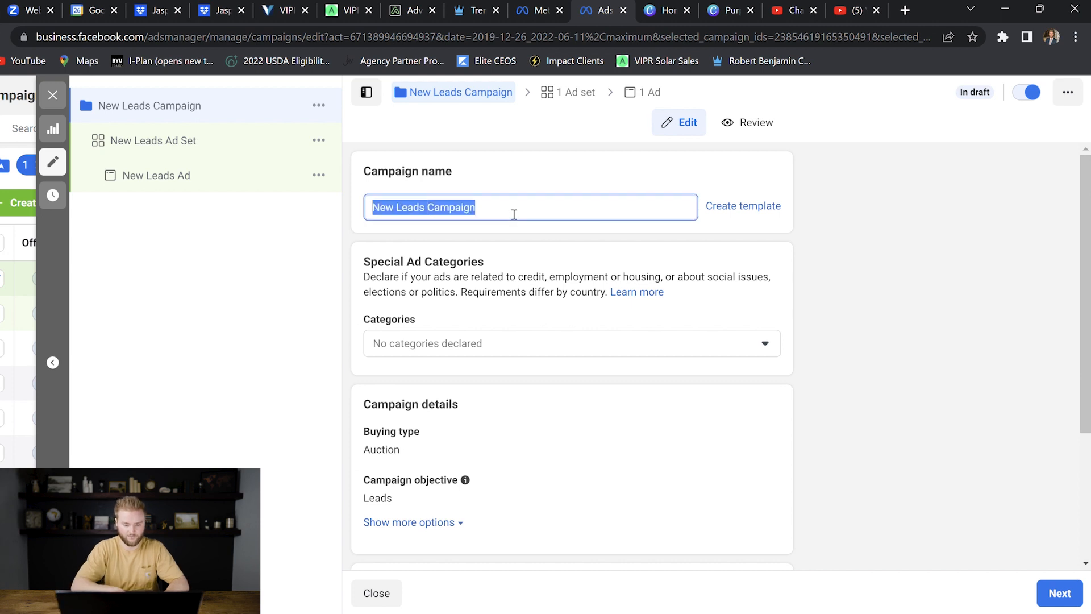
type("Real Estate")
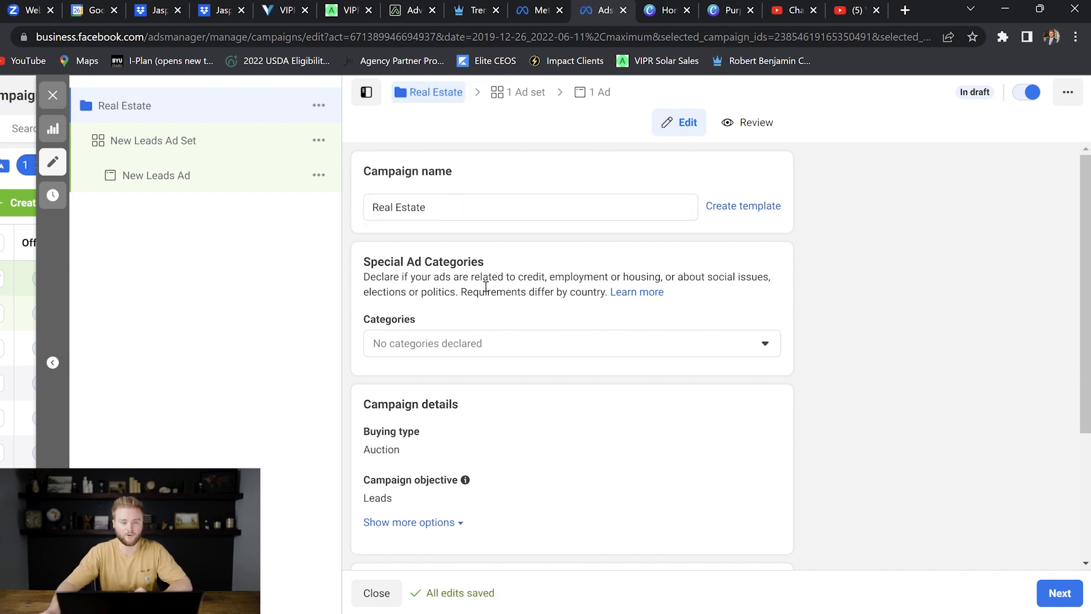
mouse_move(507, 229)
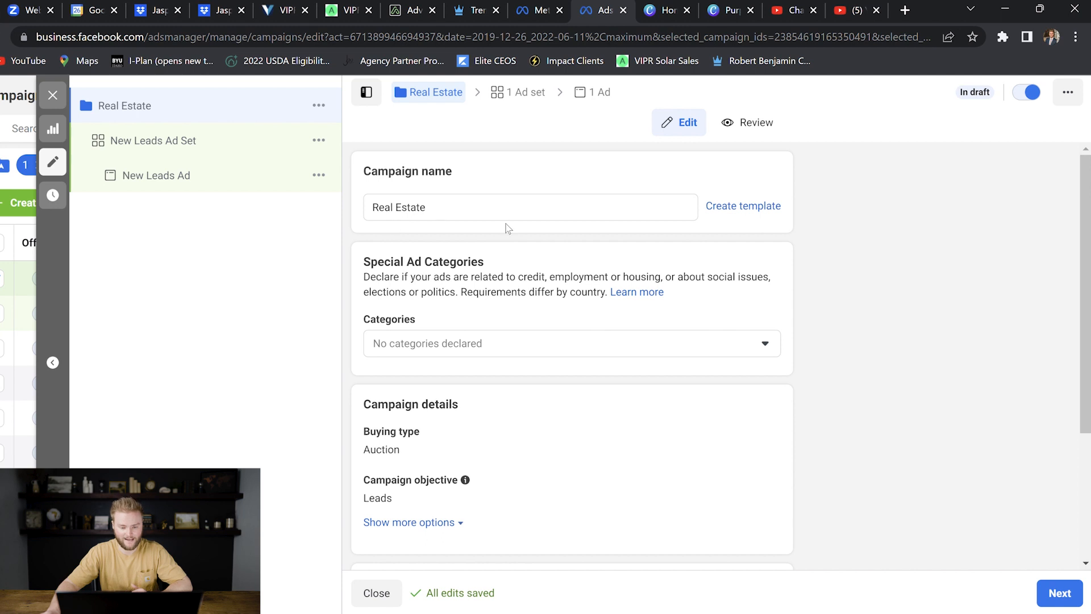
Step: Declare Housing as the special ad category and continue to the ad set
left_click(569, 343)
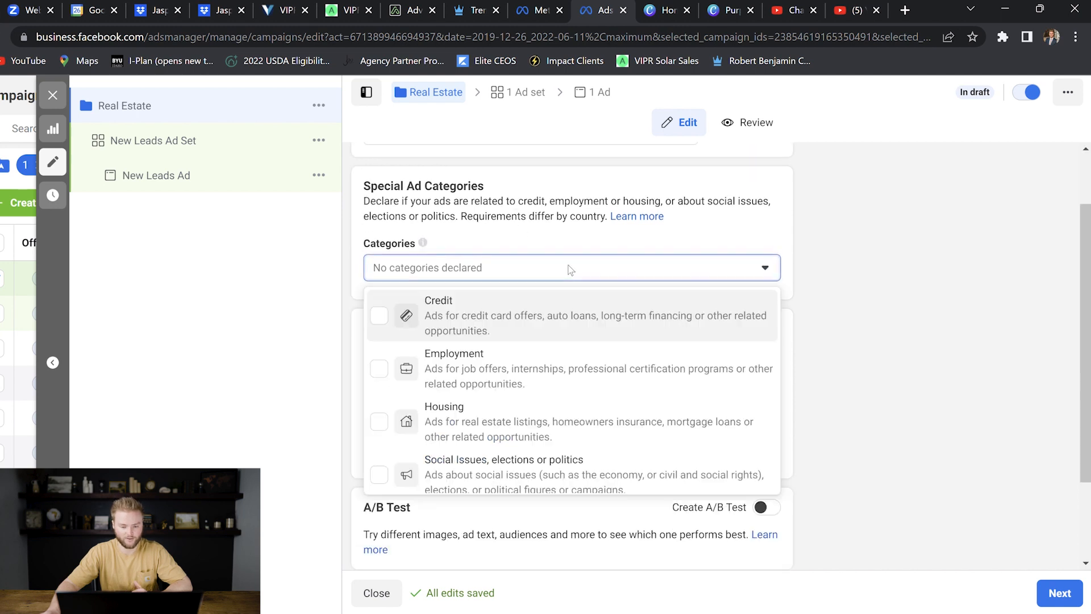
left_click(380, 421)
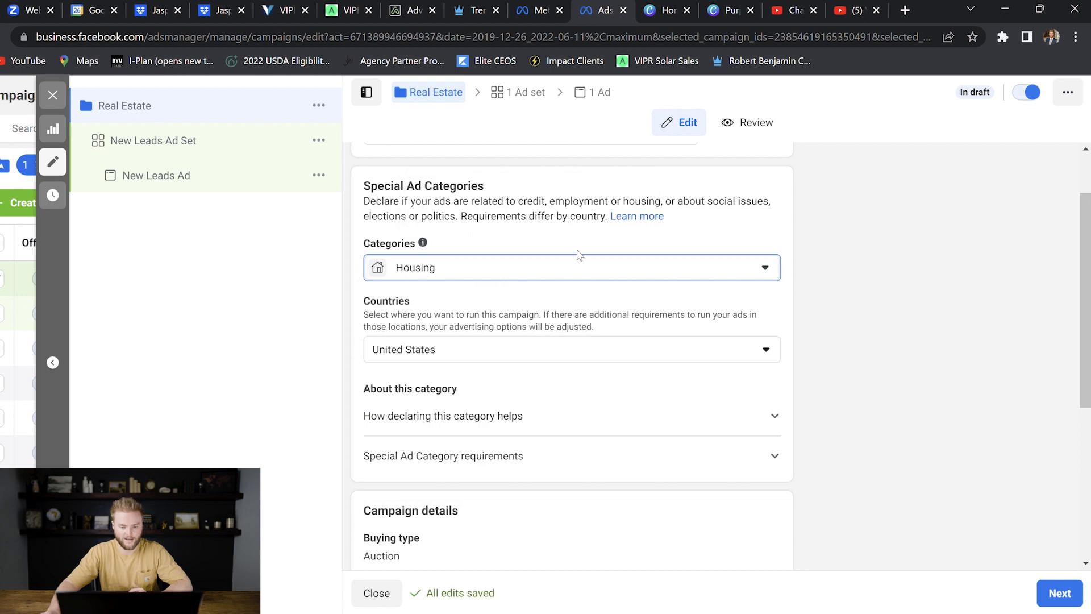
scroll("down", 3)
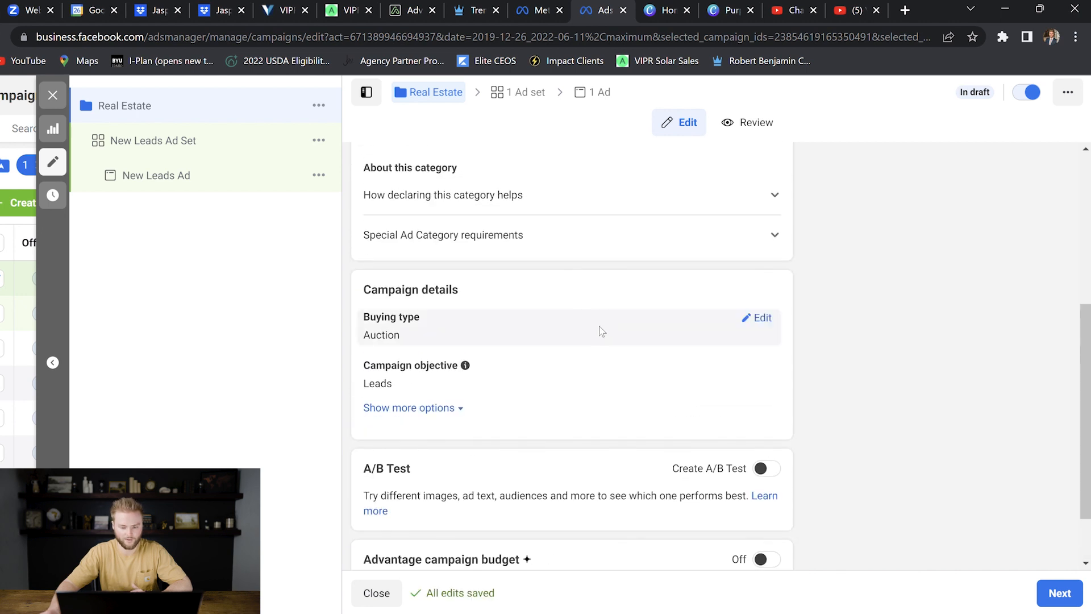
scroll("down", 3)
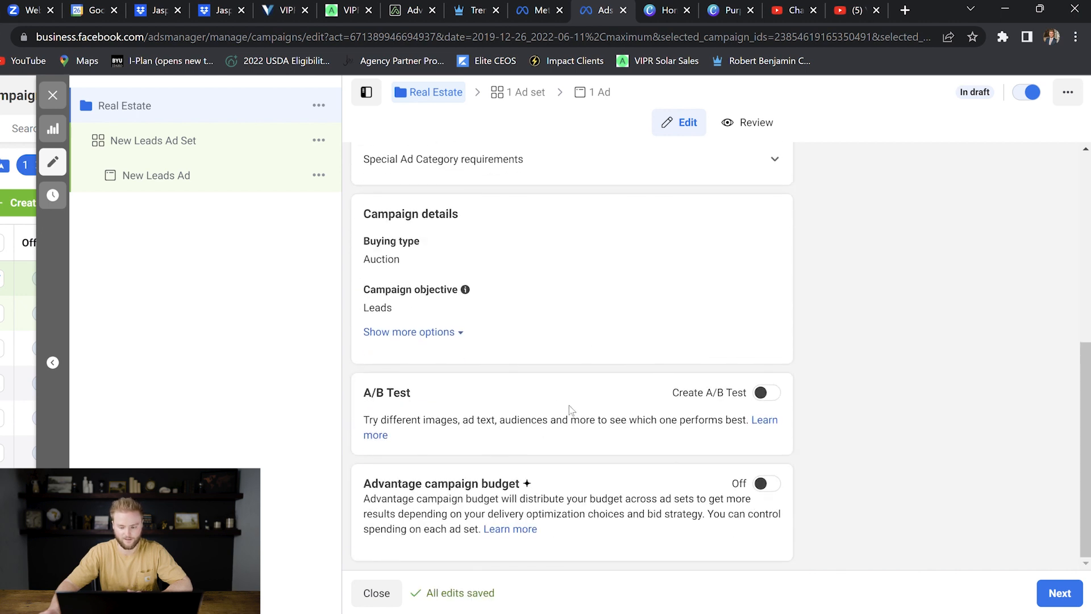
left_click(152, 141)
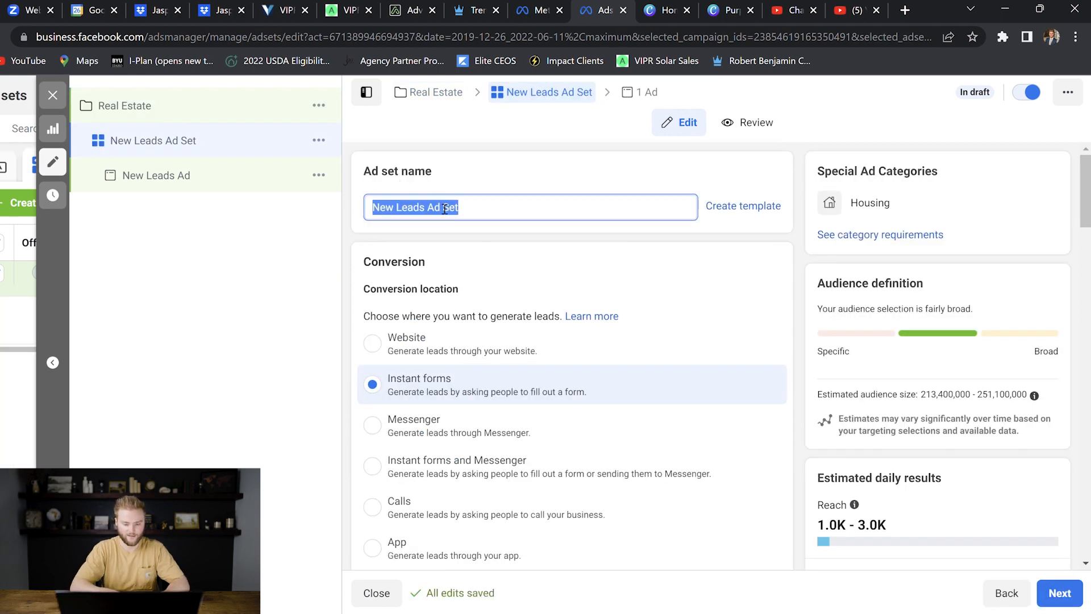
Step: Name the ad set Real Estate, keeping Instant forms as the lead method
type("Real Estate")
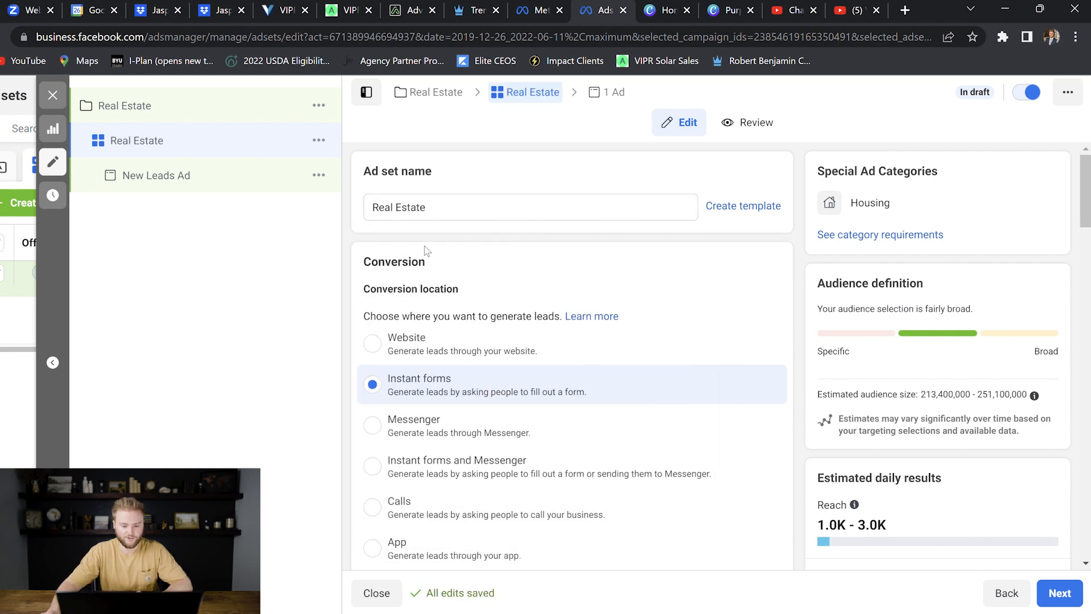
scroll("down", 3)
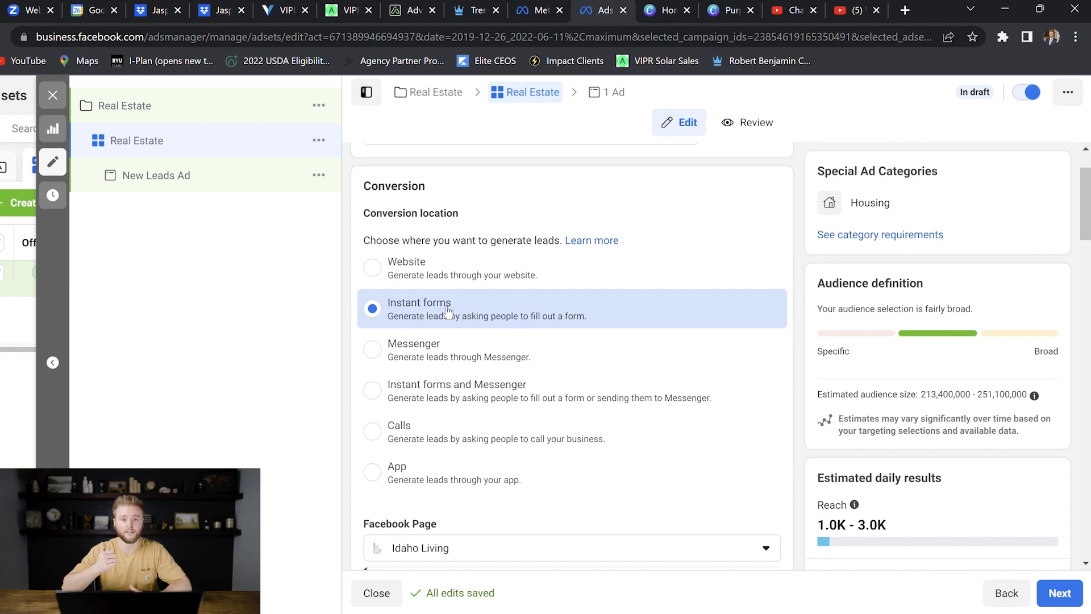
mouse_move(451, 311)
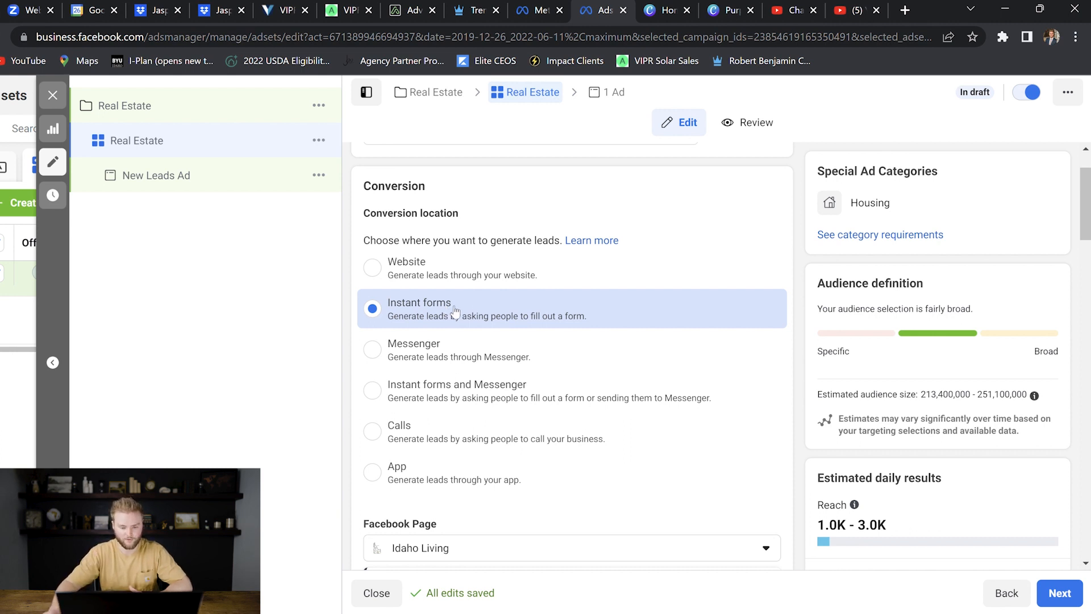
scroll("down", 3)
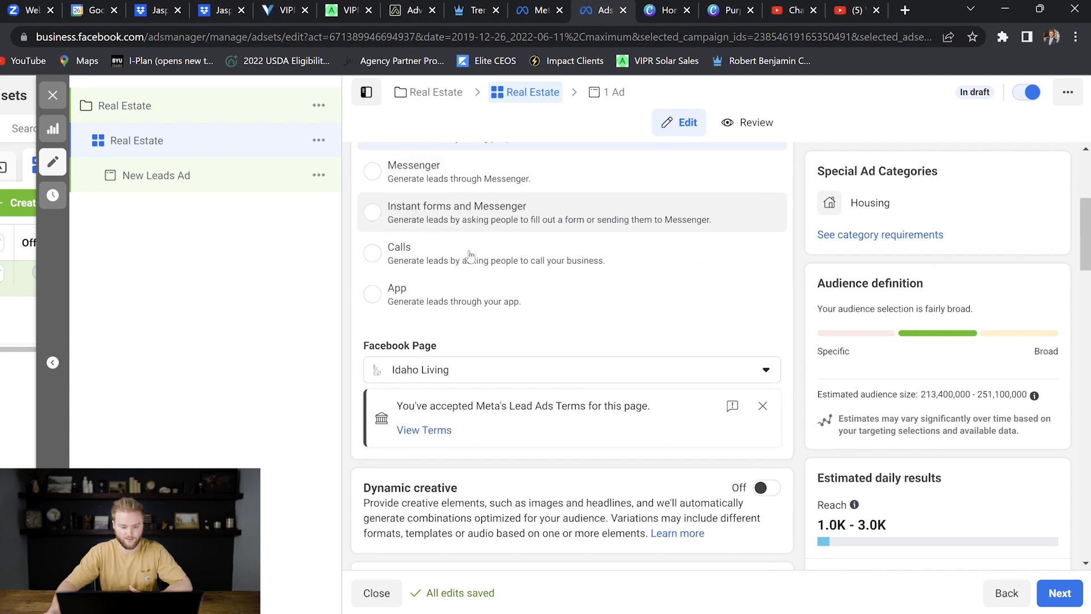
scroll("down", 3)
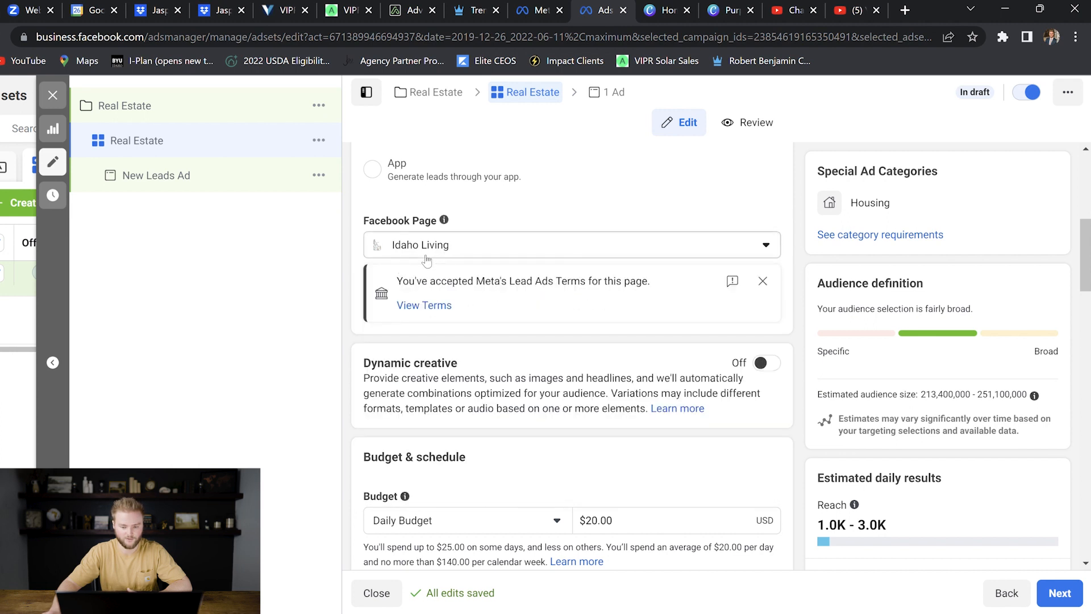
scroll("down", 3)
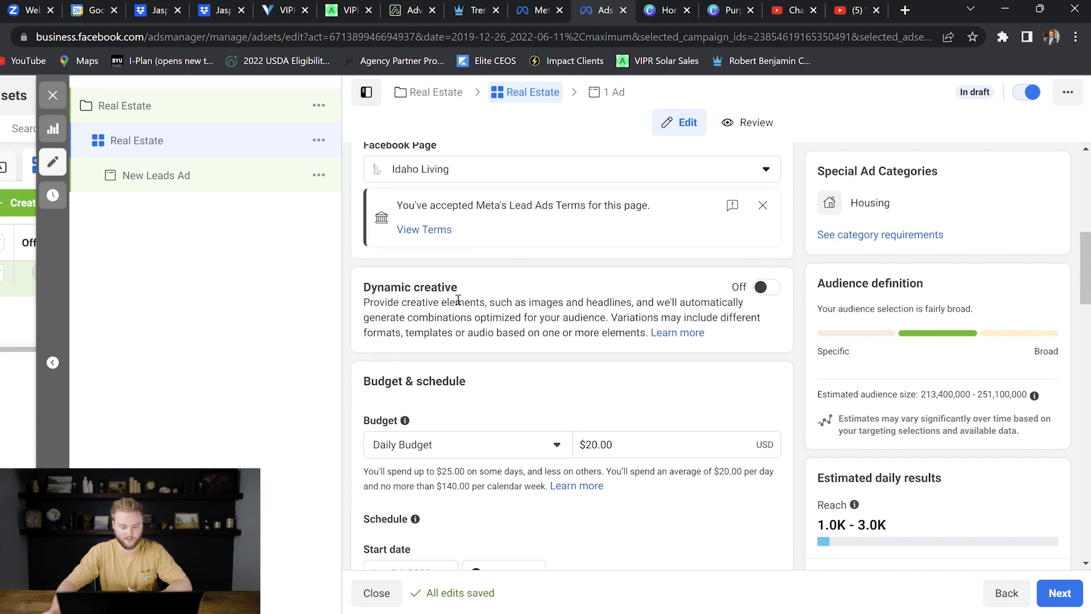
scroll("down", 3)
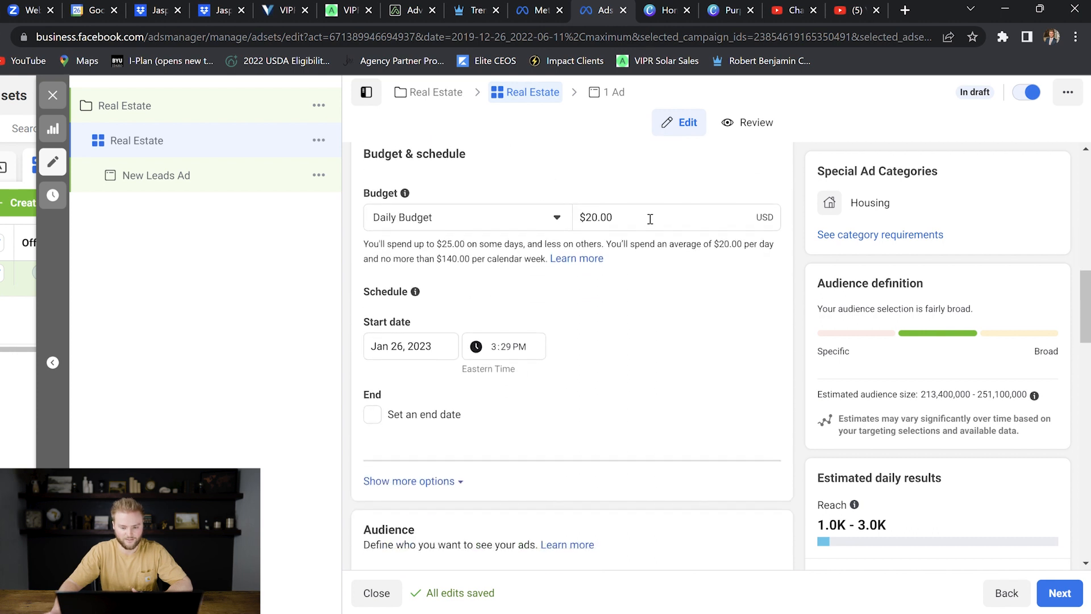
Step: Leave the daily budget at $20.00 under Budget & schedule
type("$5")
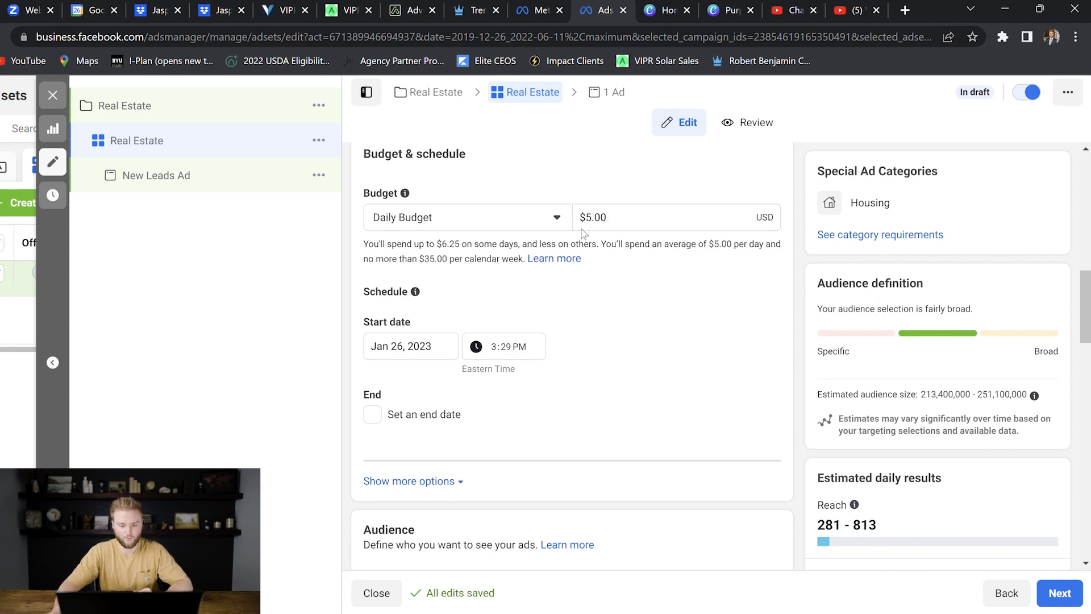
type("20")
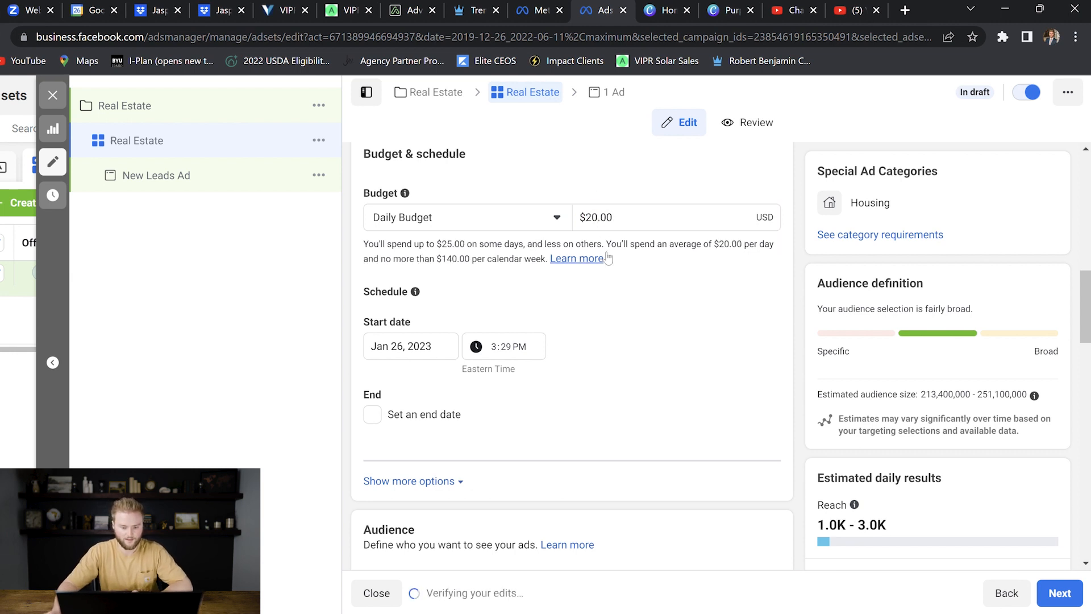
scroll("down", 3)
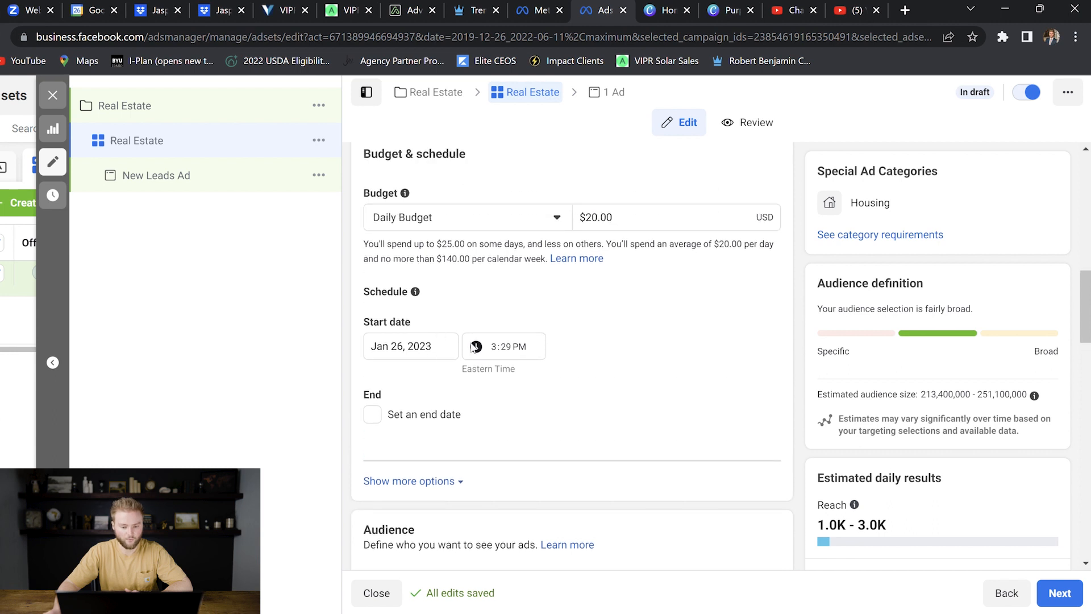
scroll("down", 3)
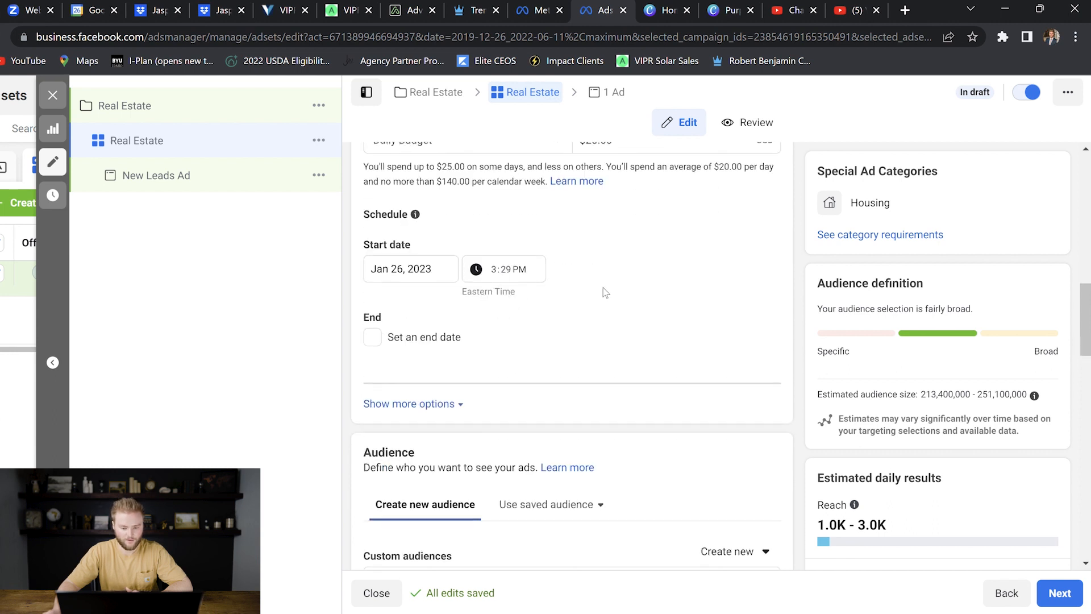
scroll("down", 3)
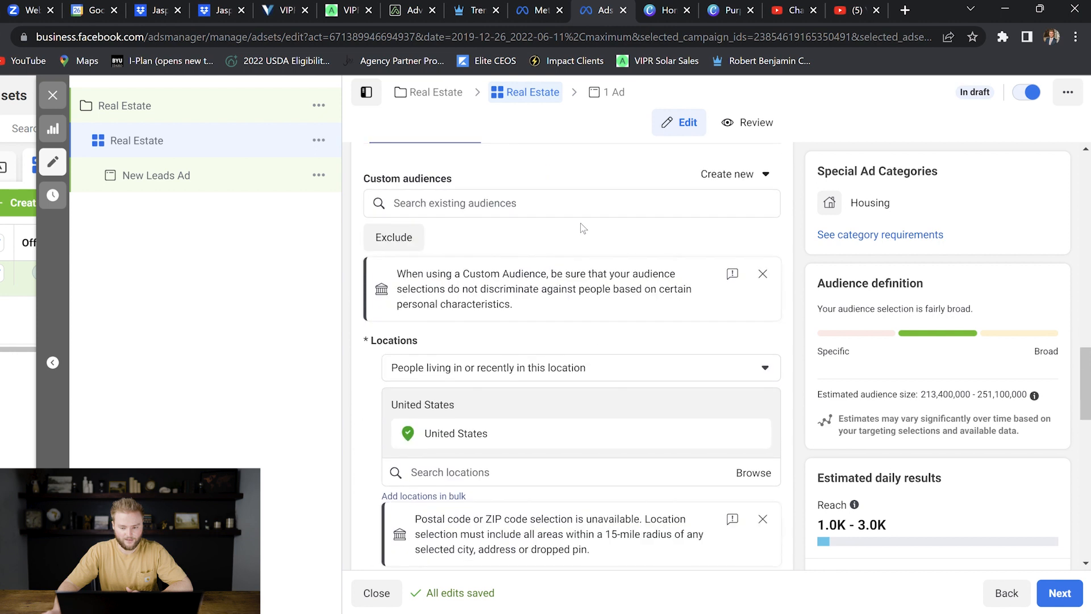
scroll("down", 3)
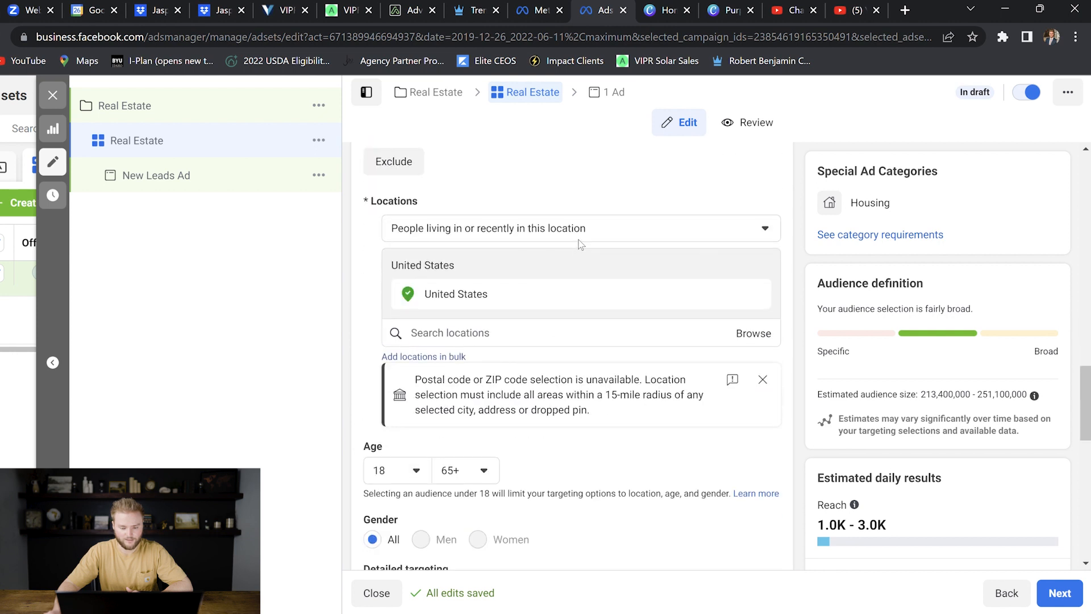
mouse_move(416, 203)
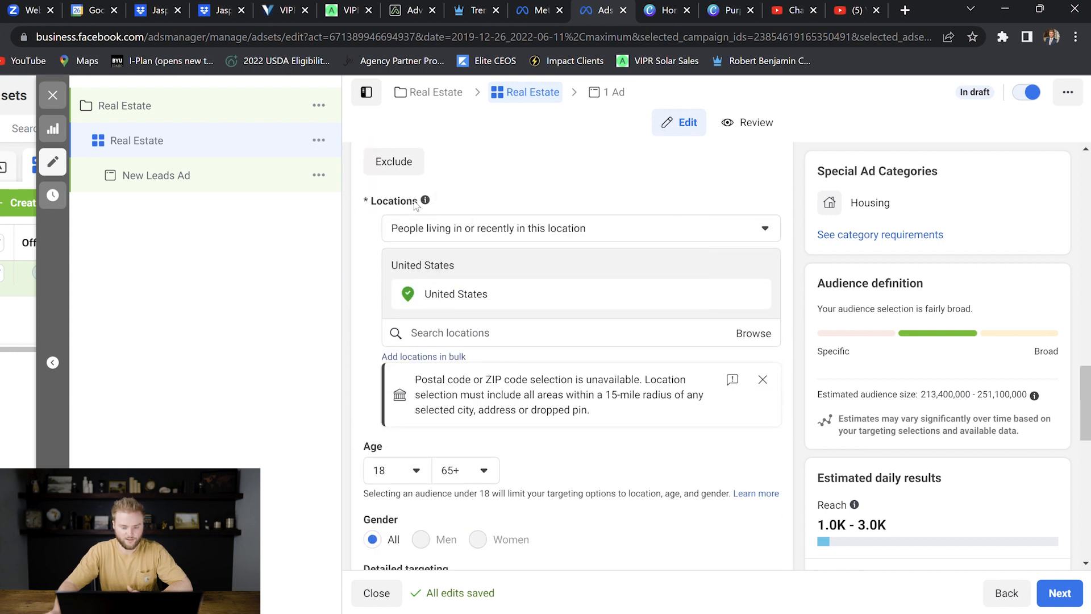
mouse_move(475, 239)
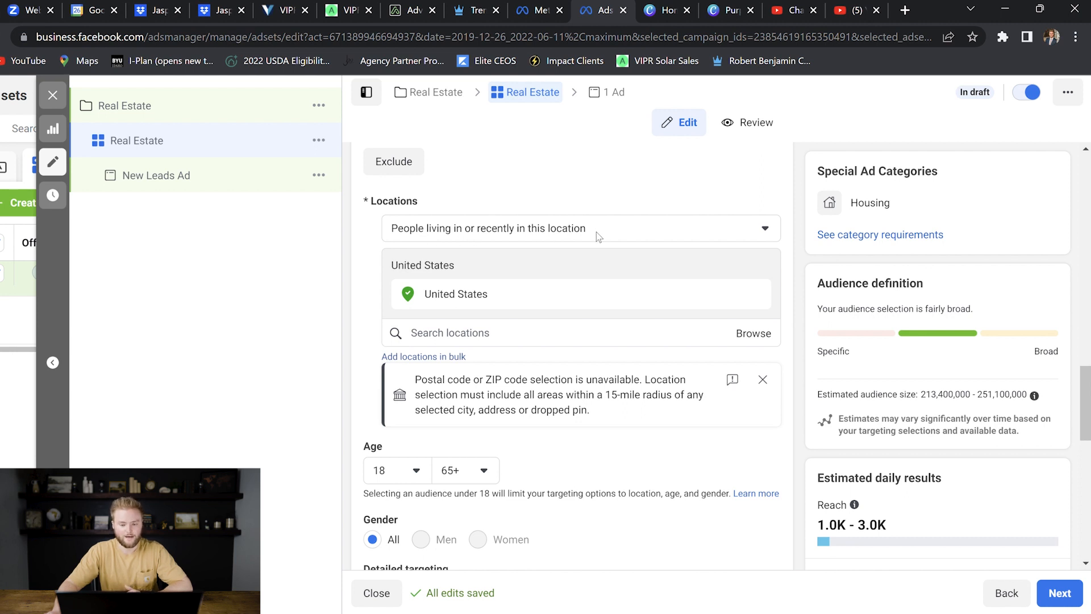
left_click(580, 229)
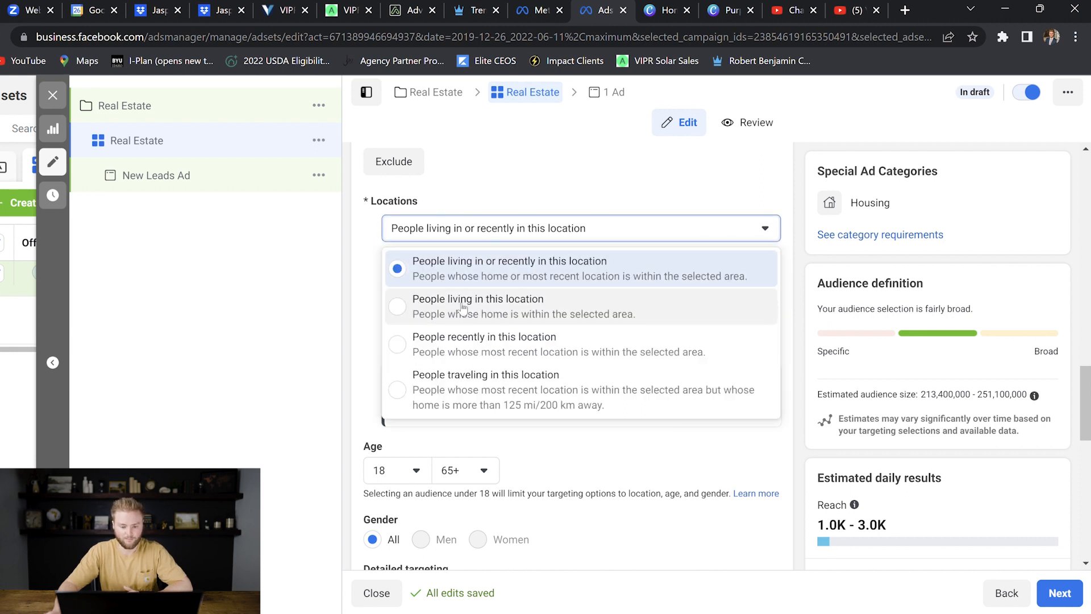
left_click(477, 306)
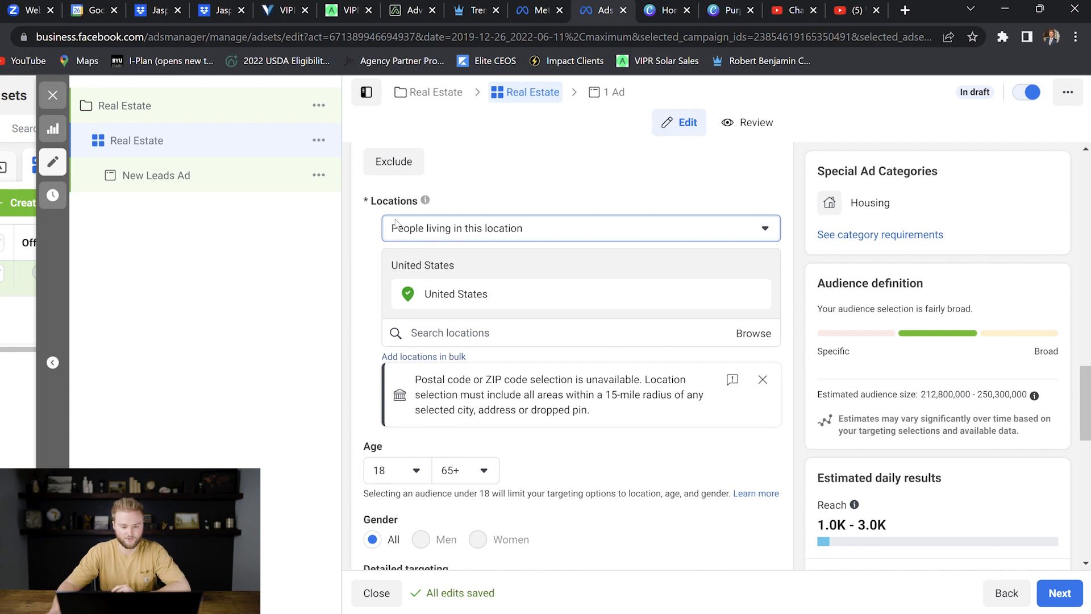
mouse_move(468, 242)
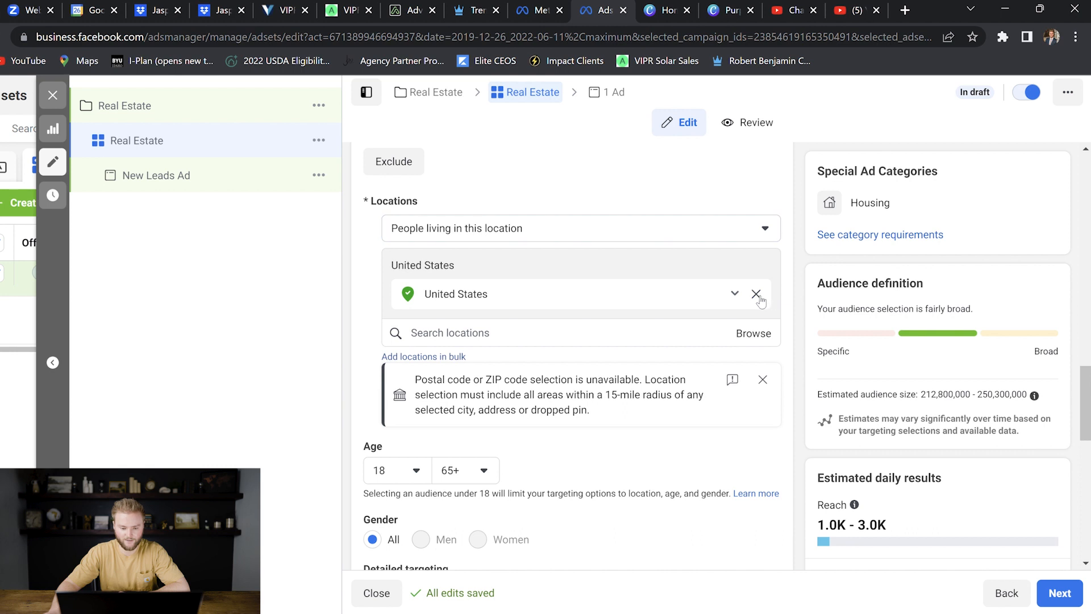
Step: Replace United States with Georgia and South Carolina as targeted locations
left_click(757, 293)
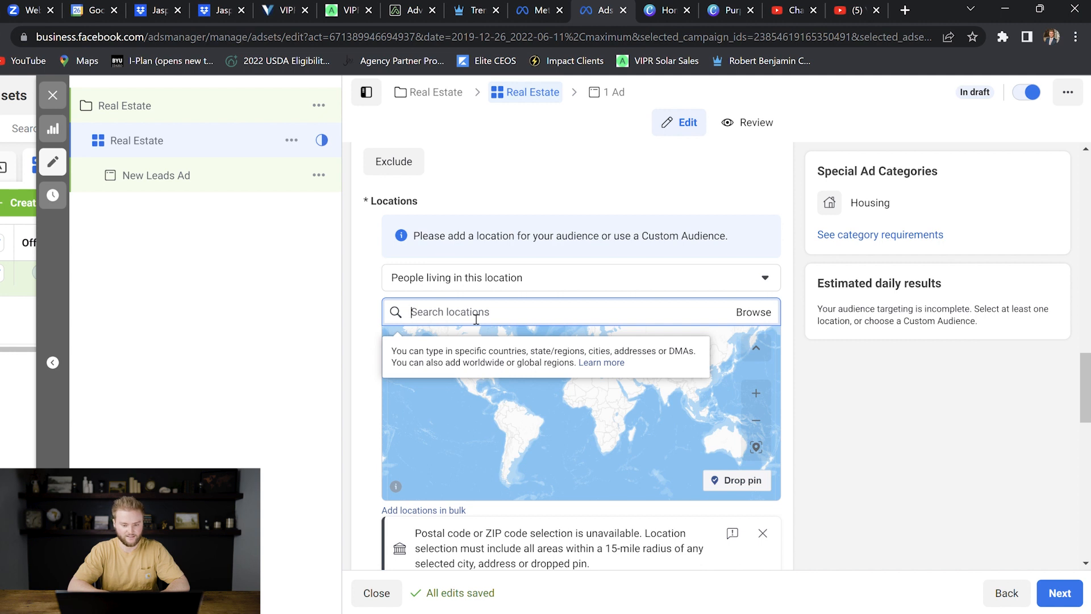
type("Georgia")
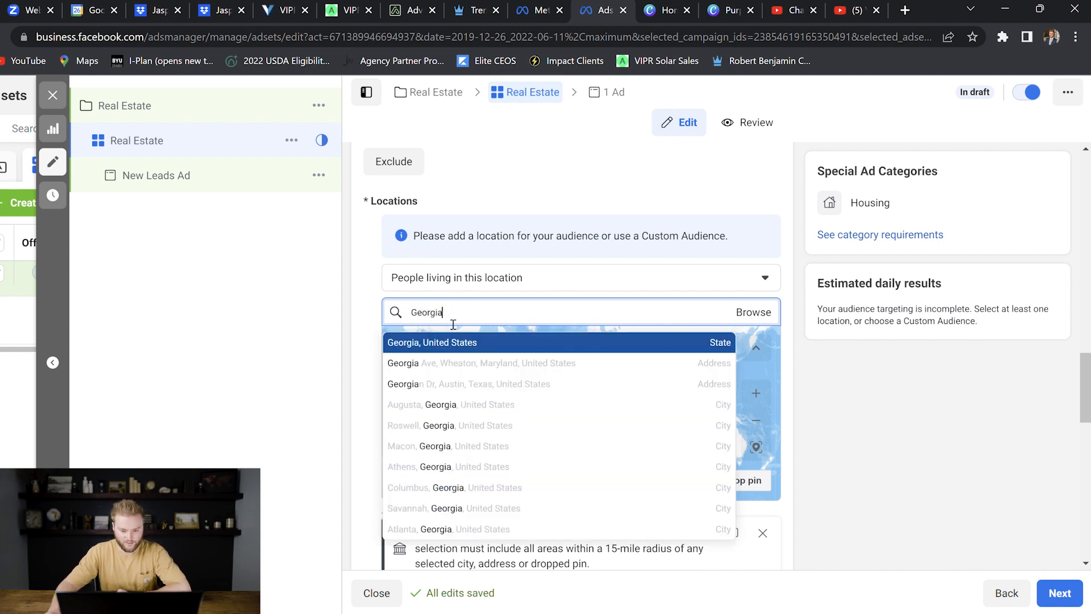
left_click(432, 342)
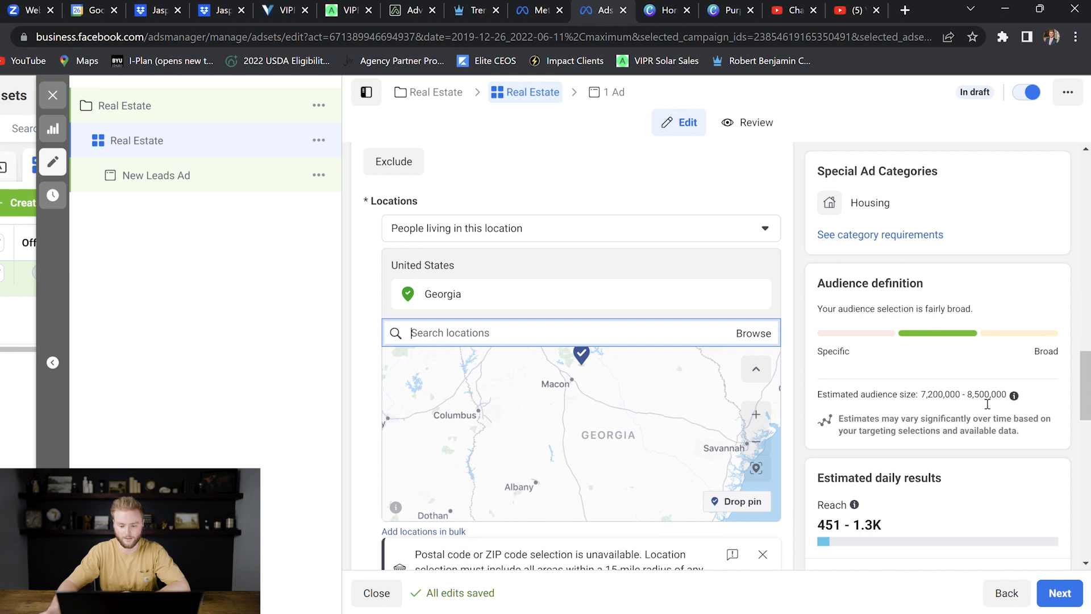
scroll("down", 3)
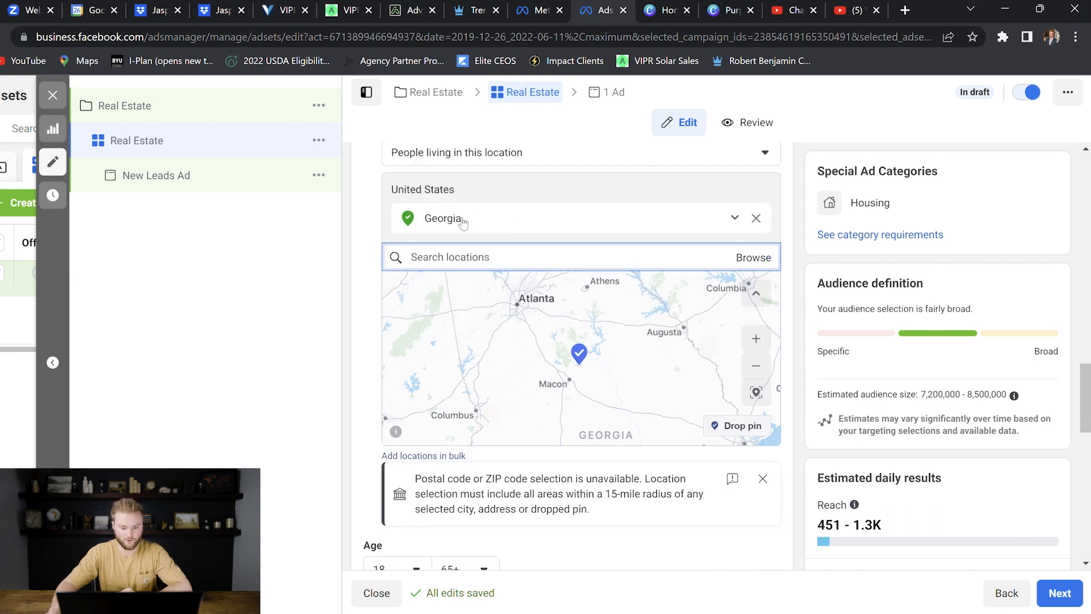
type("south")
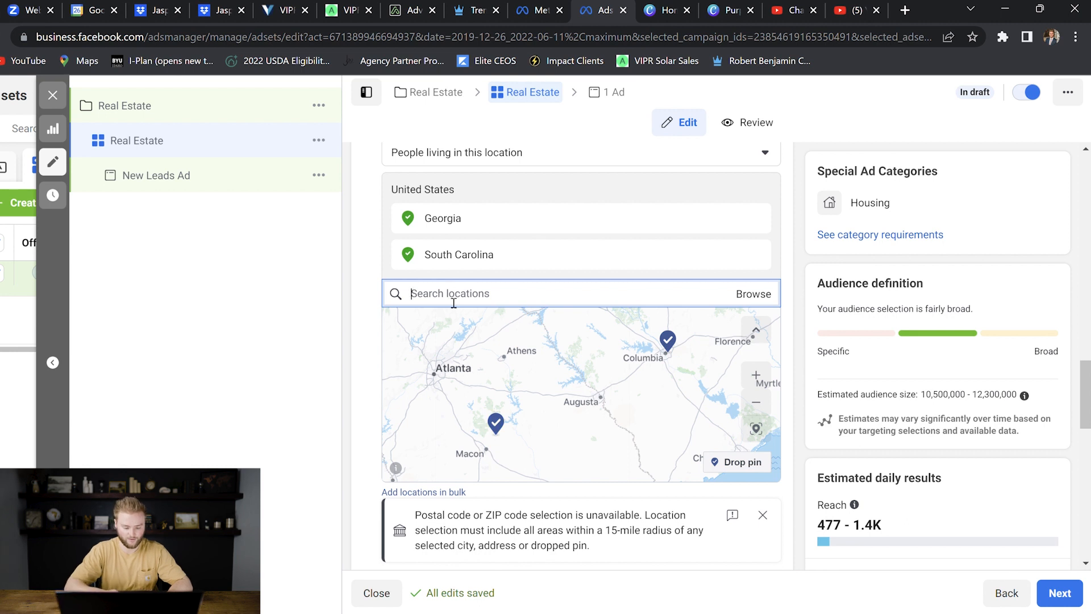
Step: Add Charlotte, North Carolina with its radius widened to 33 miles
type("charl")
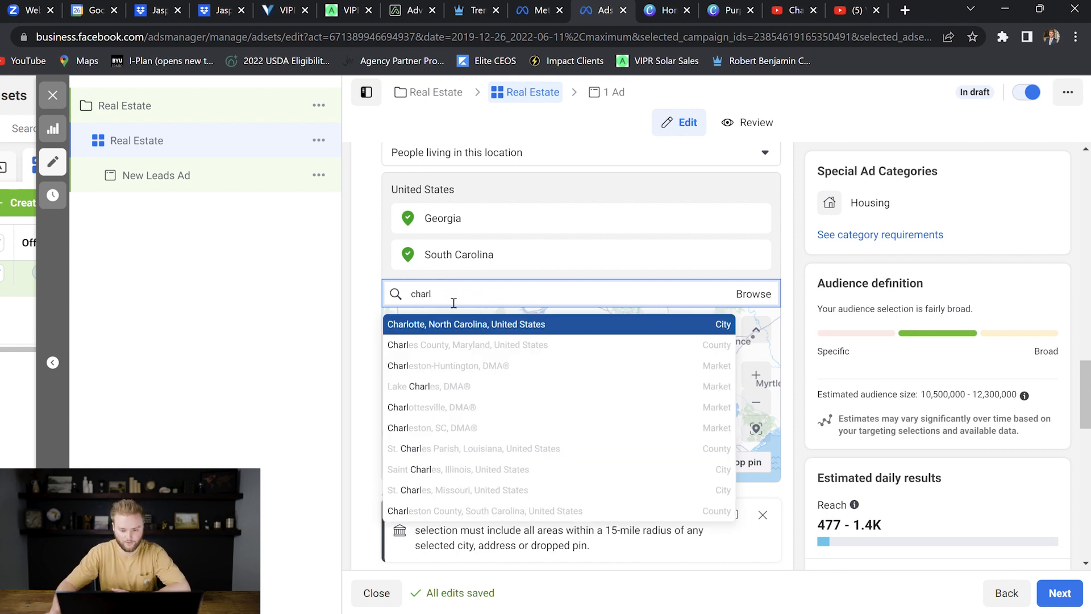
left_click(466, 324)
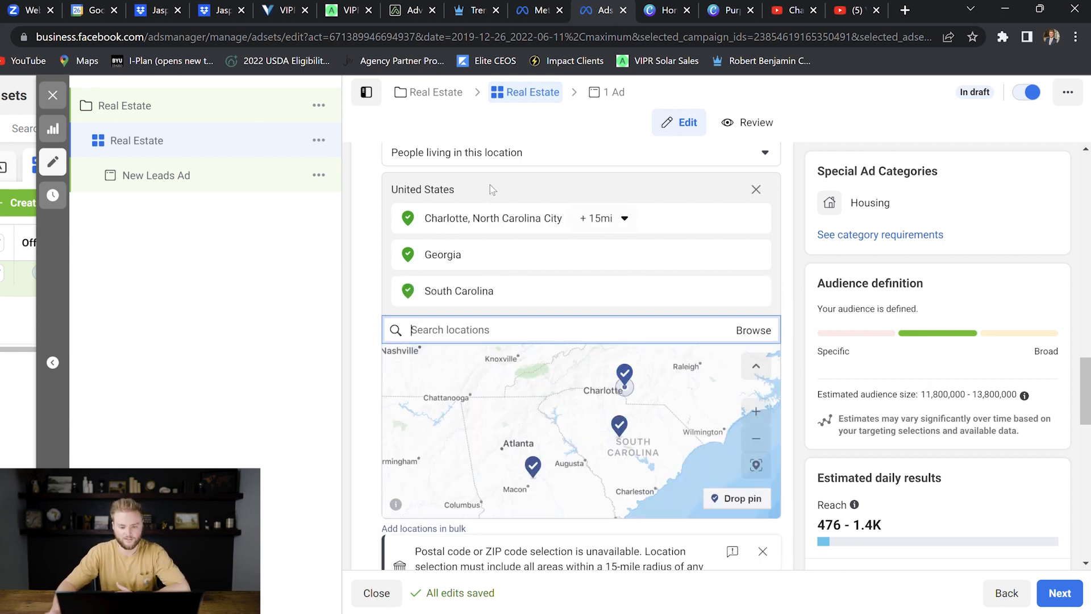
left_click(624, 218)
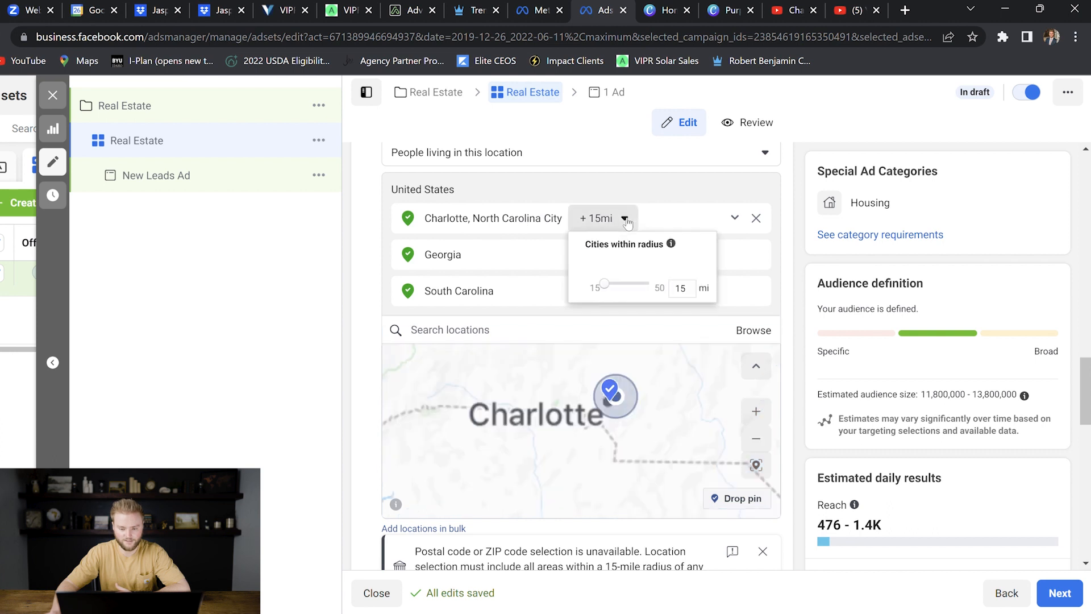
left_click_drag(604, 283, 626, 284)
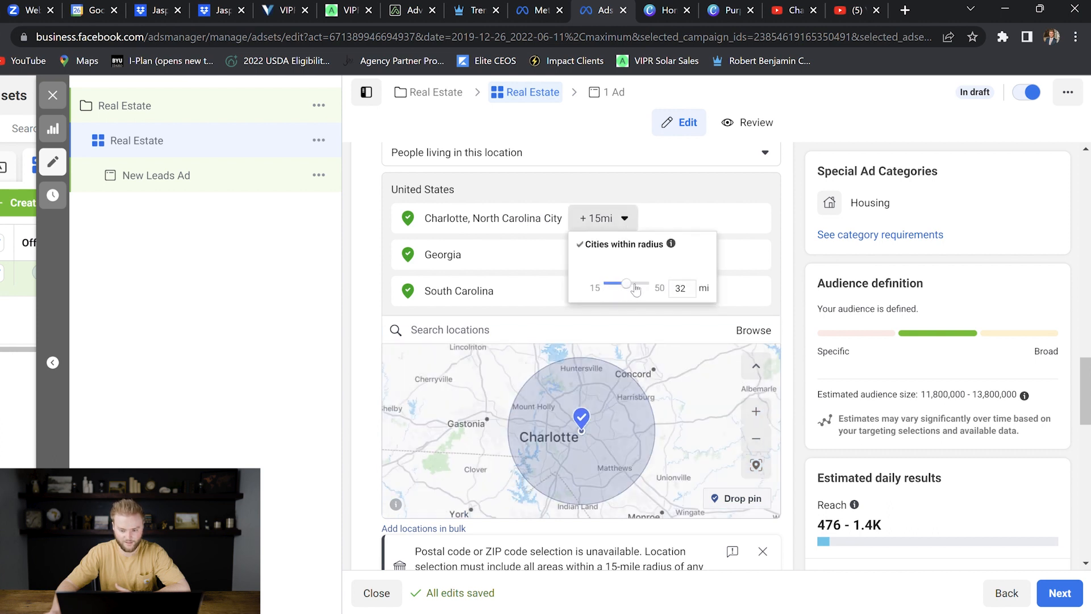
left_click_drag(624, 283, 637, 283)
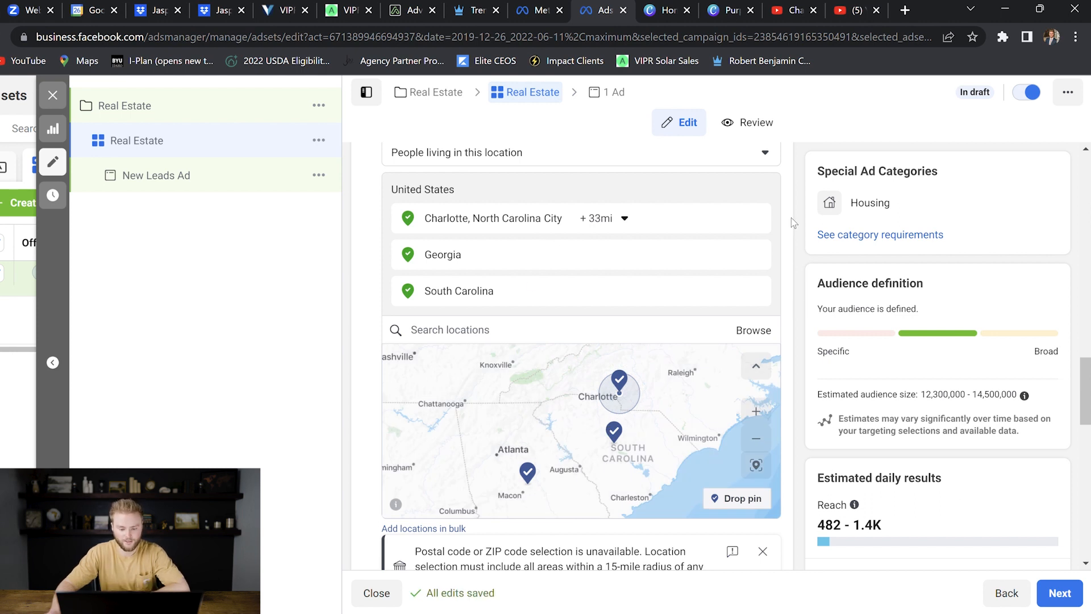
scroll("down", 3)
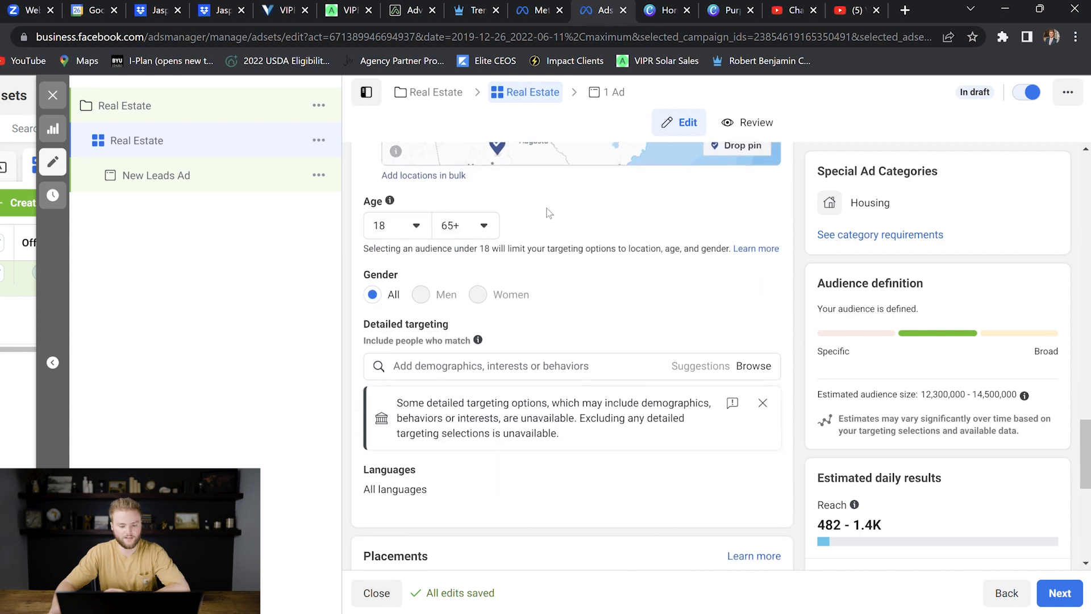
mouse_move(535, 286)
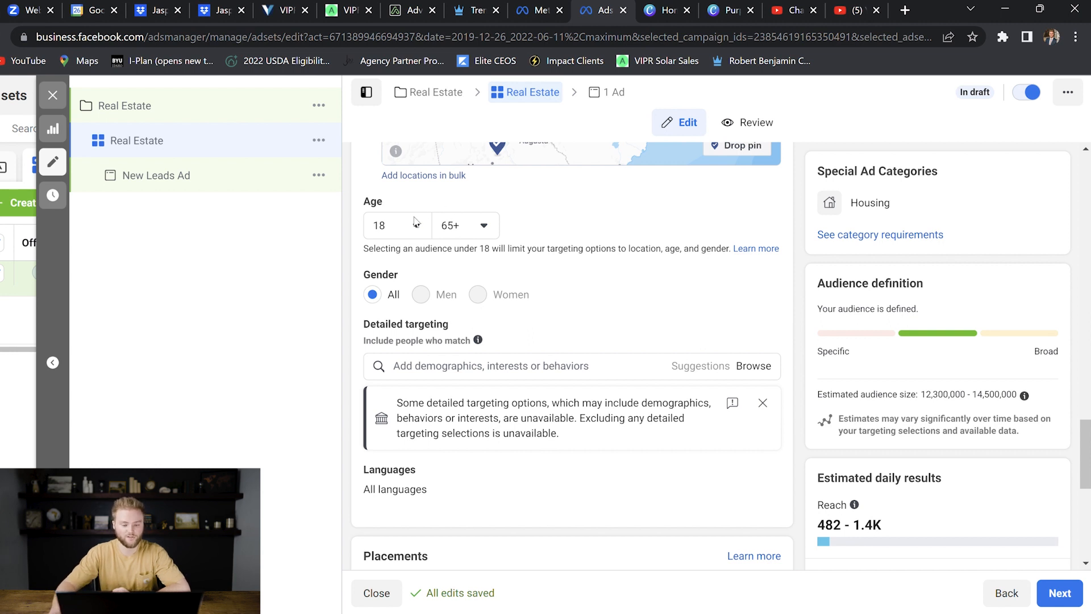
mouse_move(417, 232)
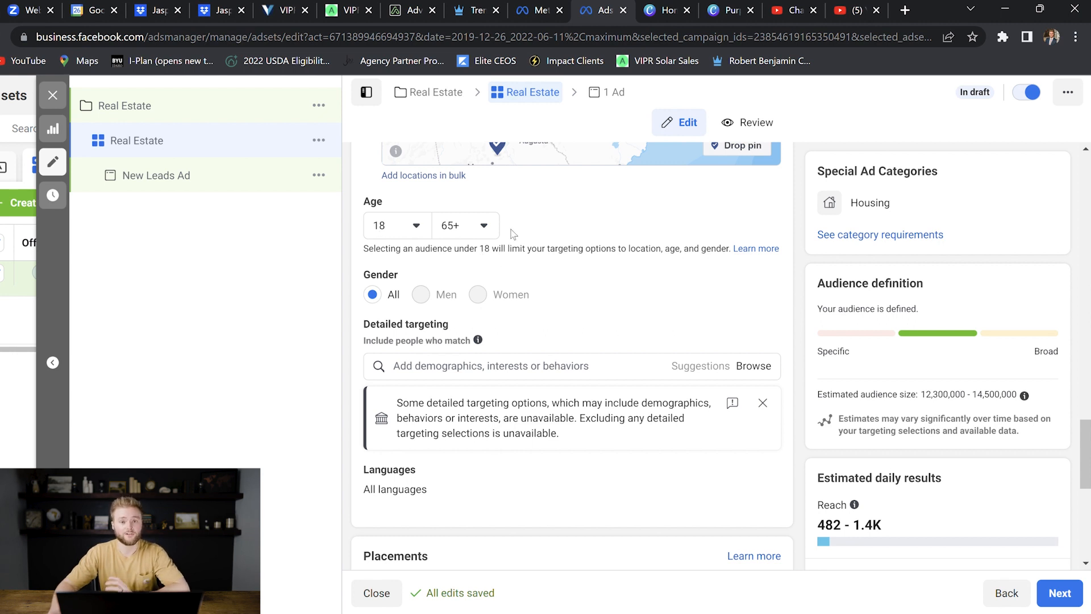
mouse_move(409, 273)
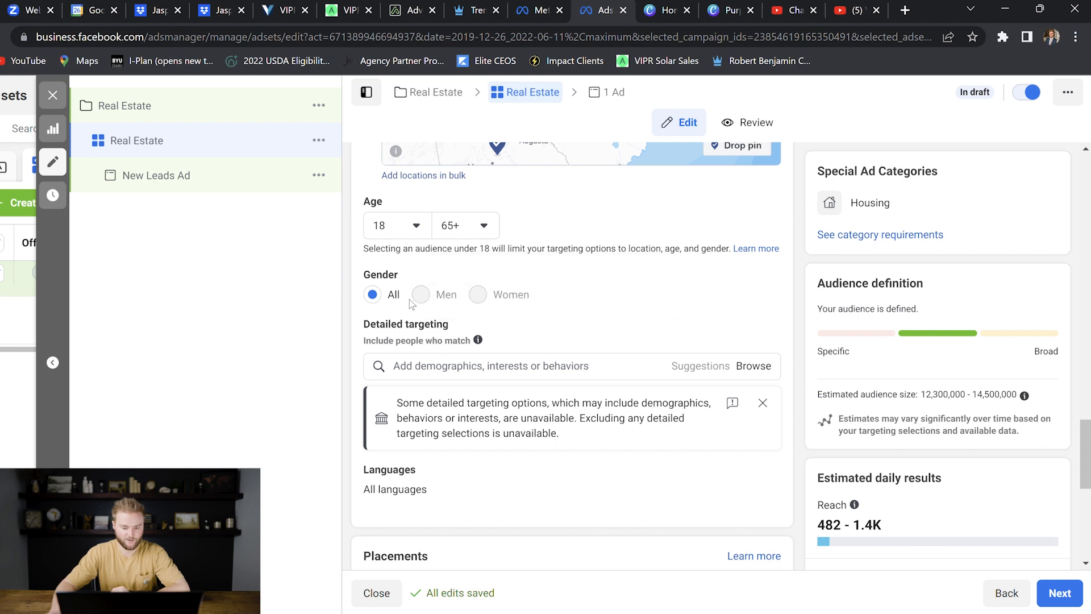
scroll("down", 3)
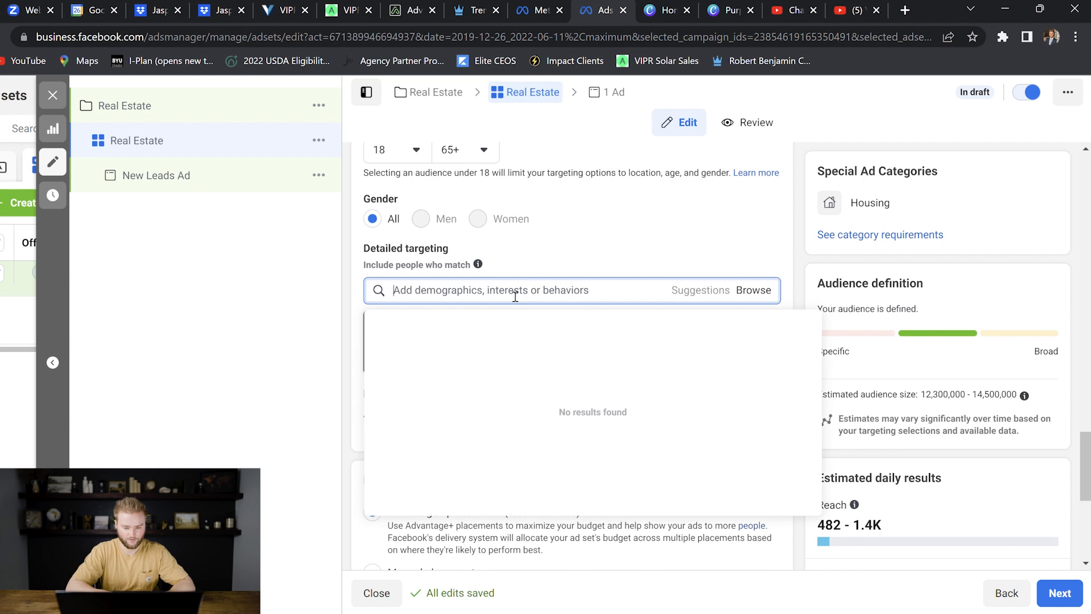
type("zillow")
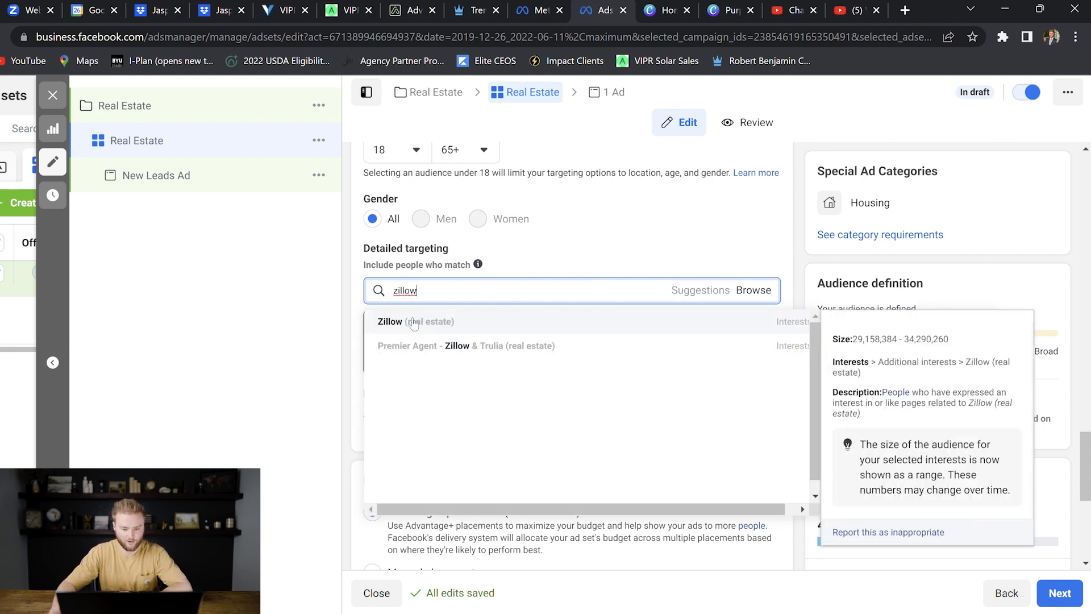
left_click(390, 322)
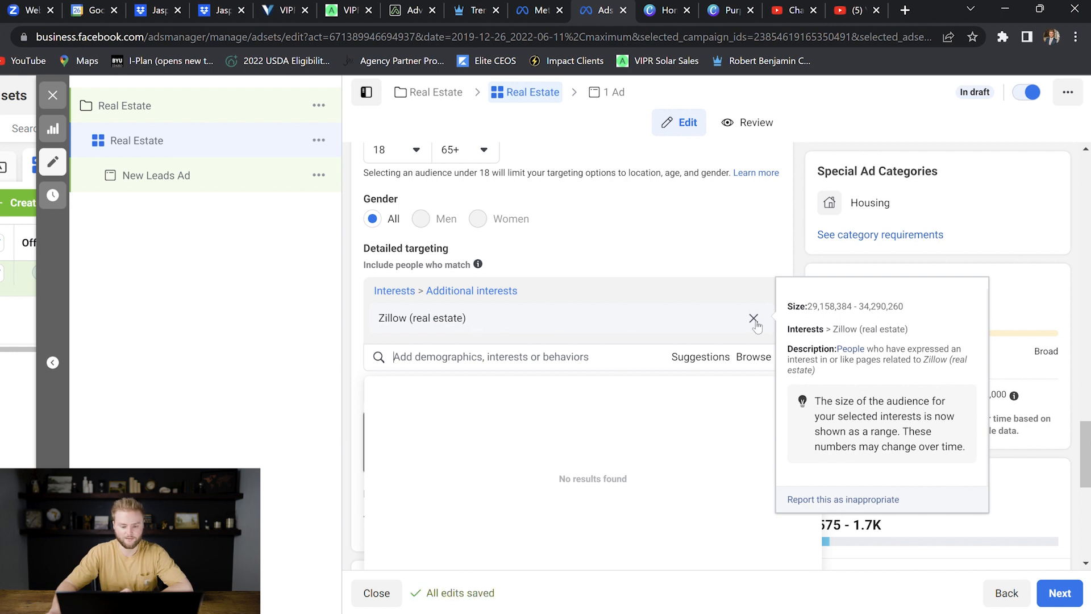
left_click(755, 317)
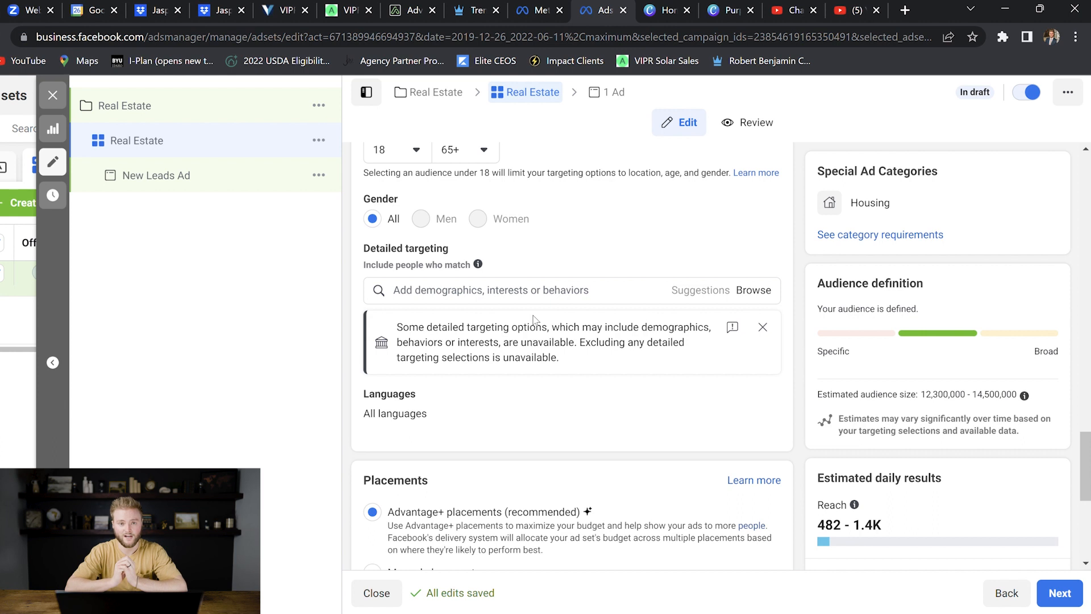
mouse_move(492, 295)
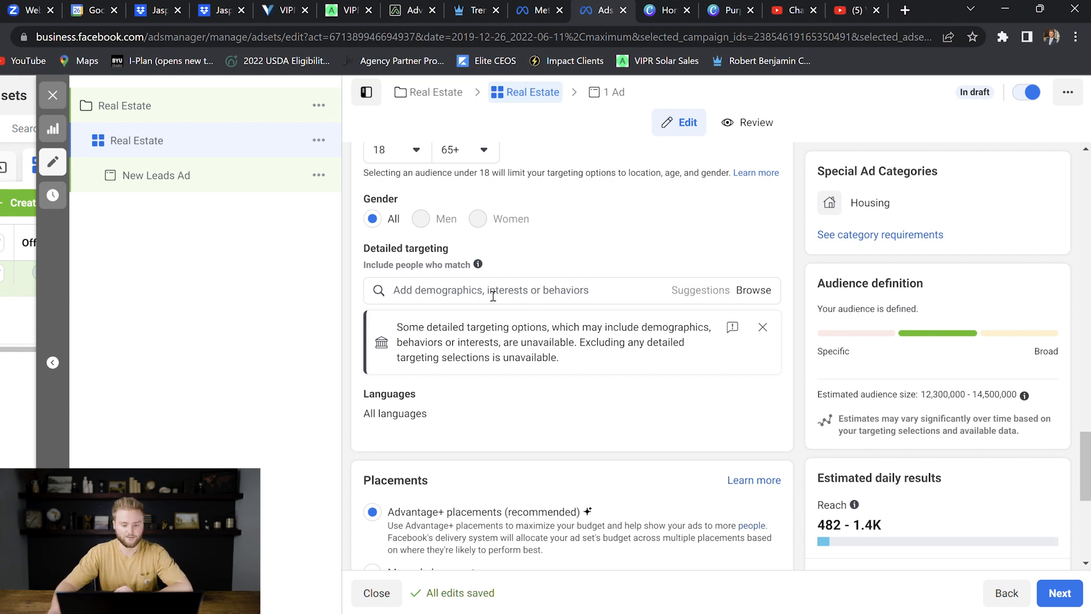
mouse_move(467, 305)
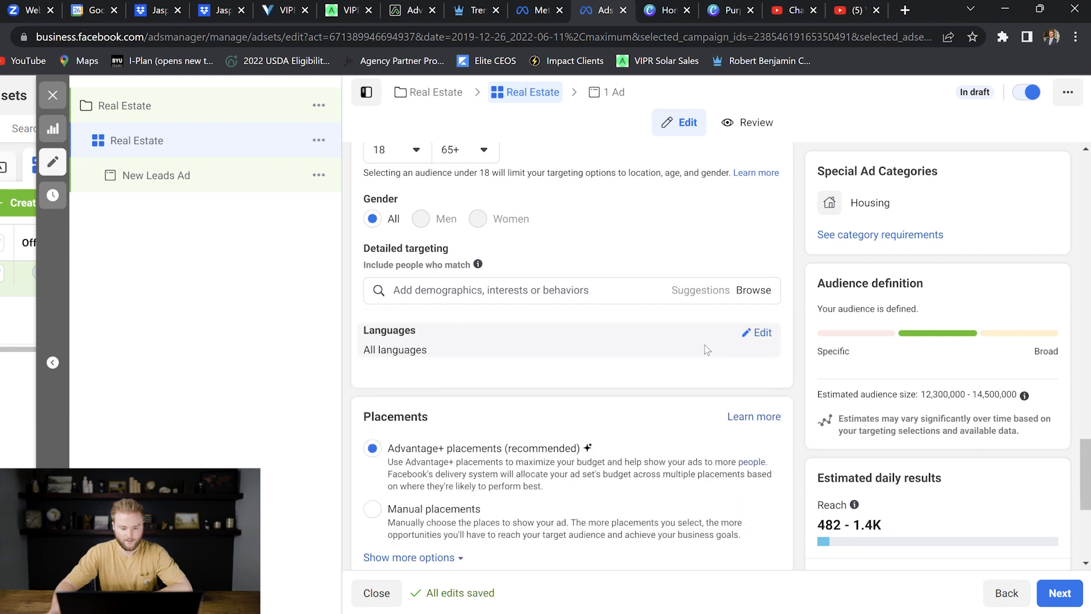
Step: Scroll past Placements and Optimization & delivery and continue to the ad setup
scroll("down", 3)
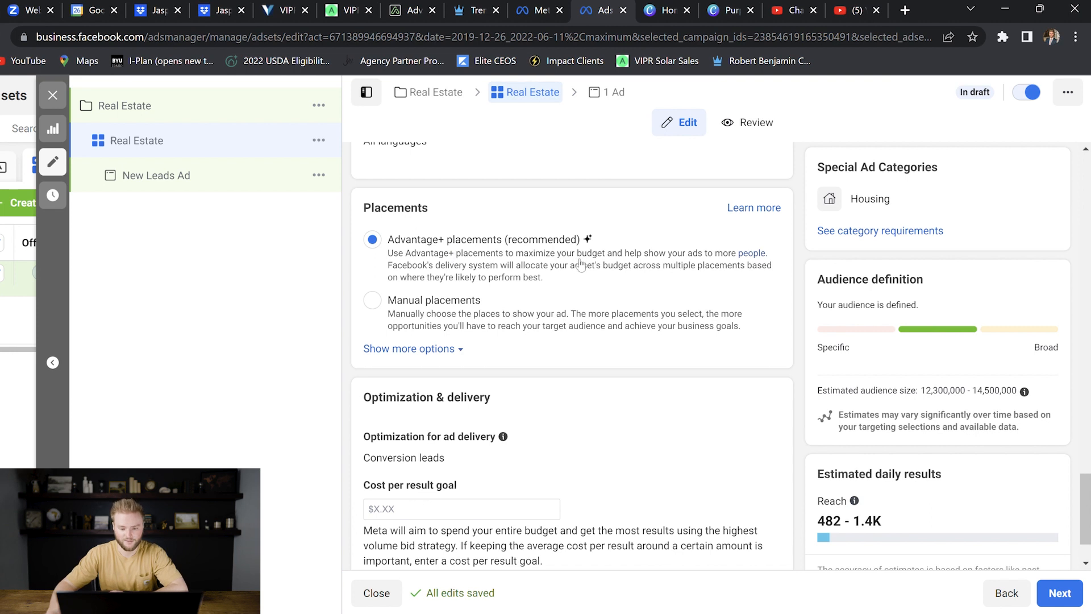
scroll("down", 3)
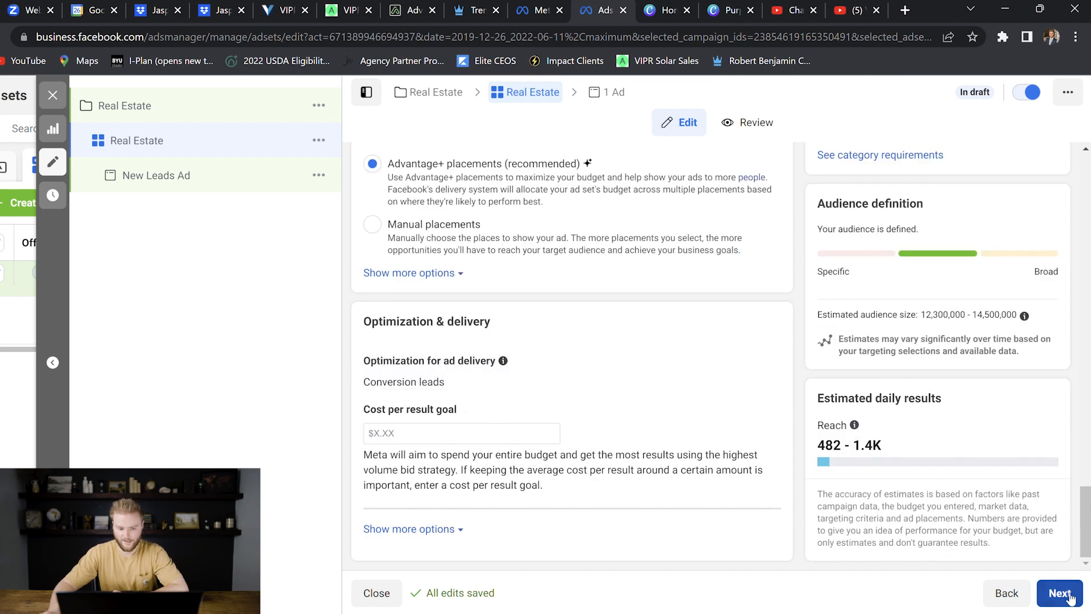
left_click(1060, 594)
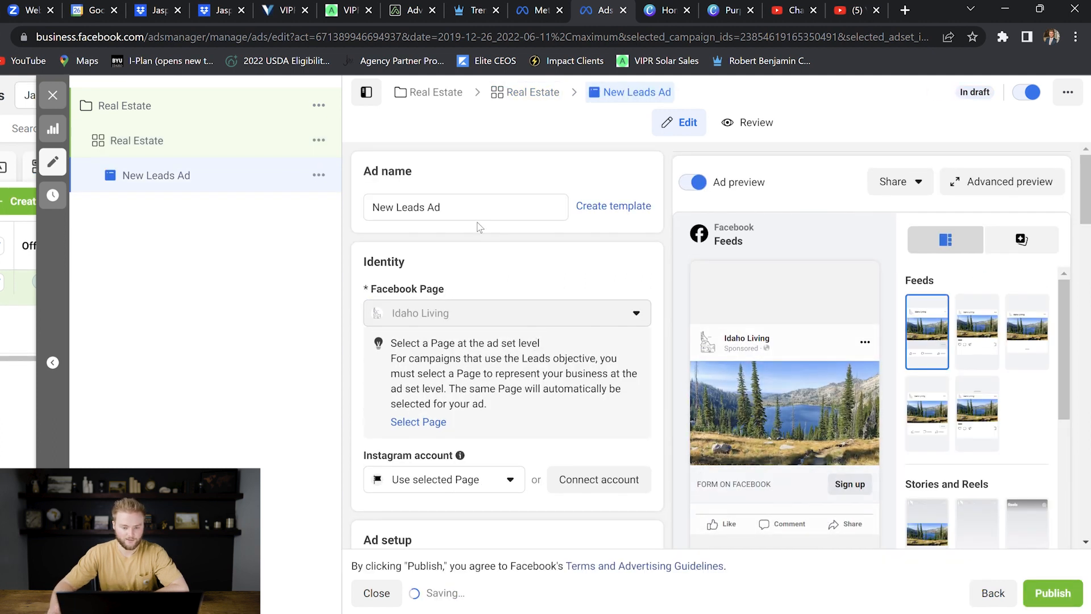
Step: Name the ad Real Estate and scroll to the Ad creative section with the lake image media
type("R")
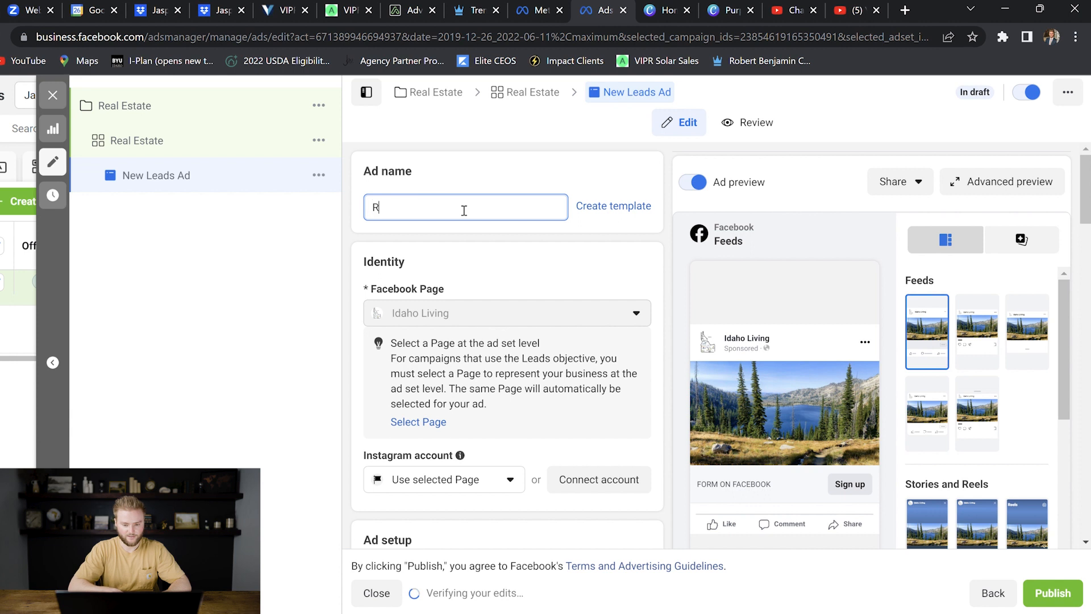
type("Real Estate")
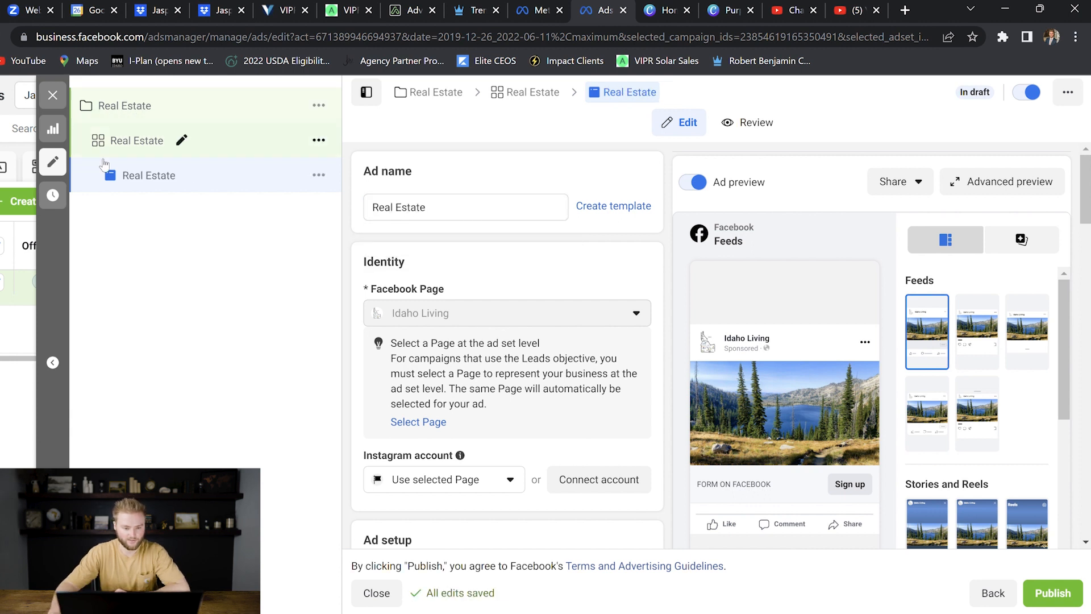
mouse_move(101, 190)
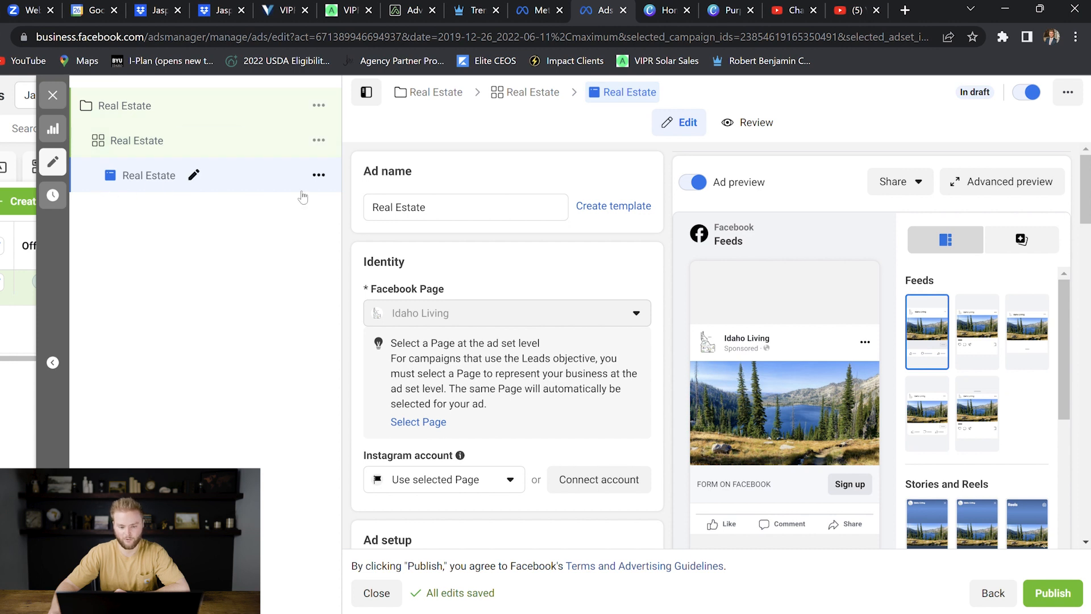
scroll("down", 3)
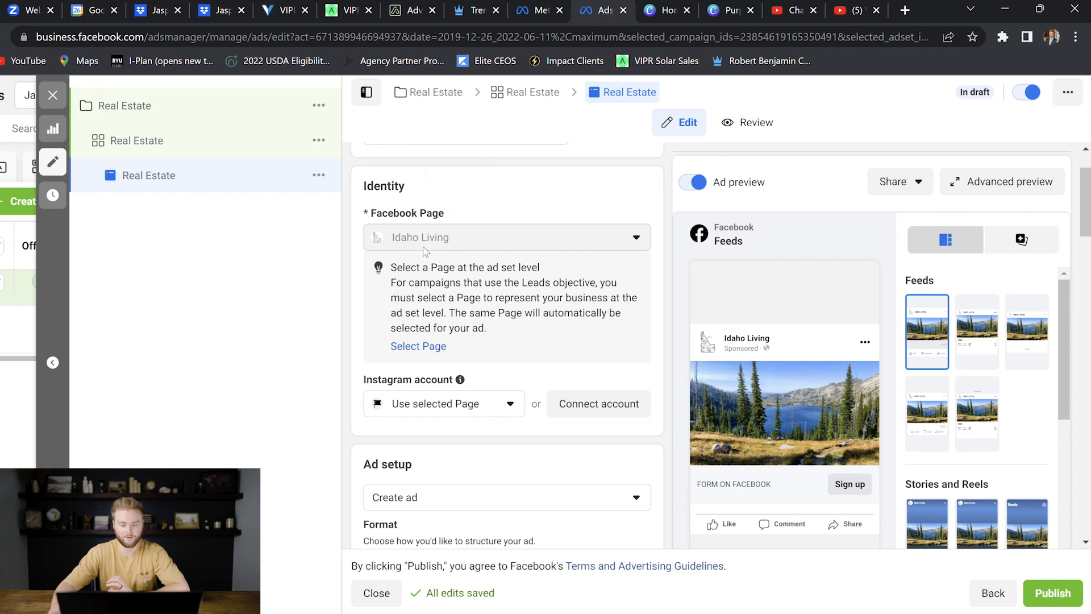
scroll("down", 3)
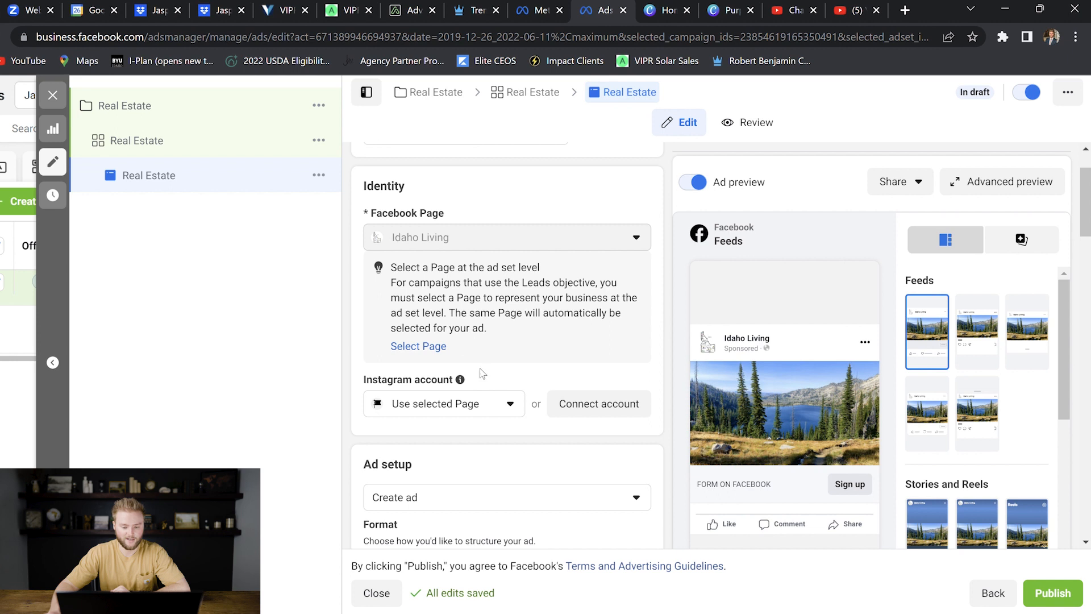
mouse_move(422, 253)
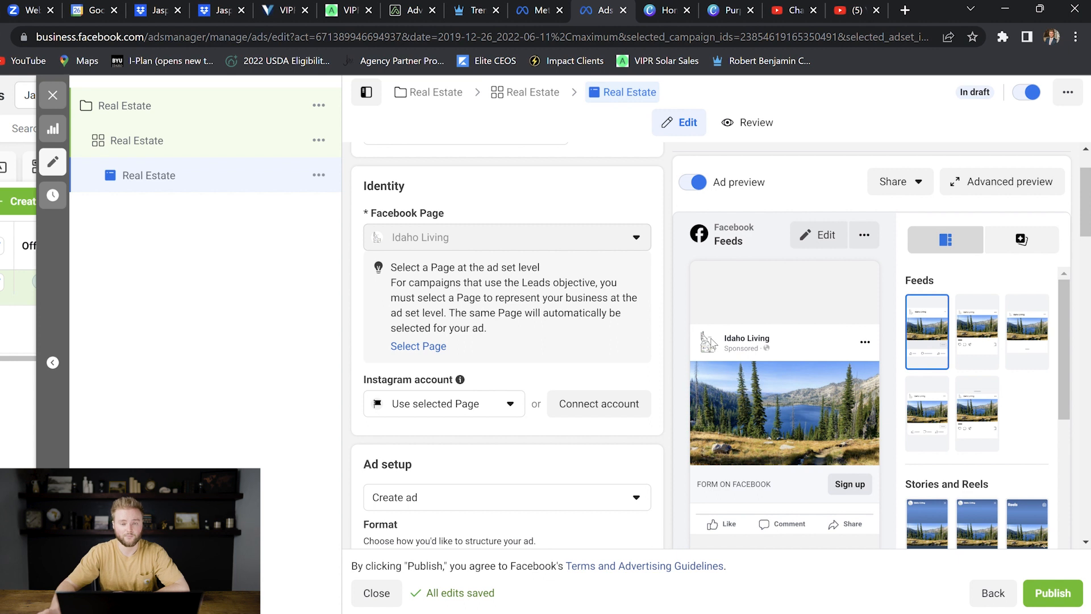
scroll("down", 3)
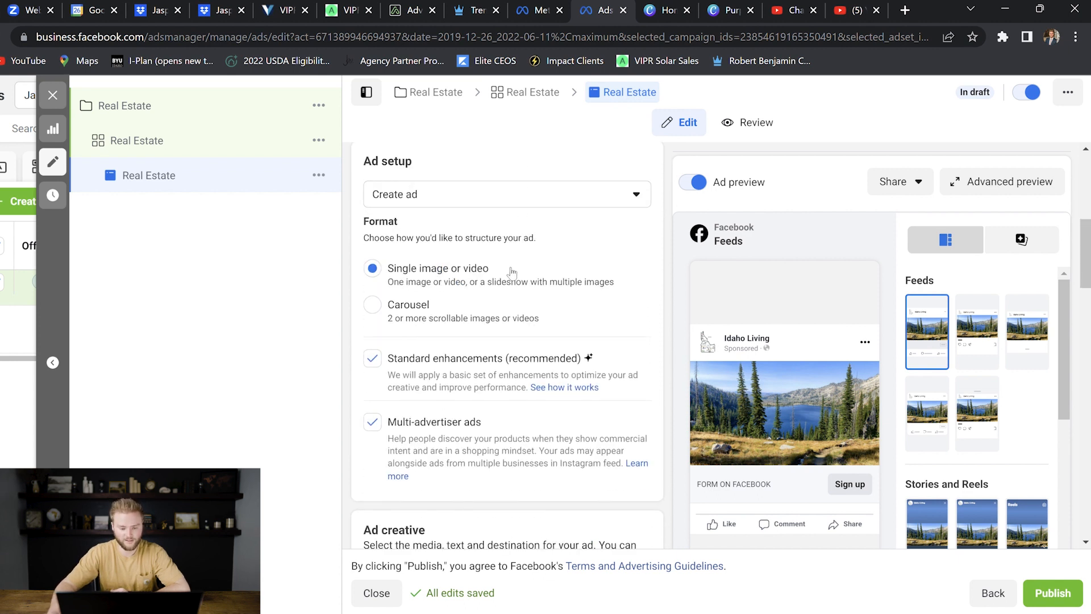
scroll("down", 3)
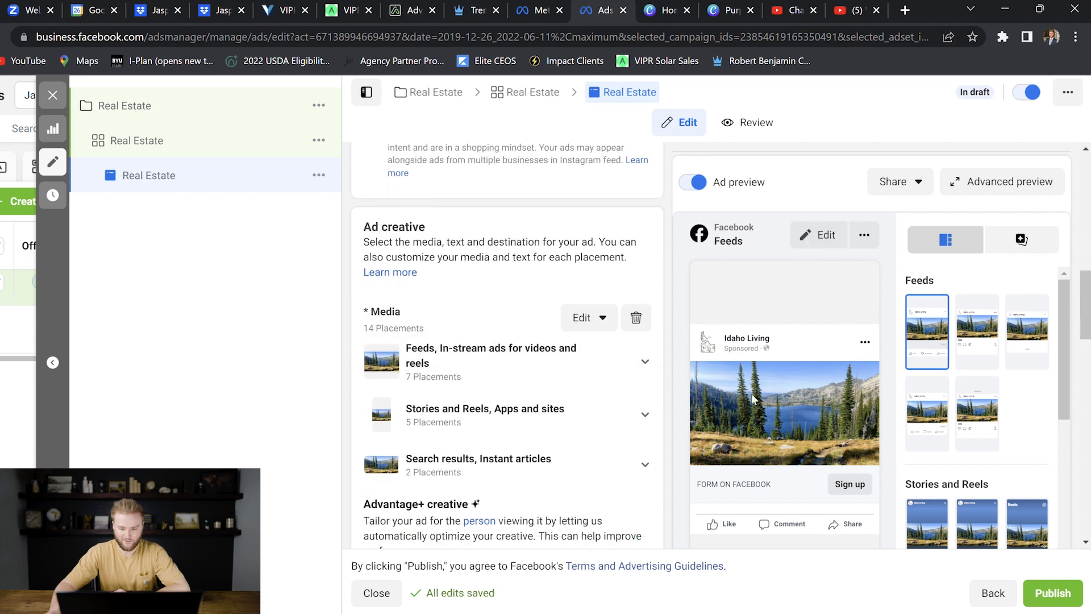
Step: Delete the lake image and add the Rigby Idaho home video, fully optimized
left_click(635, 318)
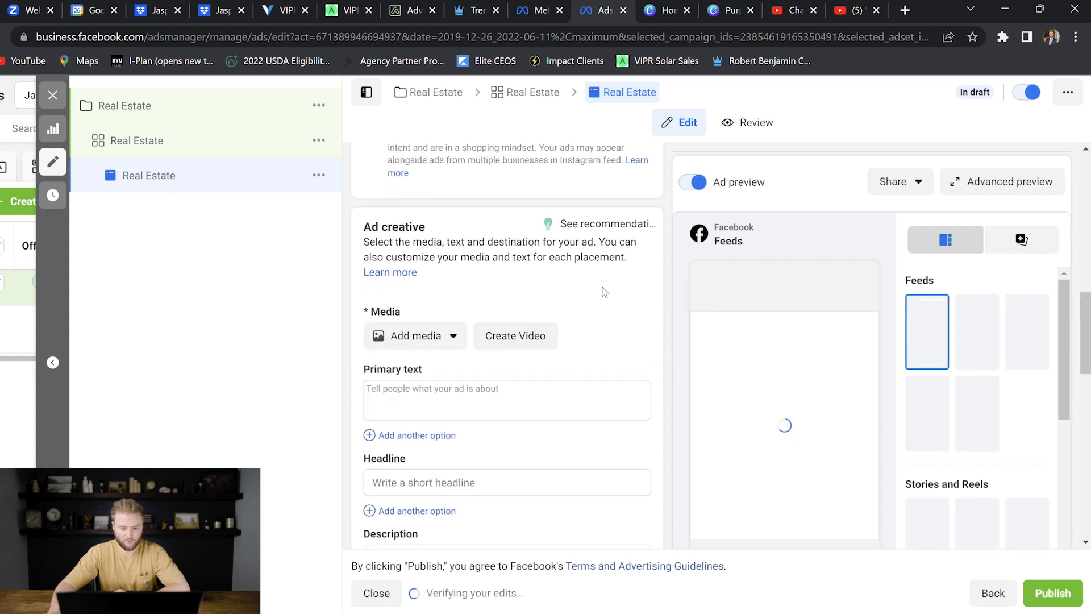
left_click(415, 335)
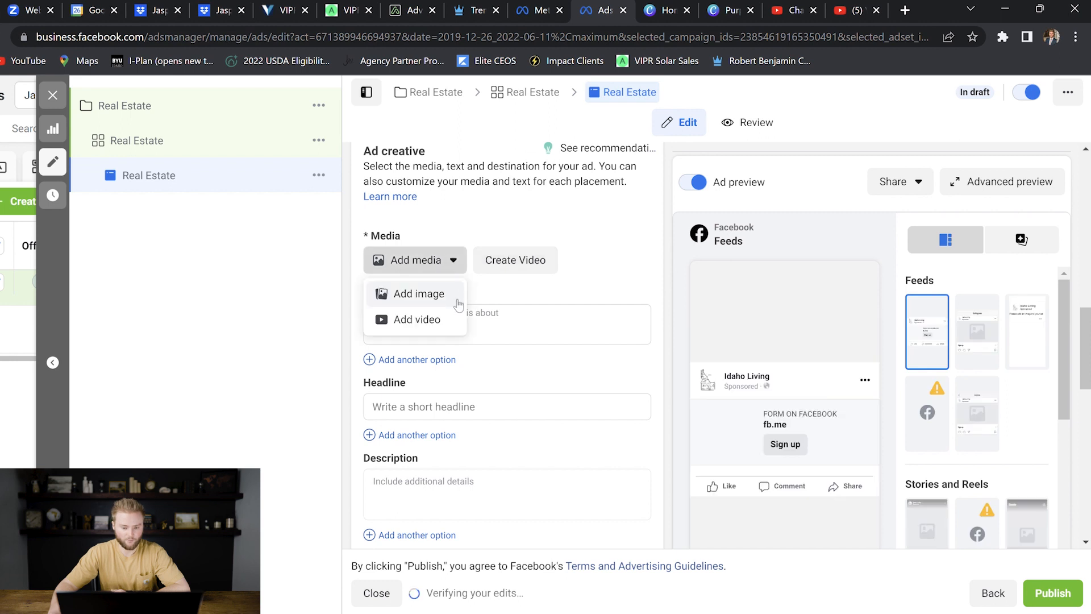
left_click(421, 293)
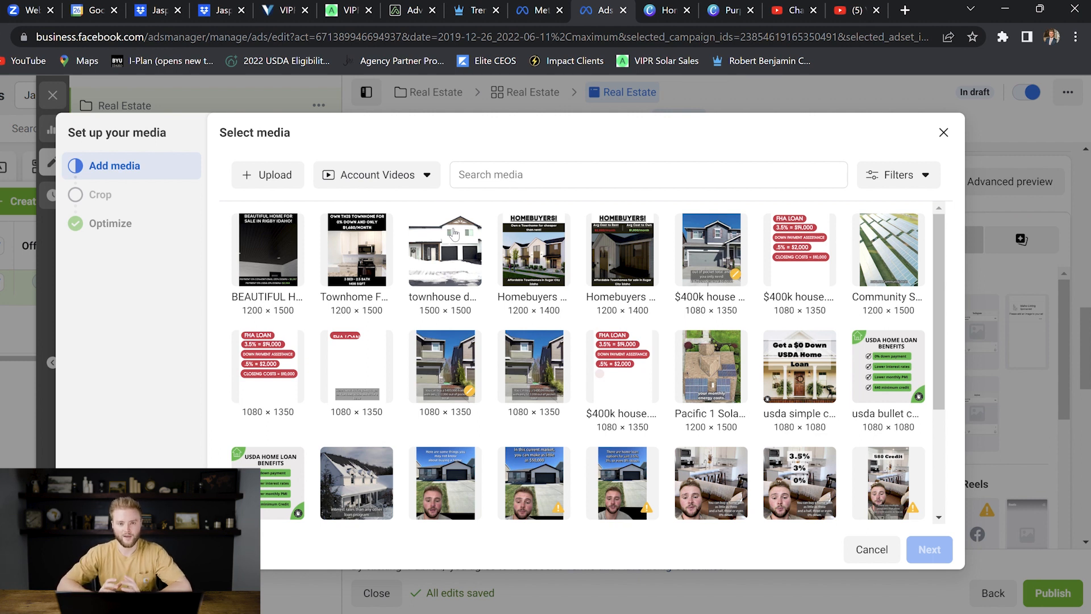
left_click(266, 249)
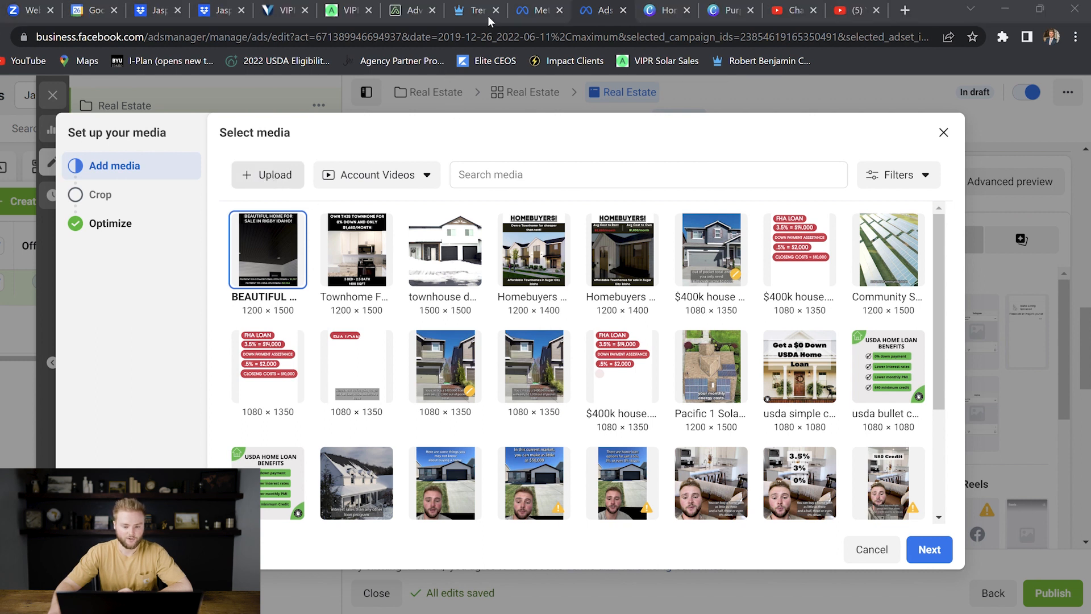
mouse_move(281, 249)
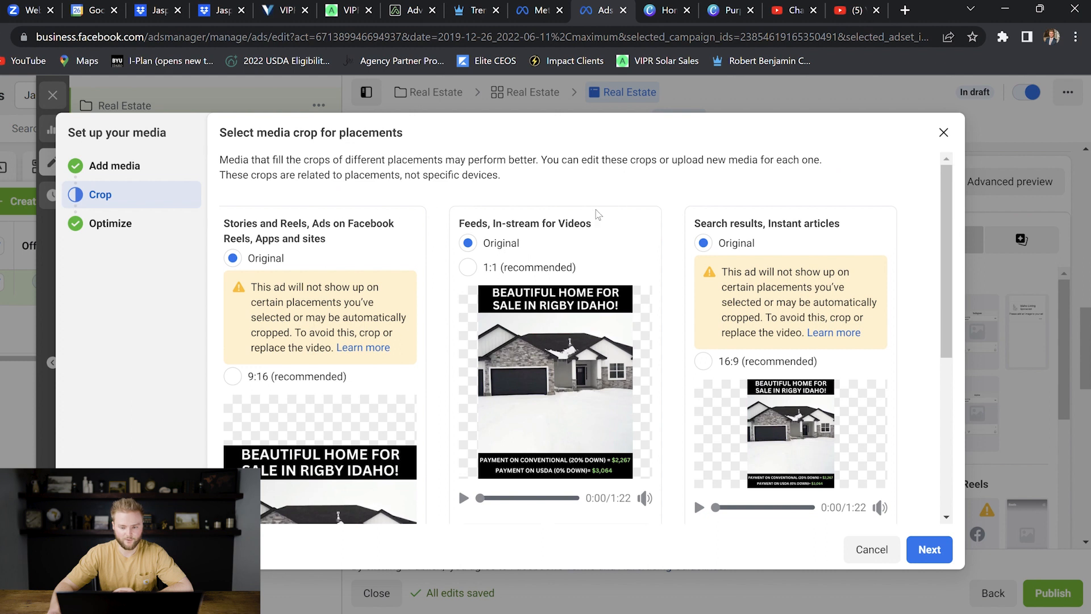
mouse_move(606, 326)
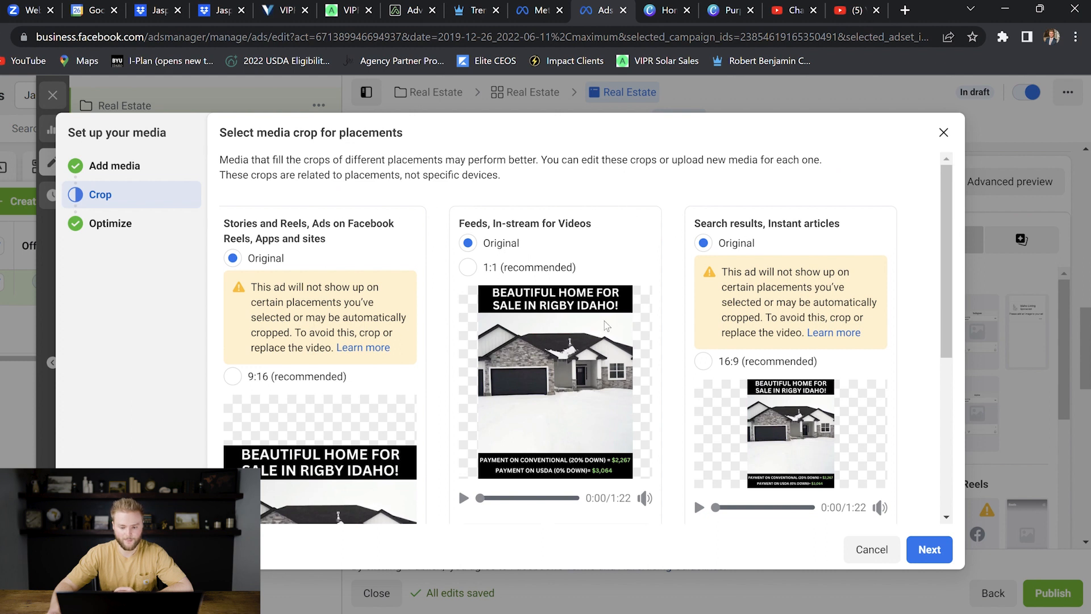
mouse_move(676, 236)
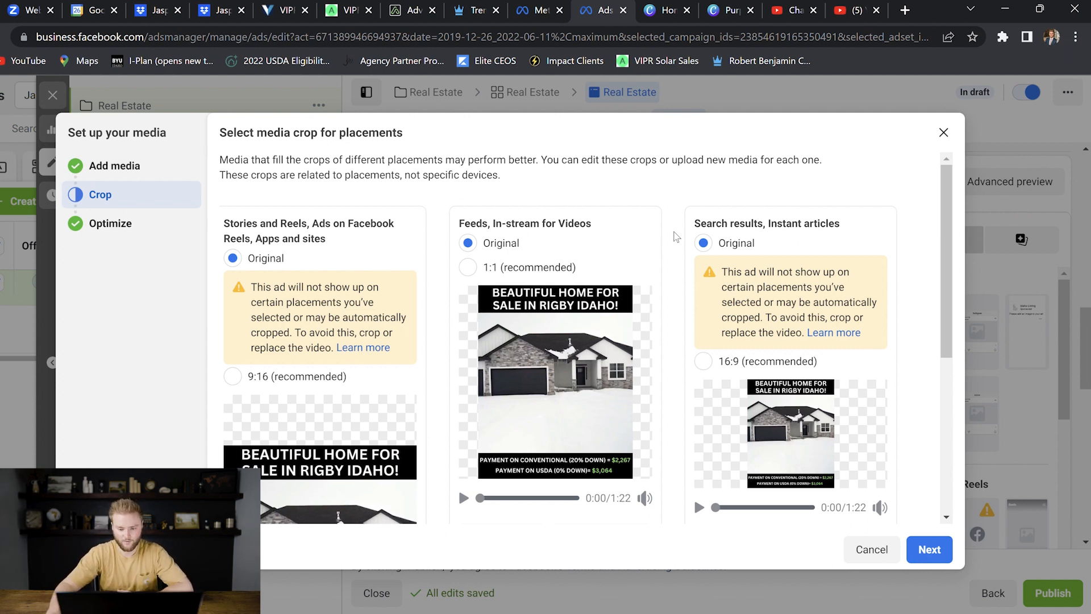
left_click(929, 549)
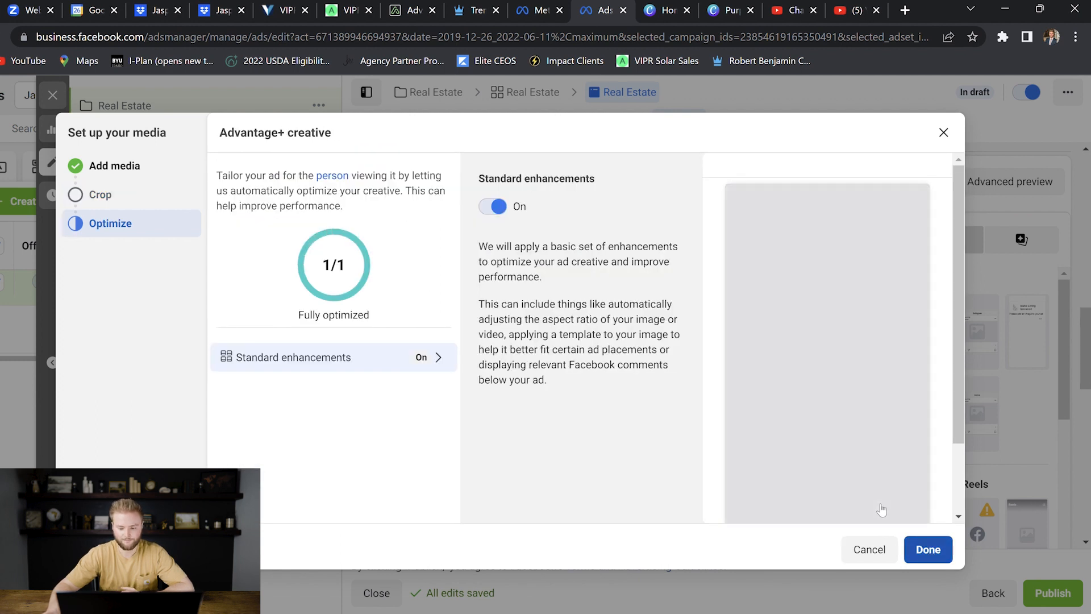
left_click(928, 549)
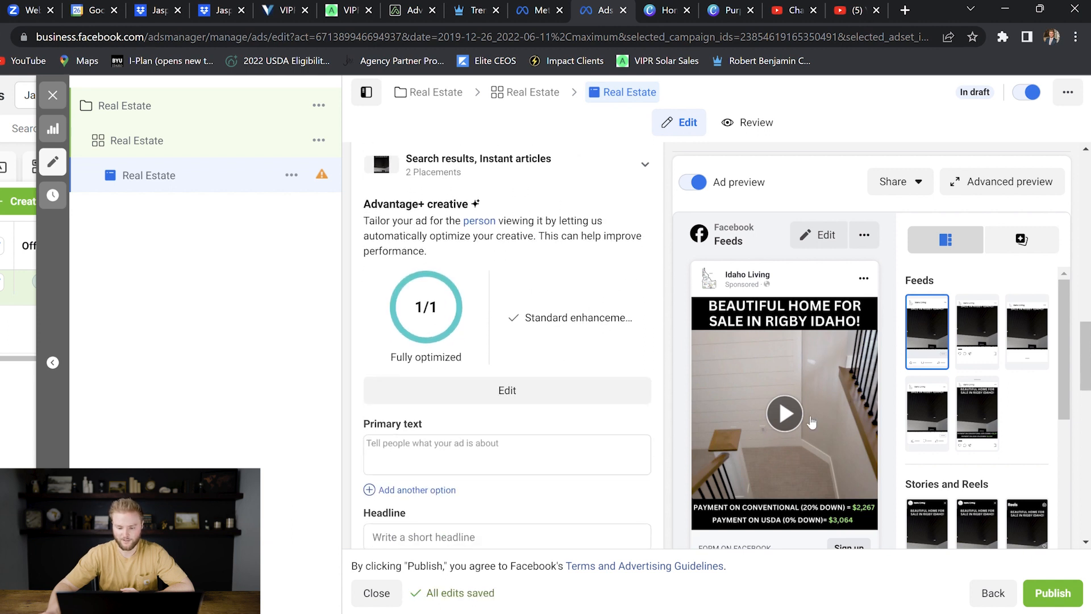
mouse_move(838, 459)
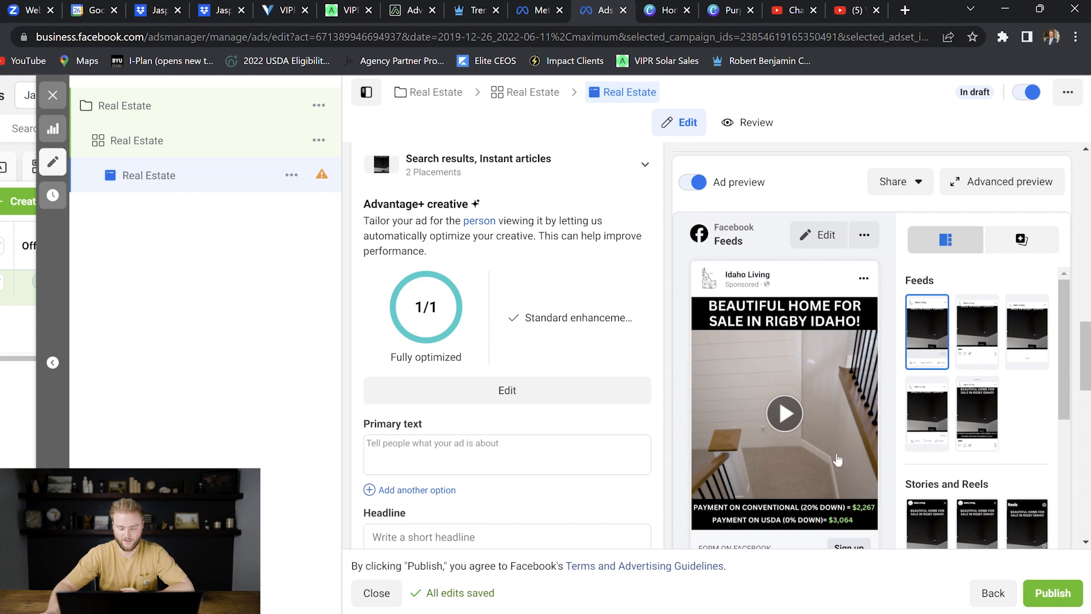
mouse_move(810, 380)
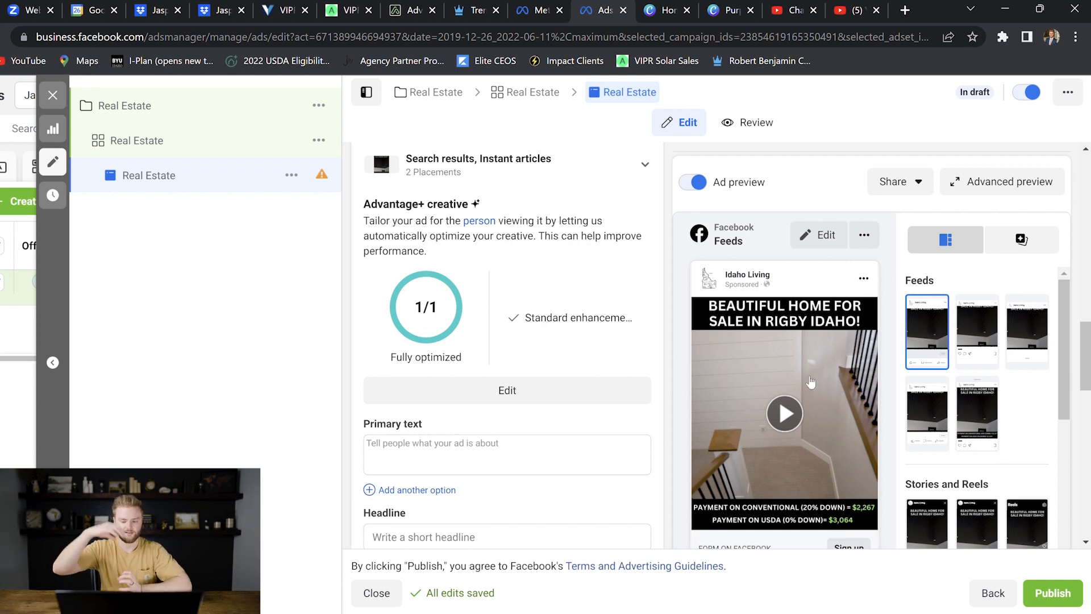
Step: Set the primary text to "You can buy this beautiful home"
scroll("down", 3)
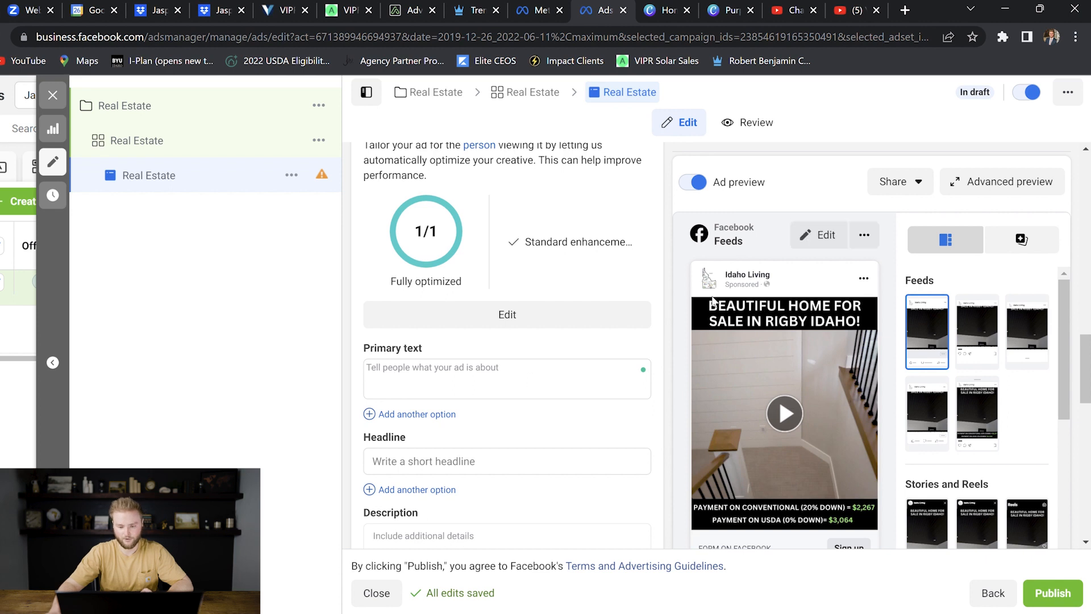
type("You")
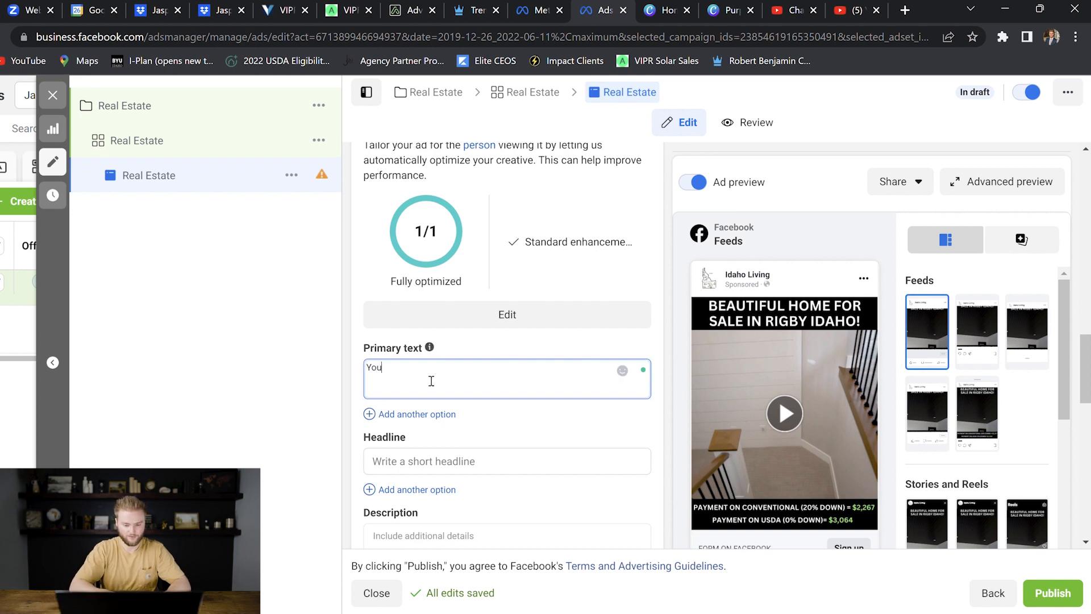
type("can buy this b")
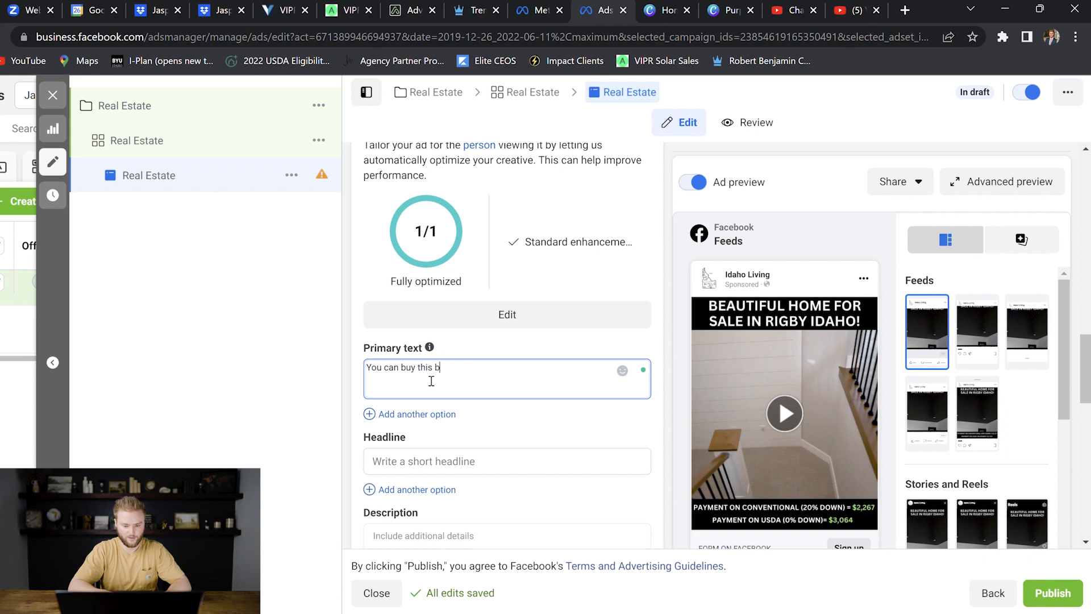
type("eaut")
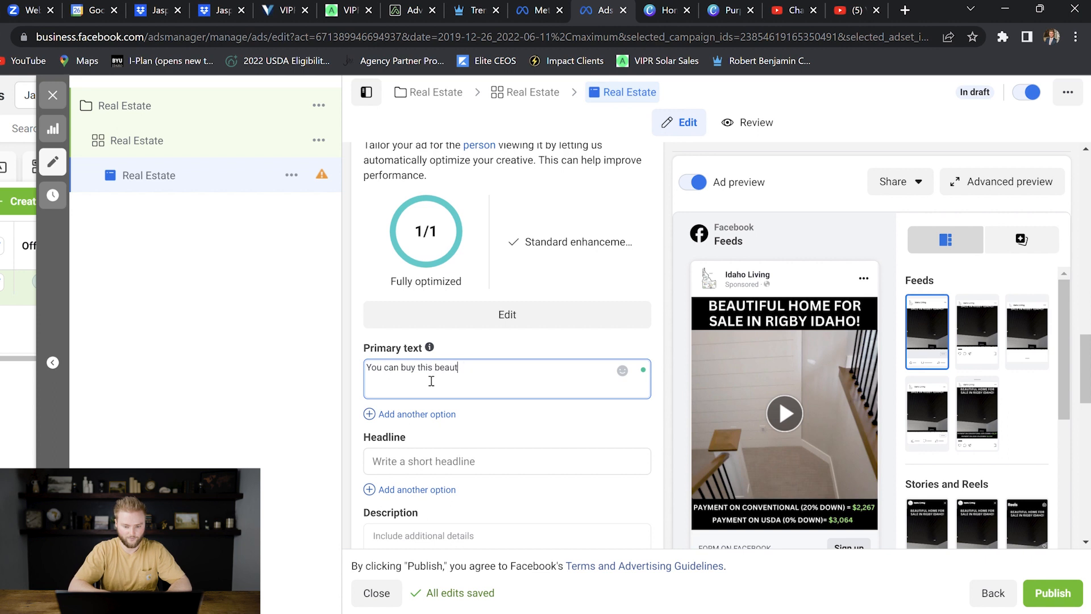
type("iful home")
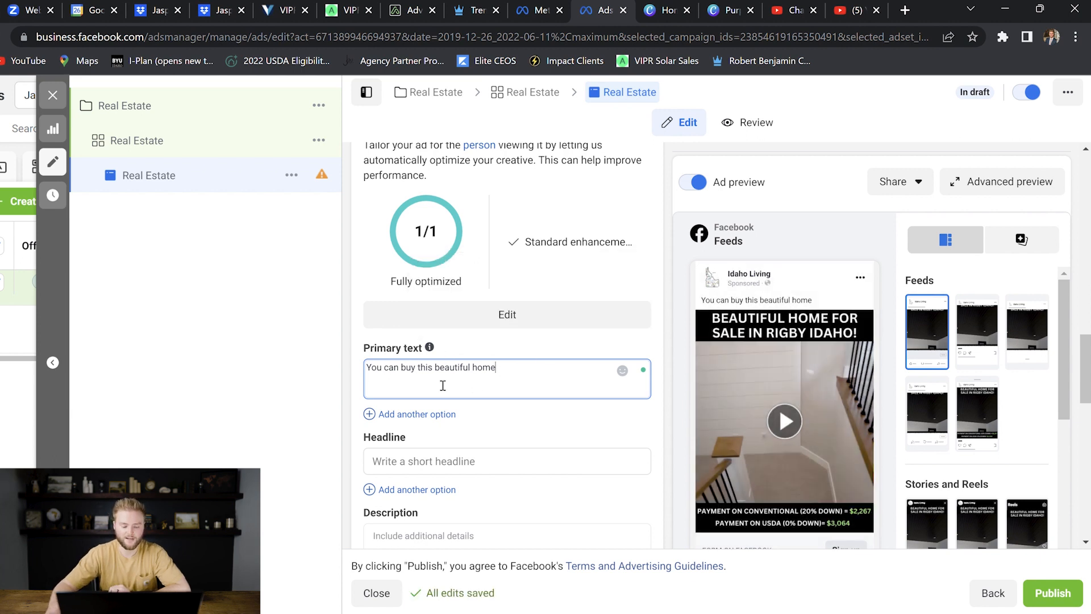
mouse_move(784, 420)
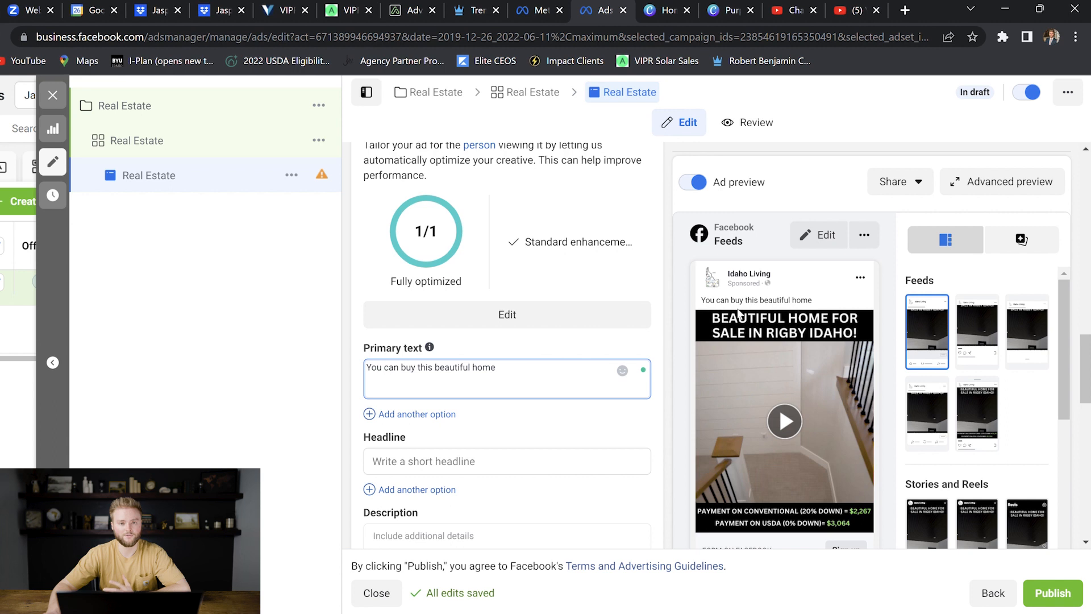
mouse_move(776, 299)
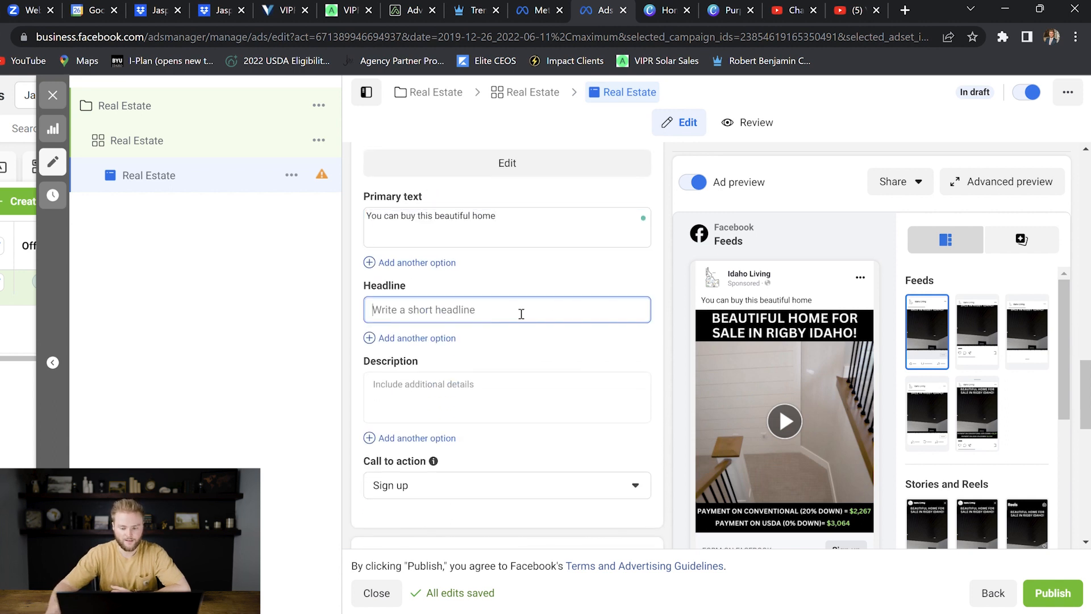
Step: Set the headline "Get more info on this home" and a Learn more call to action
scroll("down", 3)
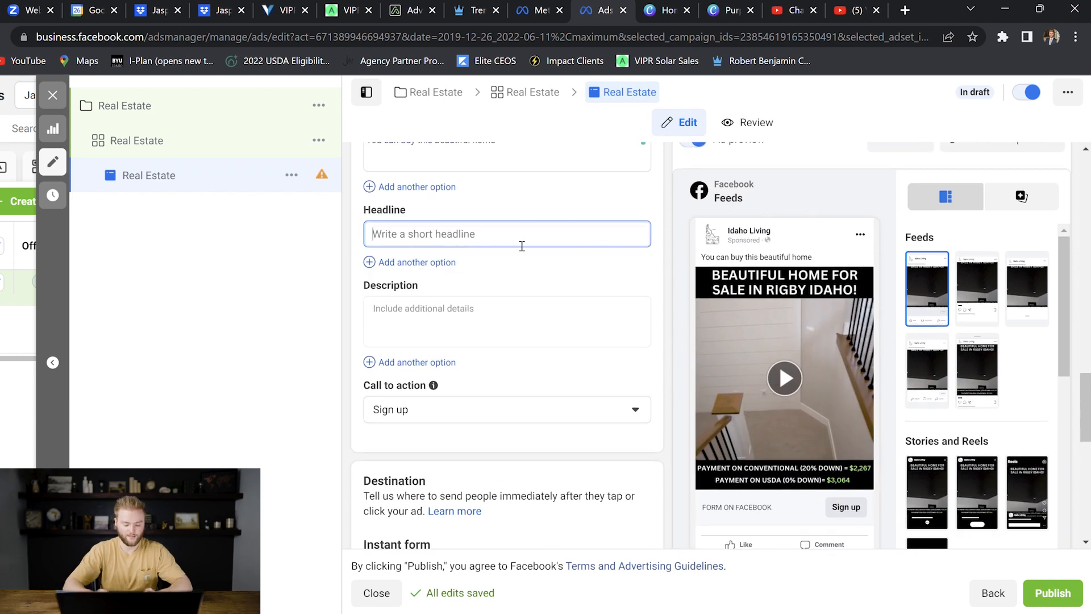
type("G")
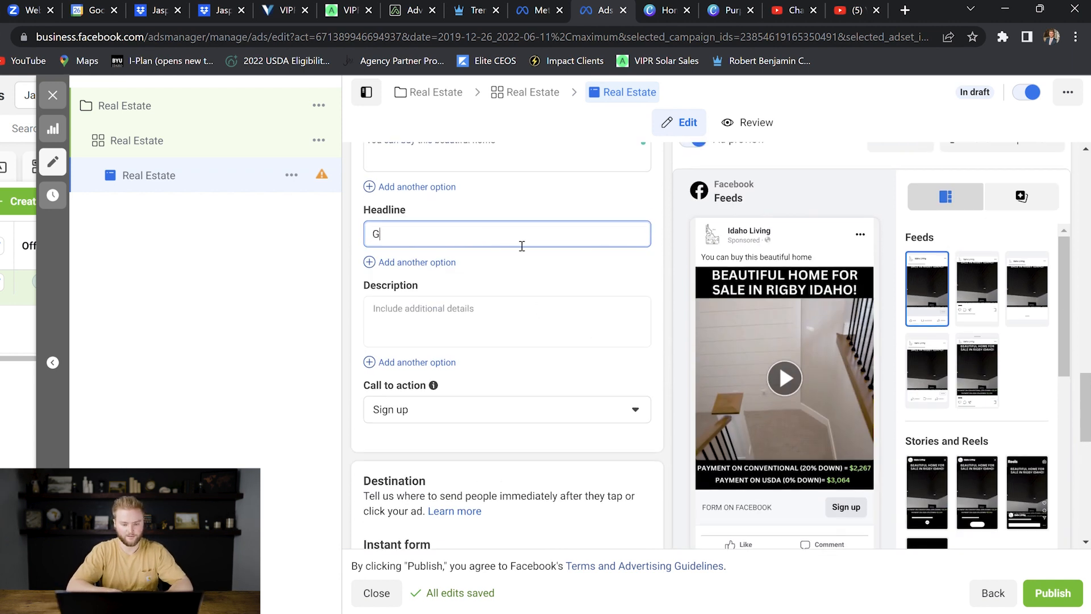
type("et more info on")
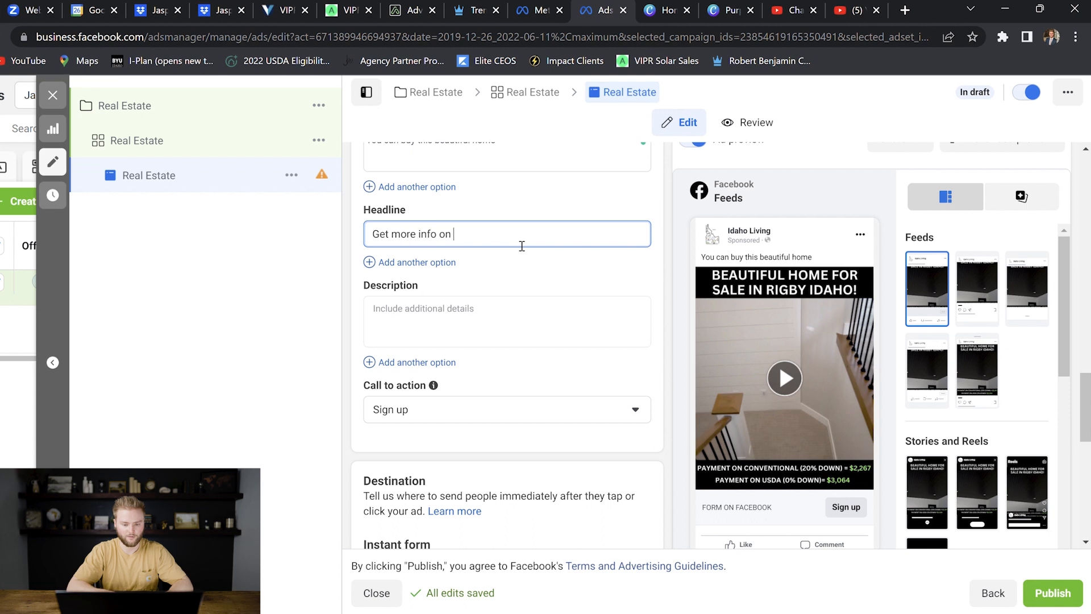
type("this home")
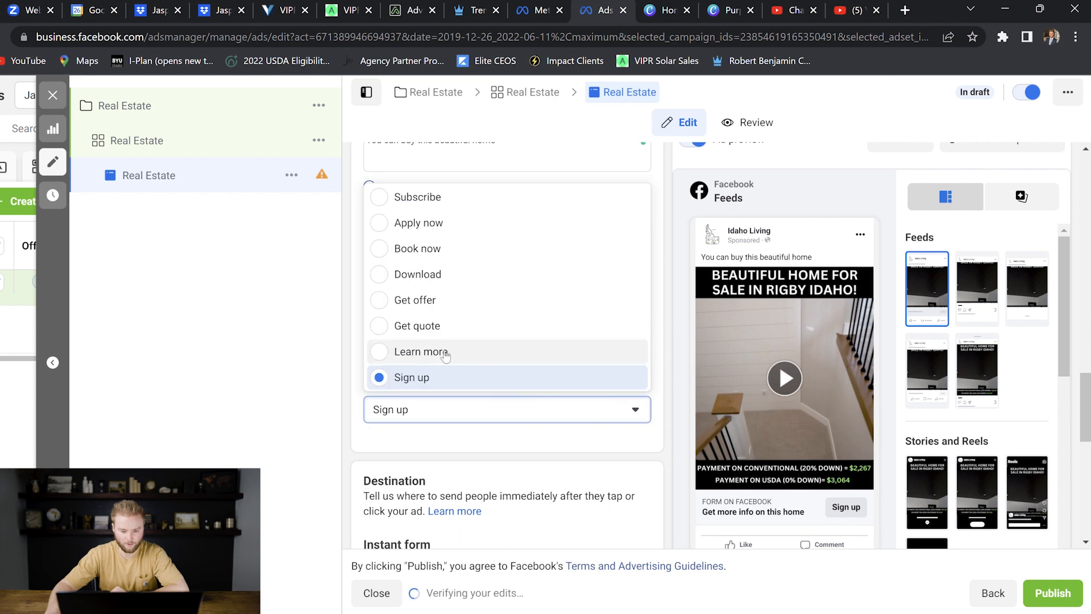
left_click(426, 351)
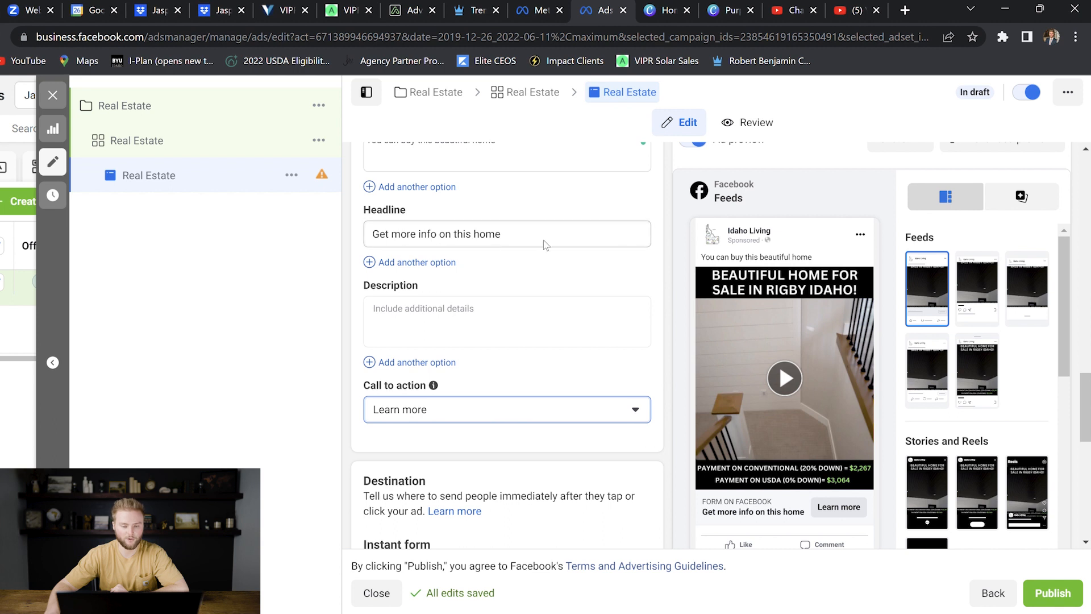
mouse_move(682, 256)
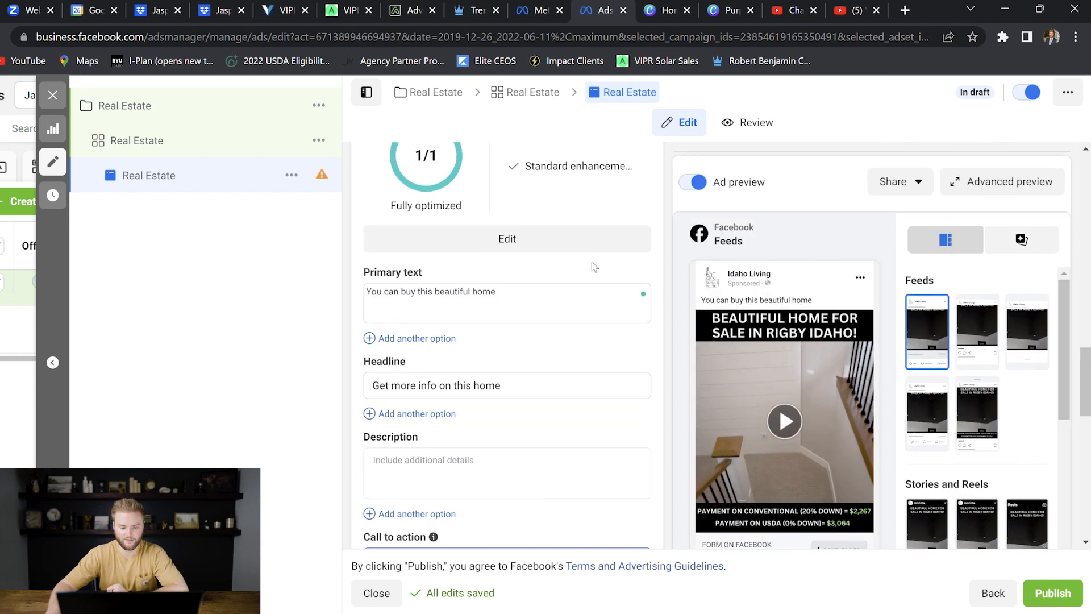
scroll("down", 3)
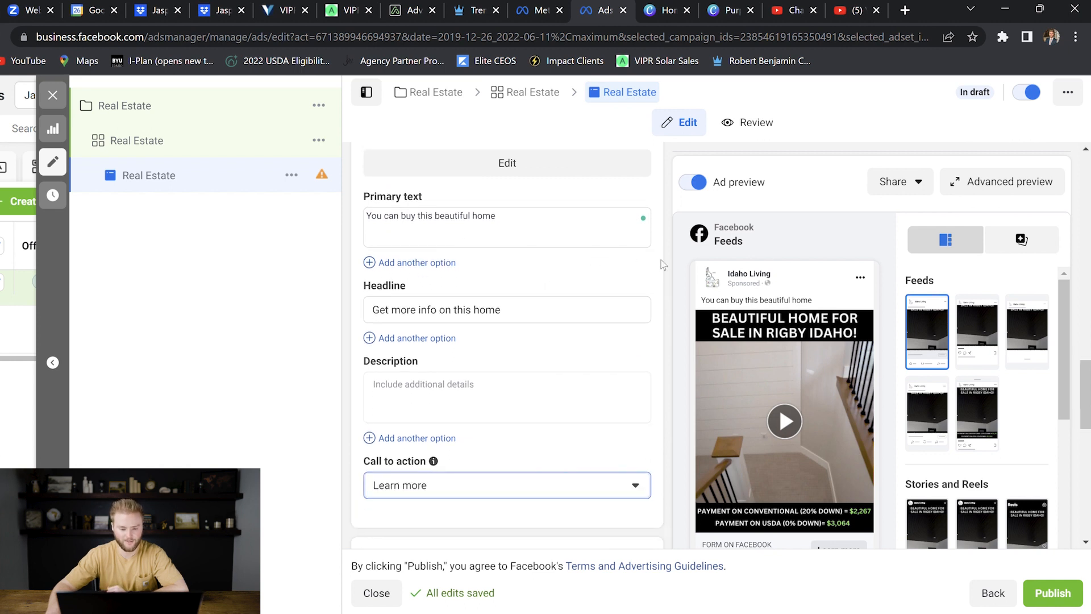
scroll("down", 3)
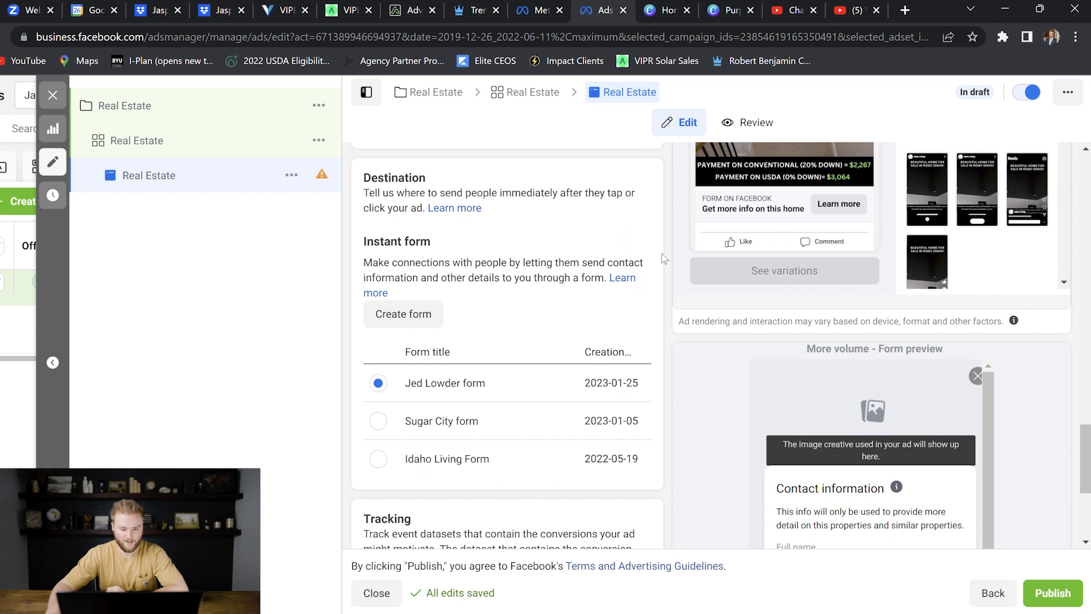
Step: Scroll to Destination > Instant form and start creating a new form
scroll("down", 3)
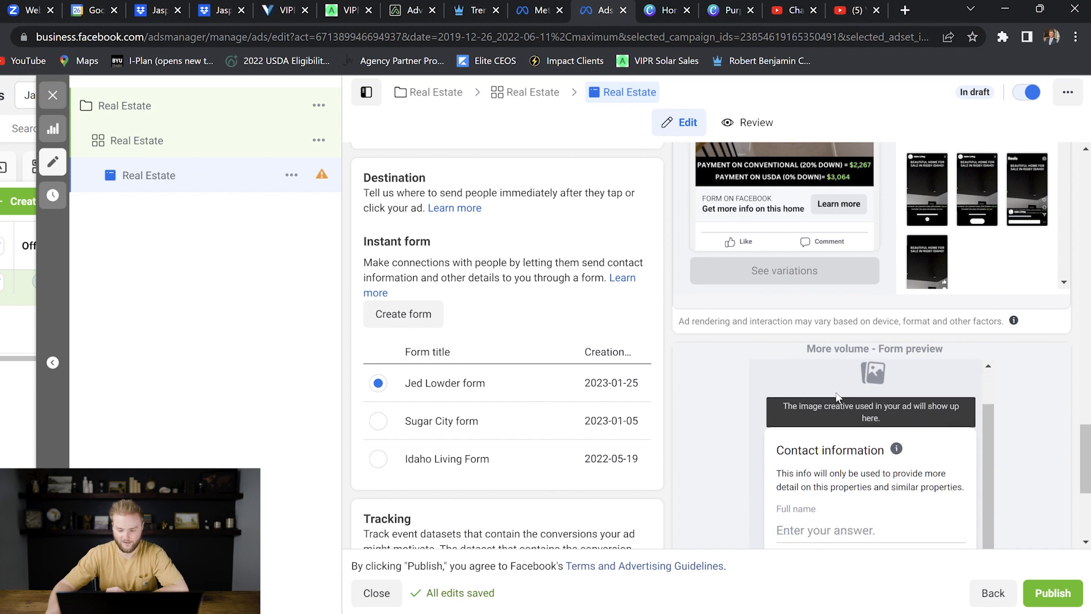
scroll("down", 3)
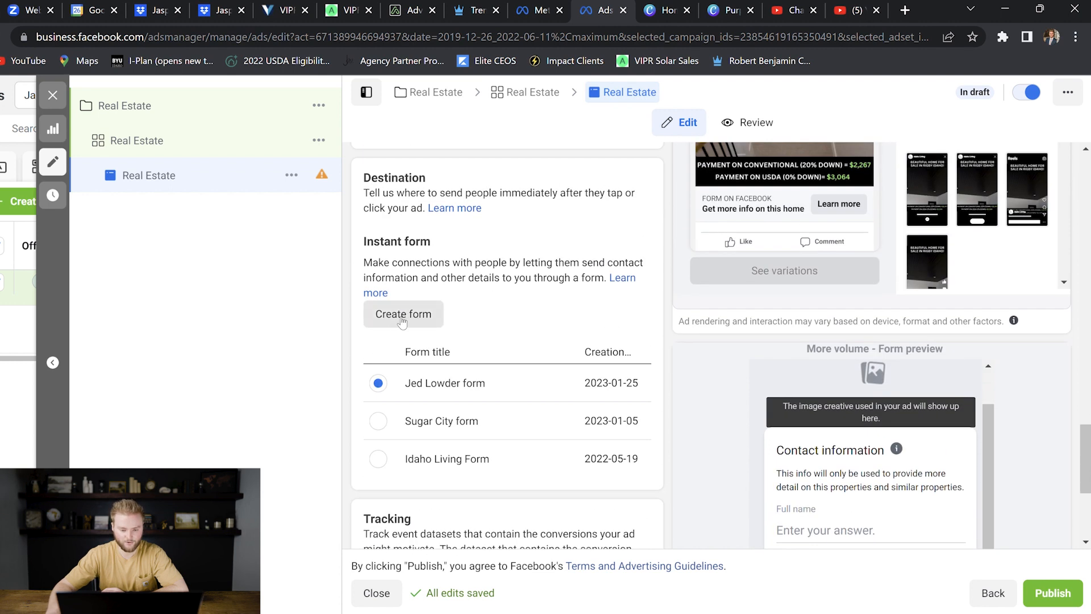
left_click(402, 314)
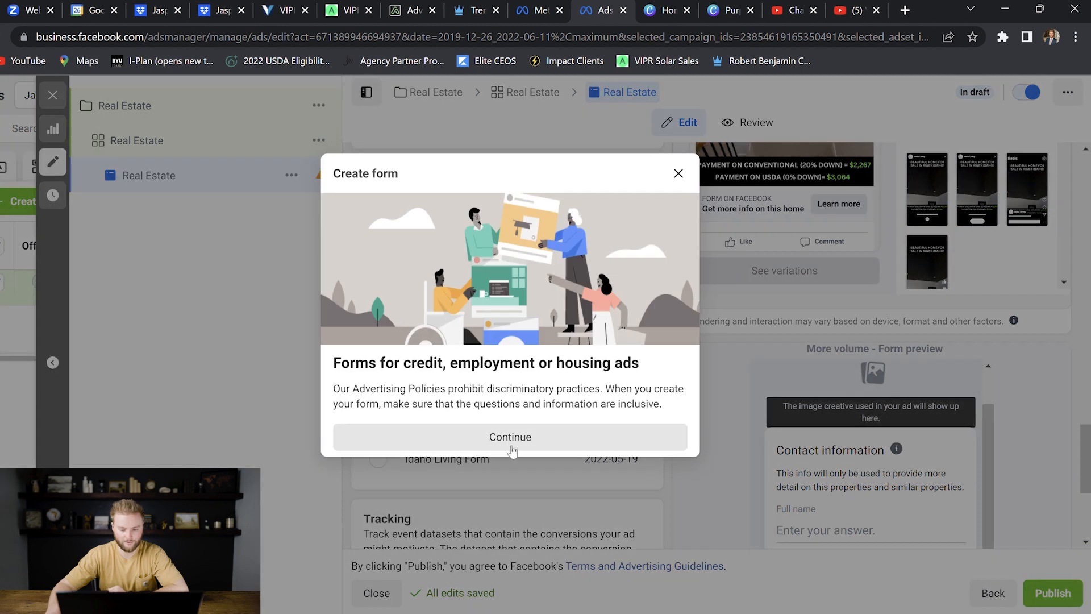
Step: Accept the housing policy notice, name the form 'Real', and use the ad's image as the intro background
left_click(509, 436)
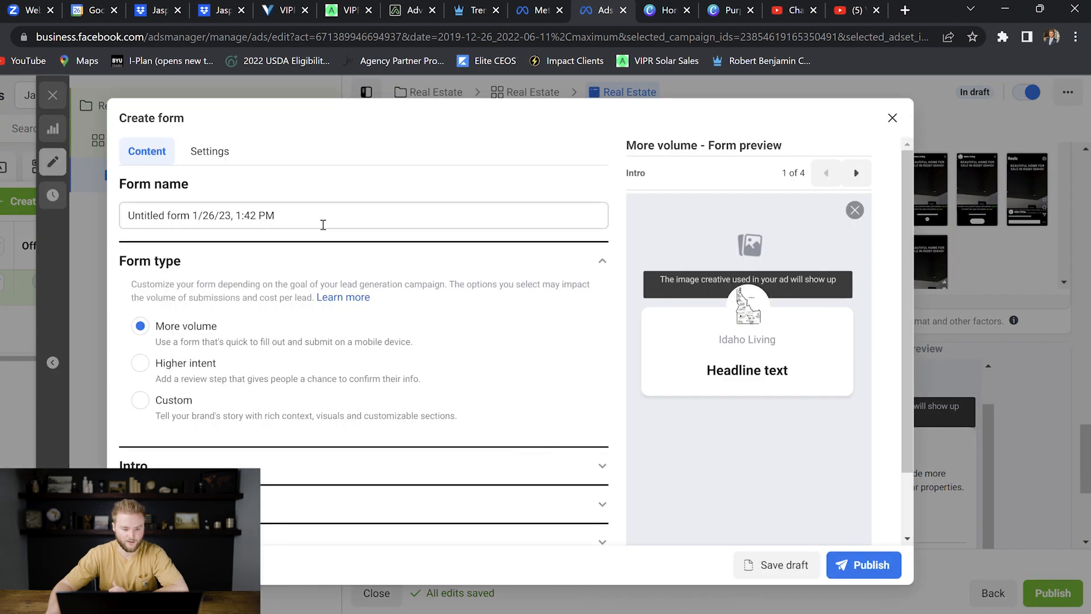
type("Real")
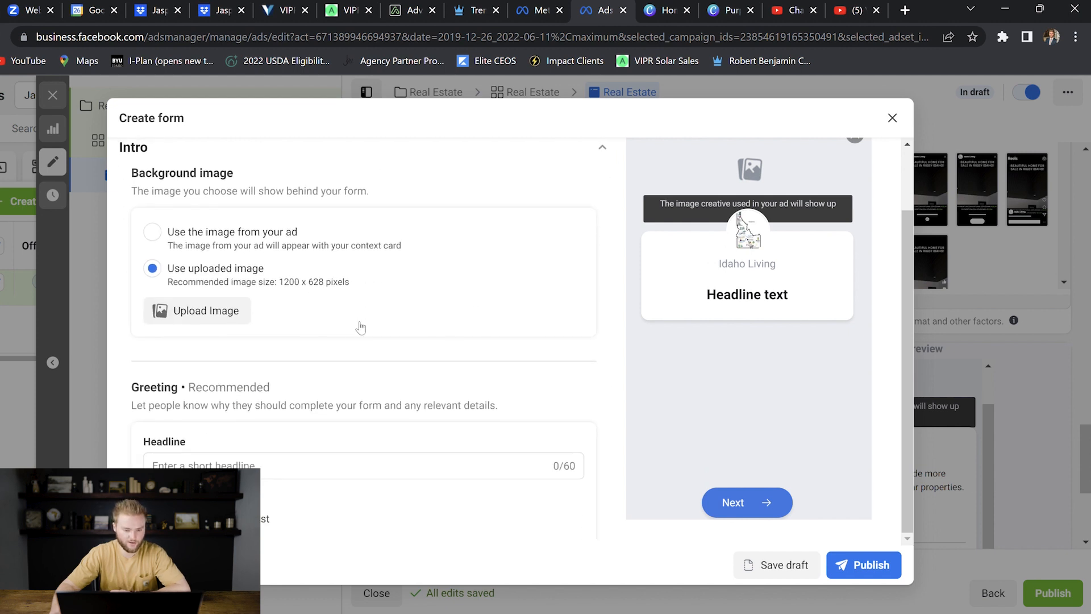
left_click(151, 232)
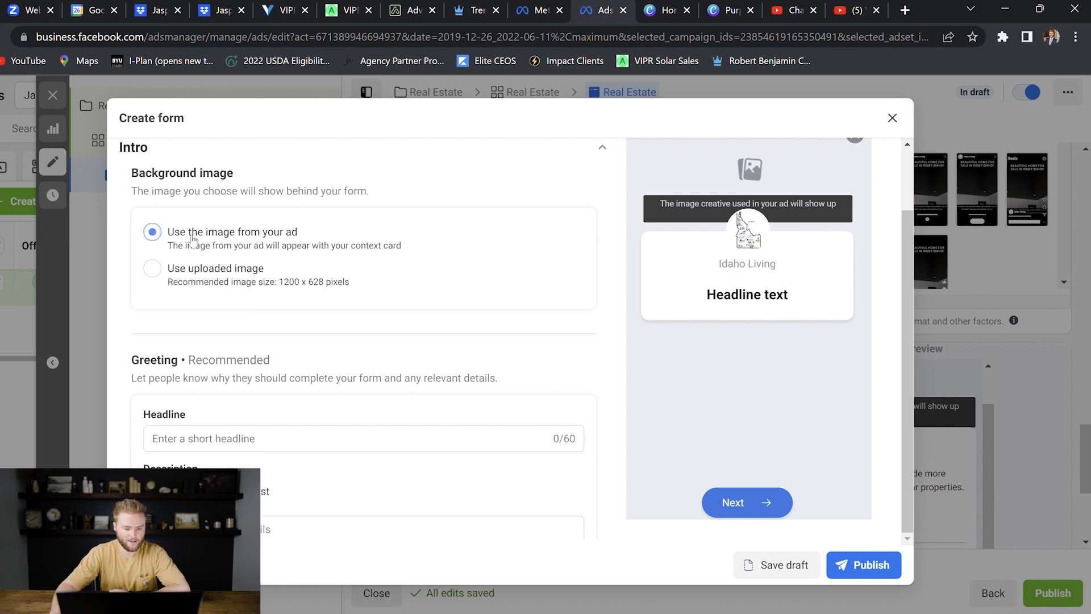
left_click(151, 231)
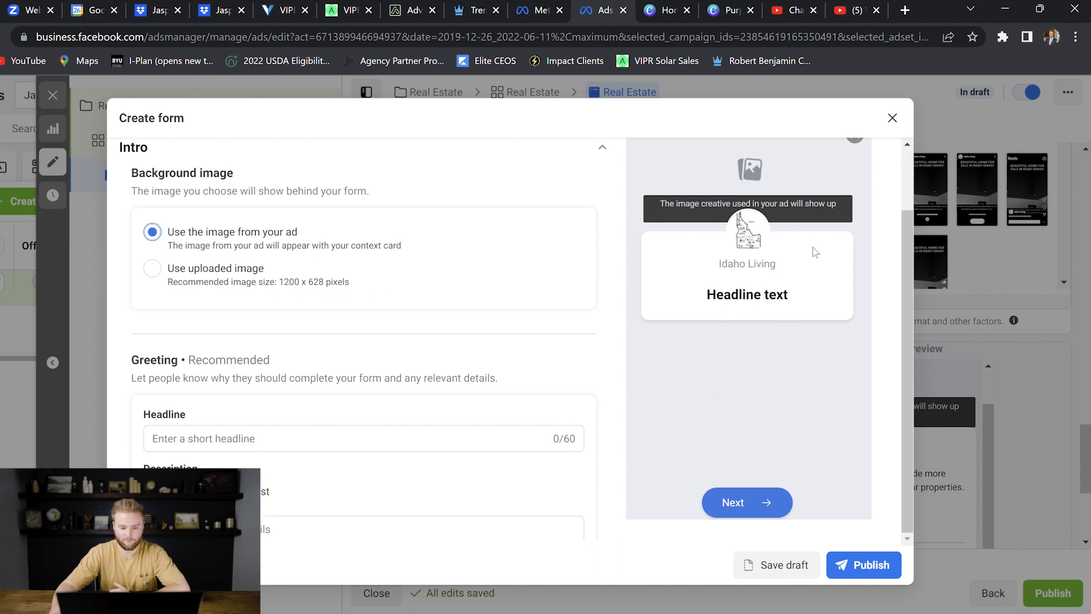
scroll("down", 3)
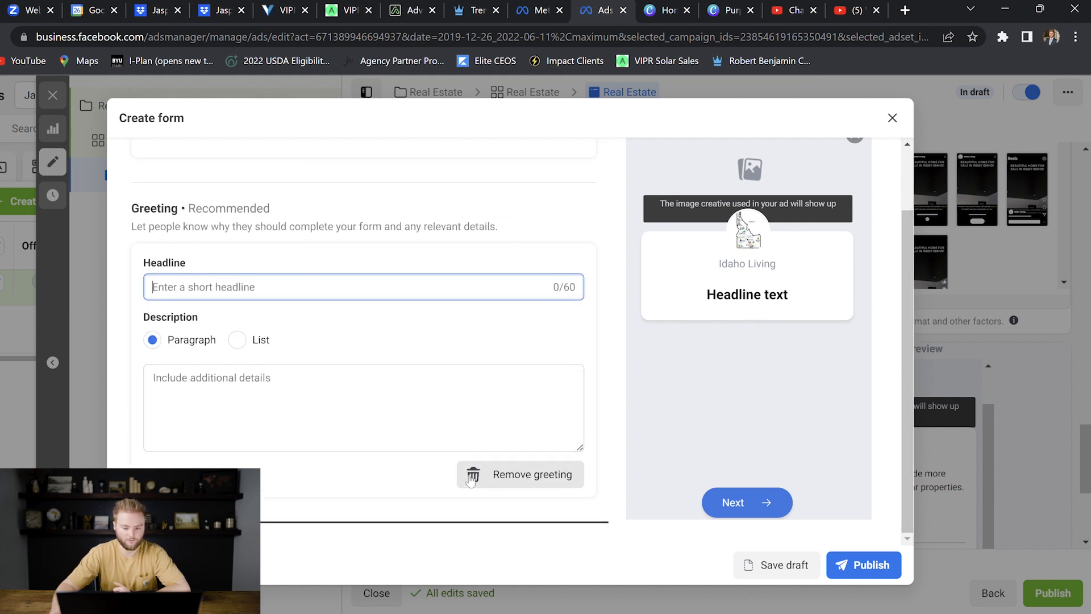
mouse_move(477, 342)
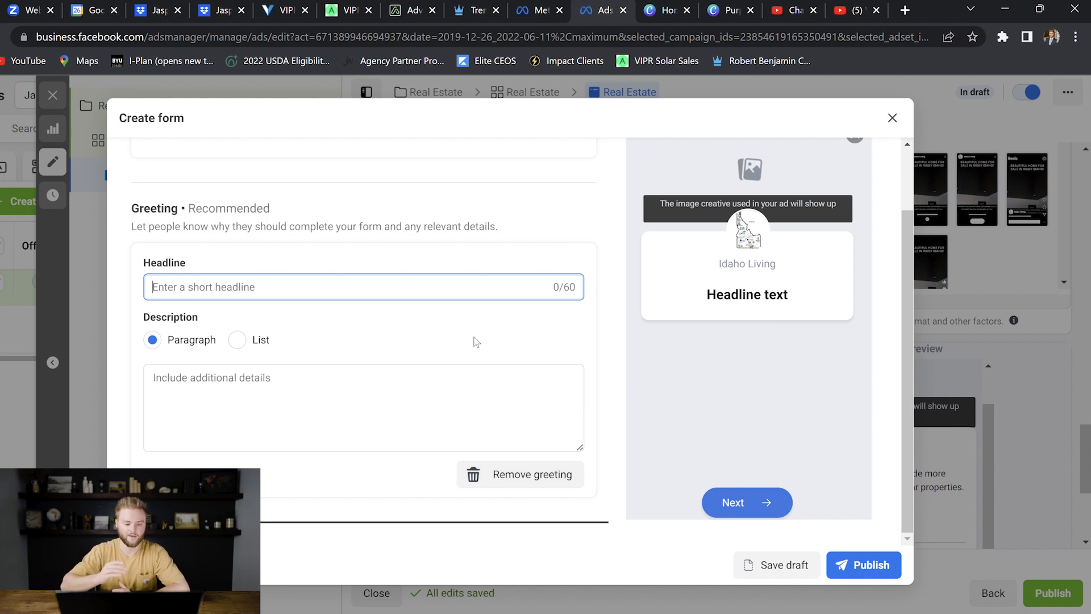
mouse_move(747, 502)
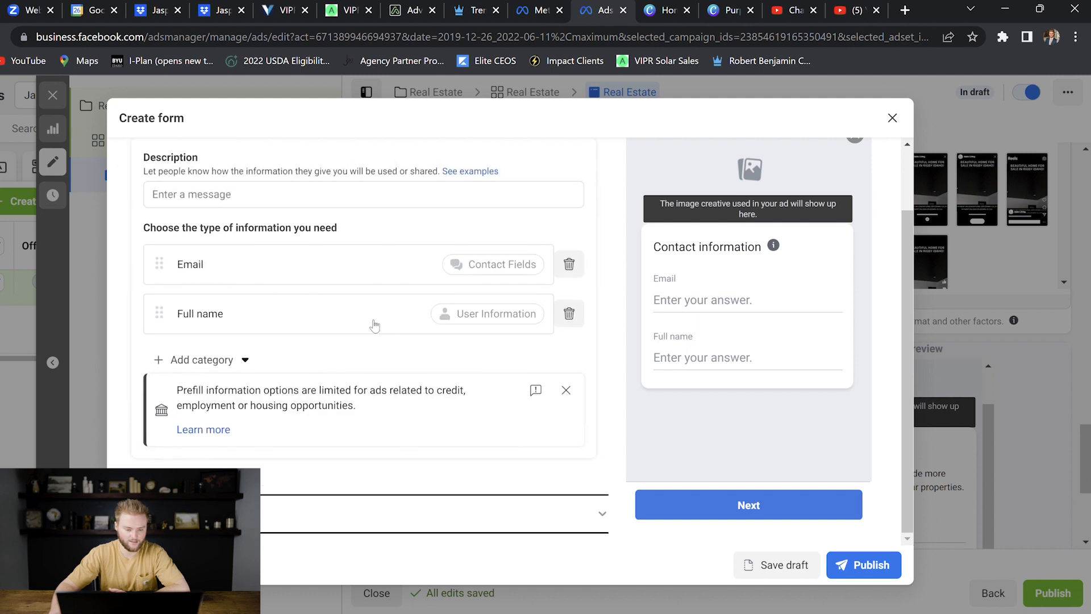
mouse_move(299, 341)
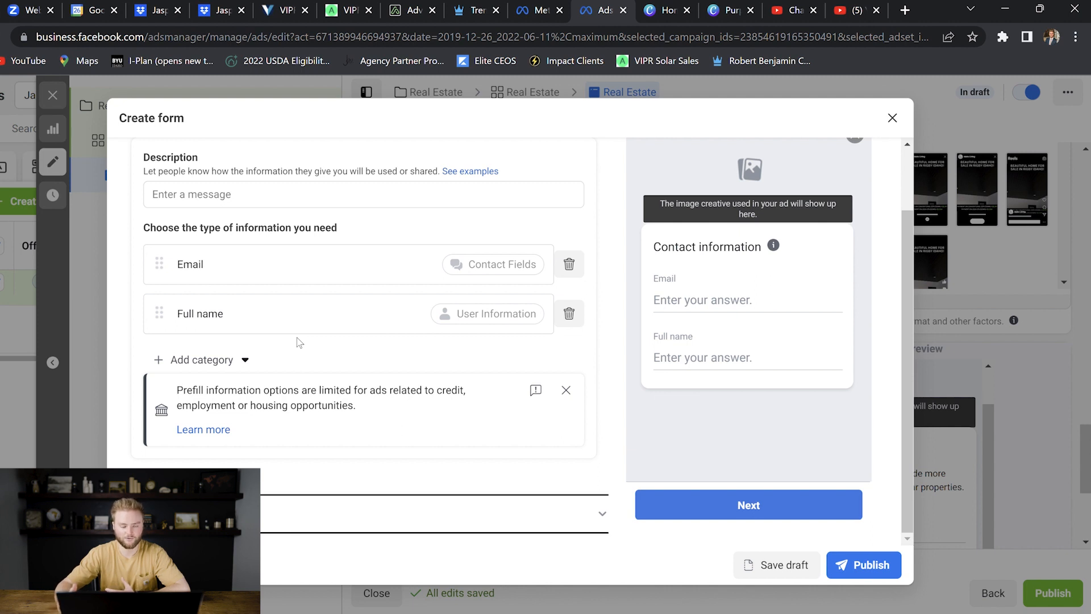
mouse_move(332, 338)
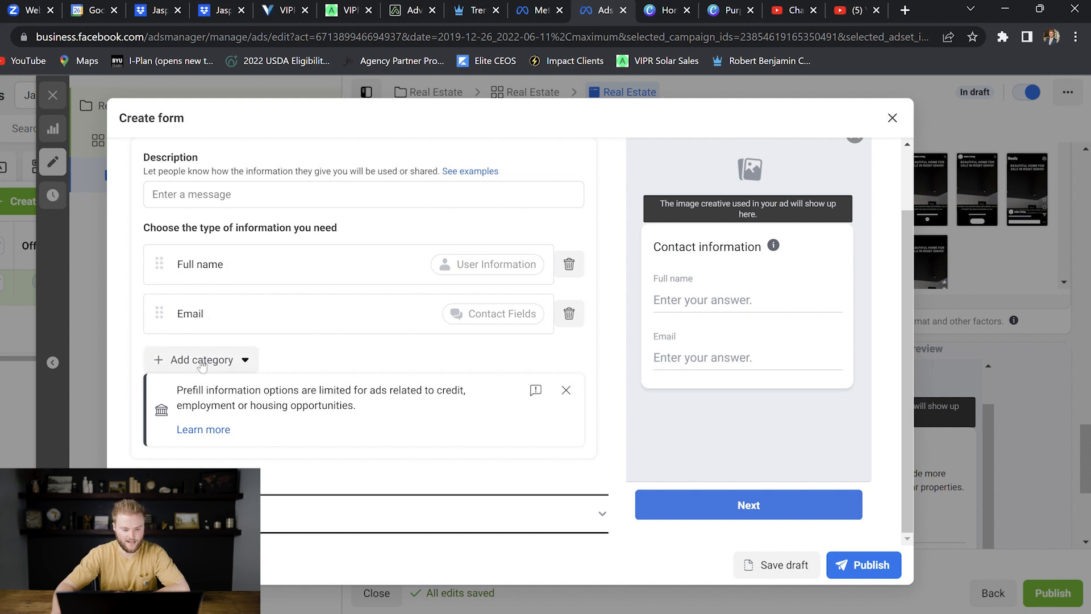
Step: Add a Phone number contact question and write the description that the info is only used to contact about properties
left_click(201, 360)
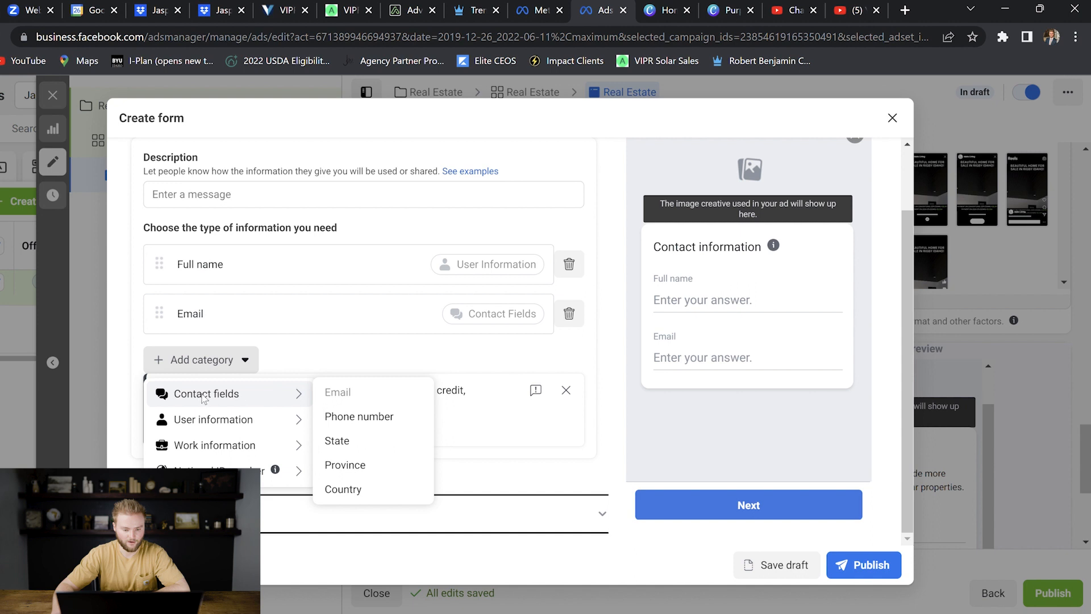
left_click(359, 416)
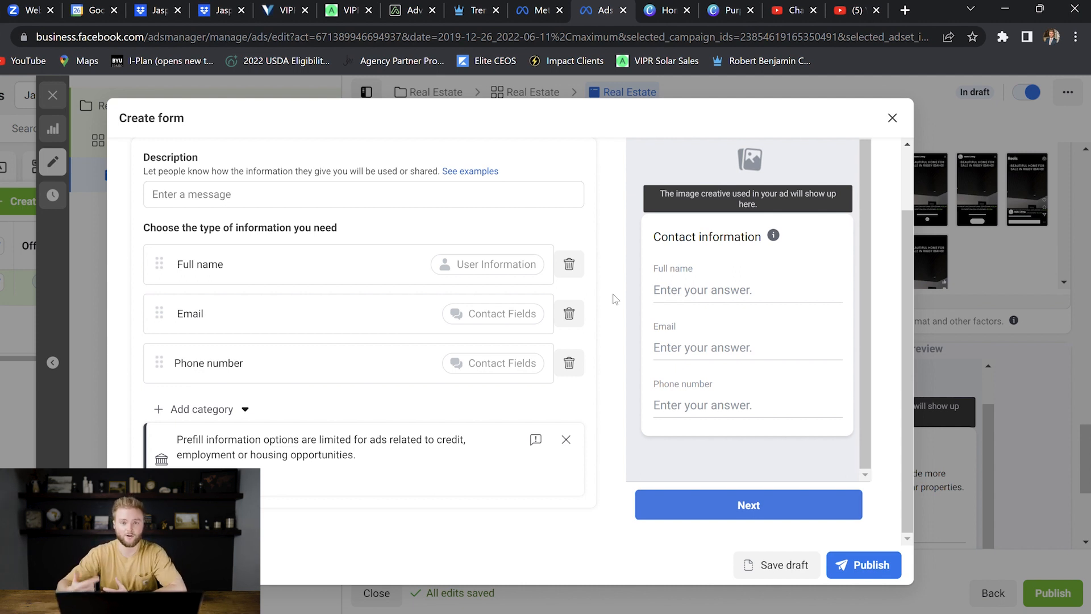
mouse_move(610, 279)
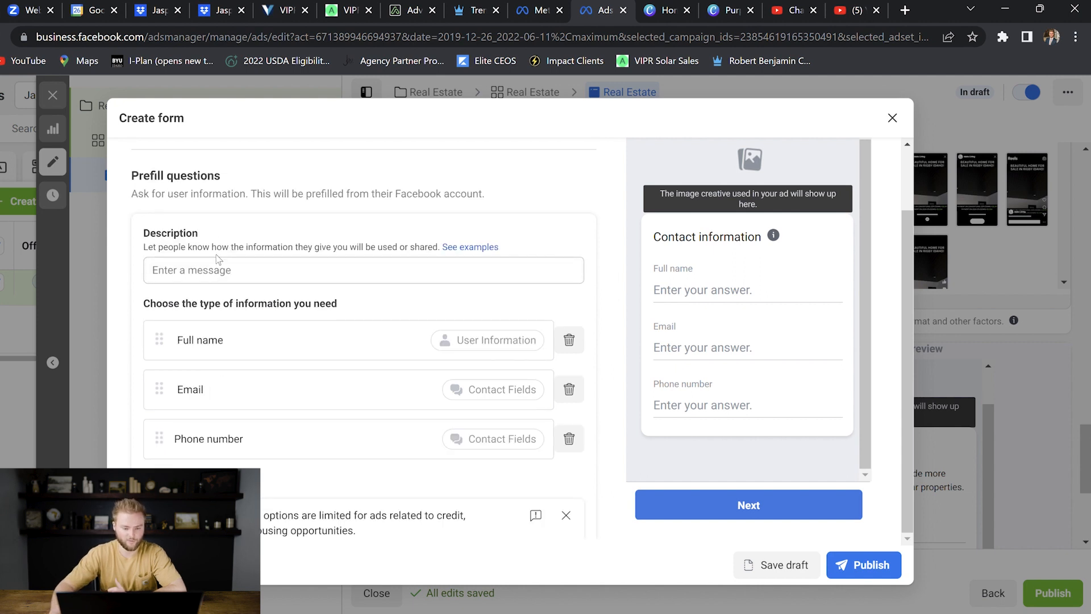
type("This info will only")
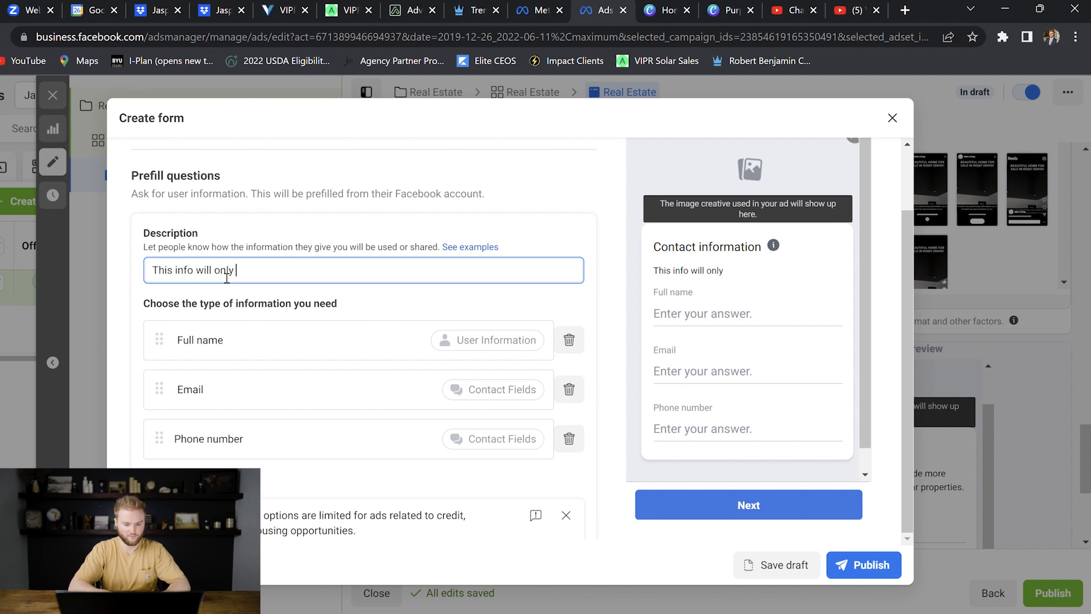
type("be used to contact you about this property and similar proper")
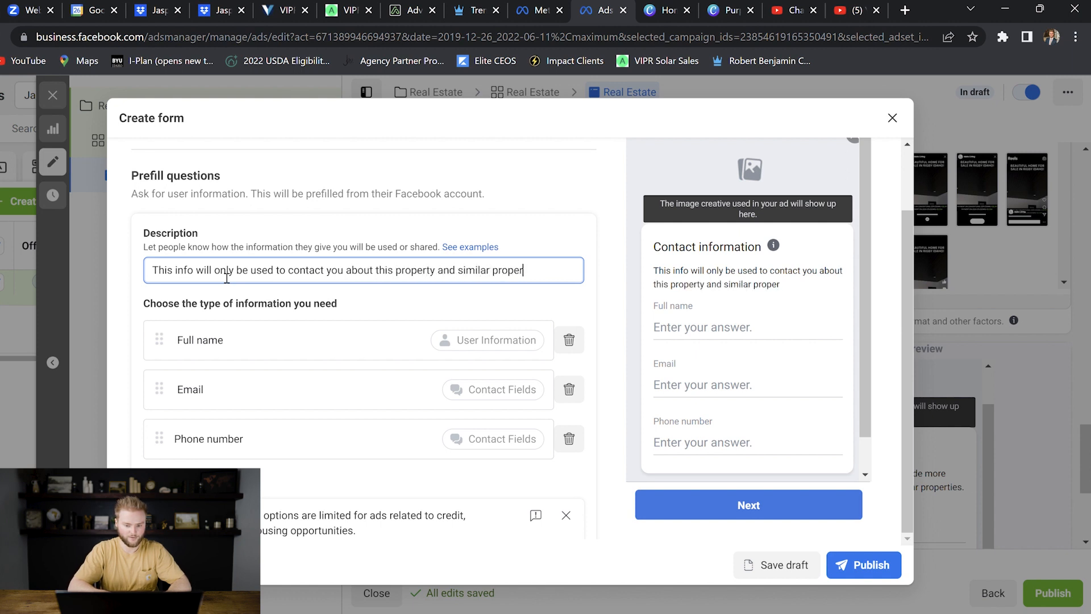
type("ties.")
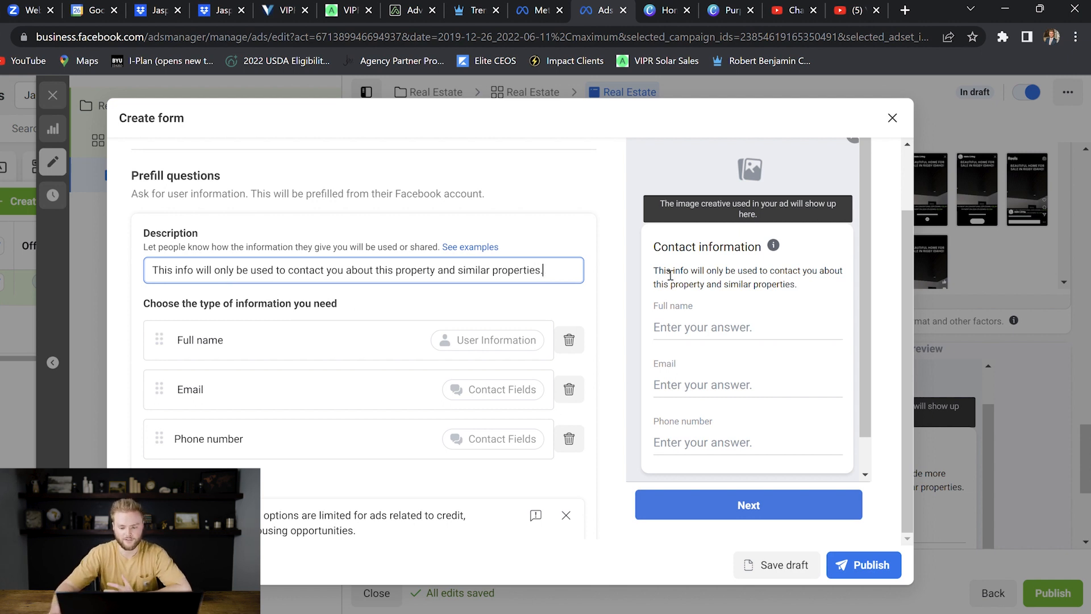
scroll("down", 3)
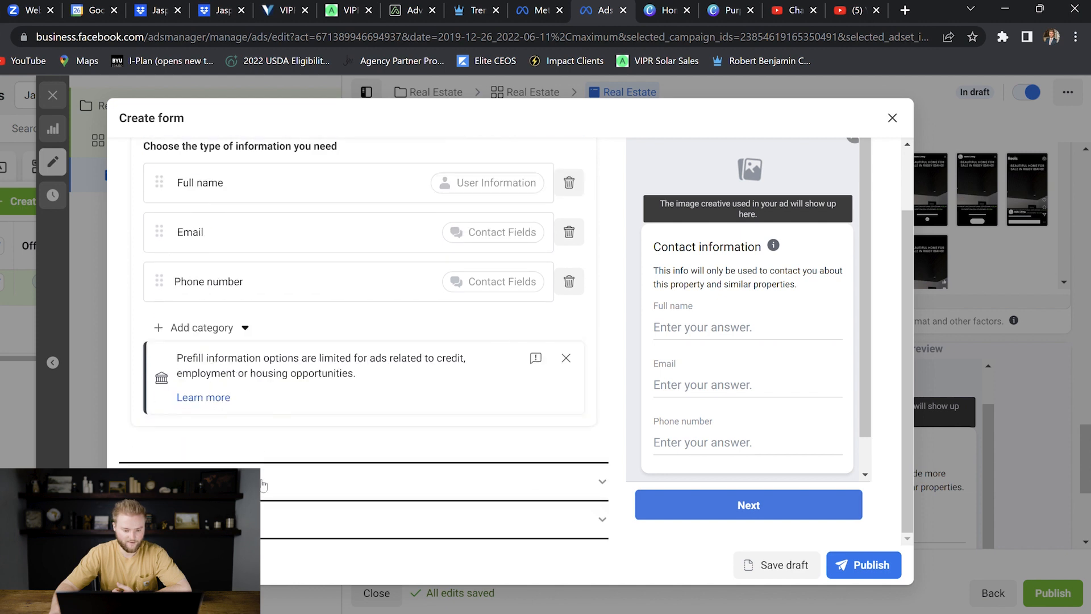
Step: Enter the idaho privacy policy URL in the form's Link field
scroll("down", 3)
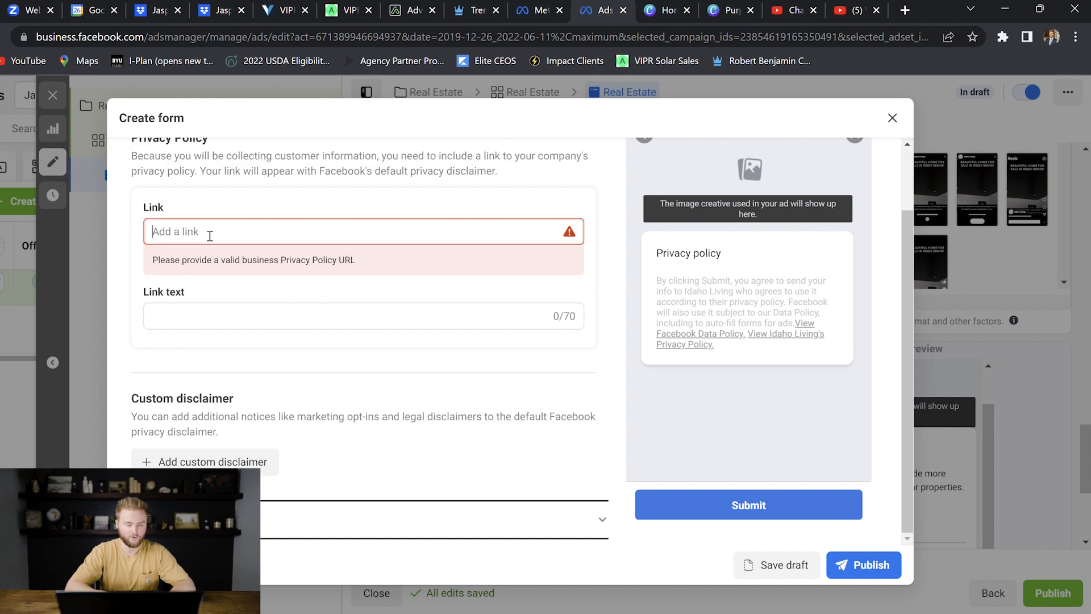
type("idaho")
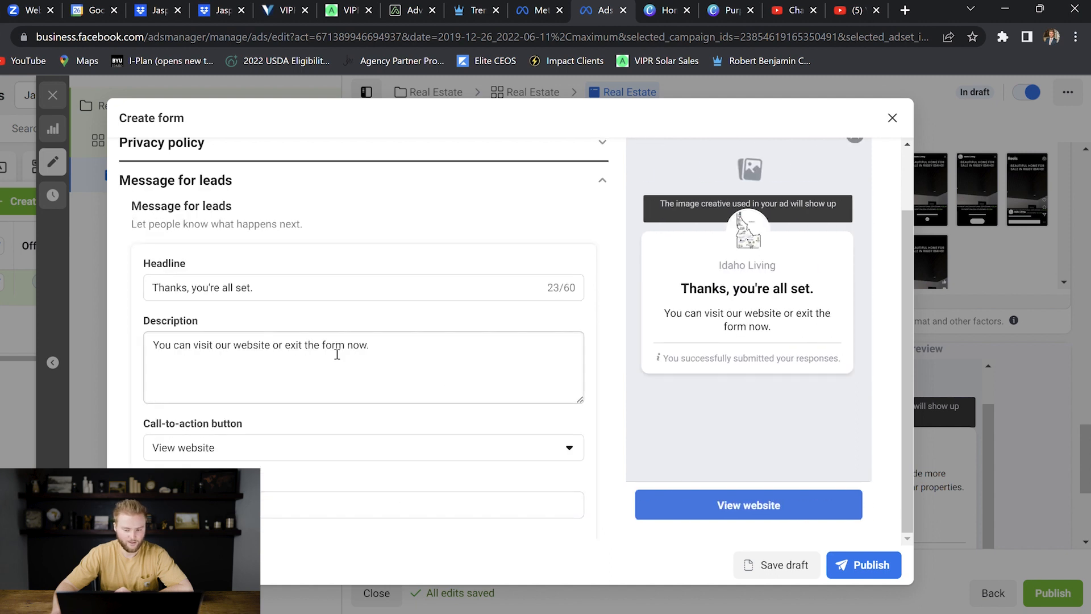
scroll("down", 3)
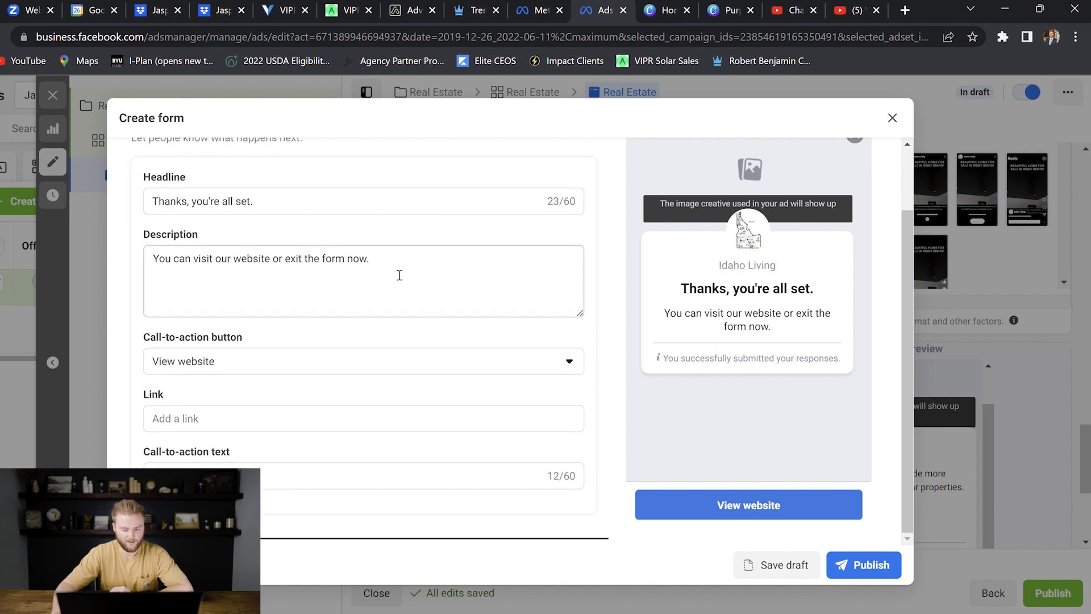
Step: Set the completion message's View website link to idaholiving.com
left_click(362, 418)
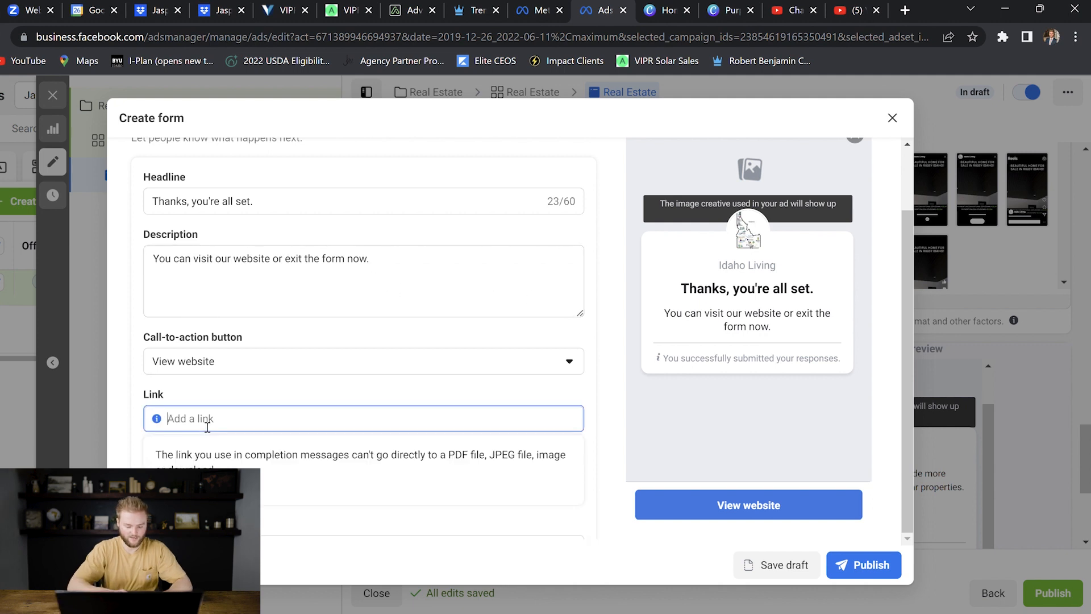
type("idaholiving.com")
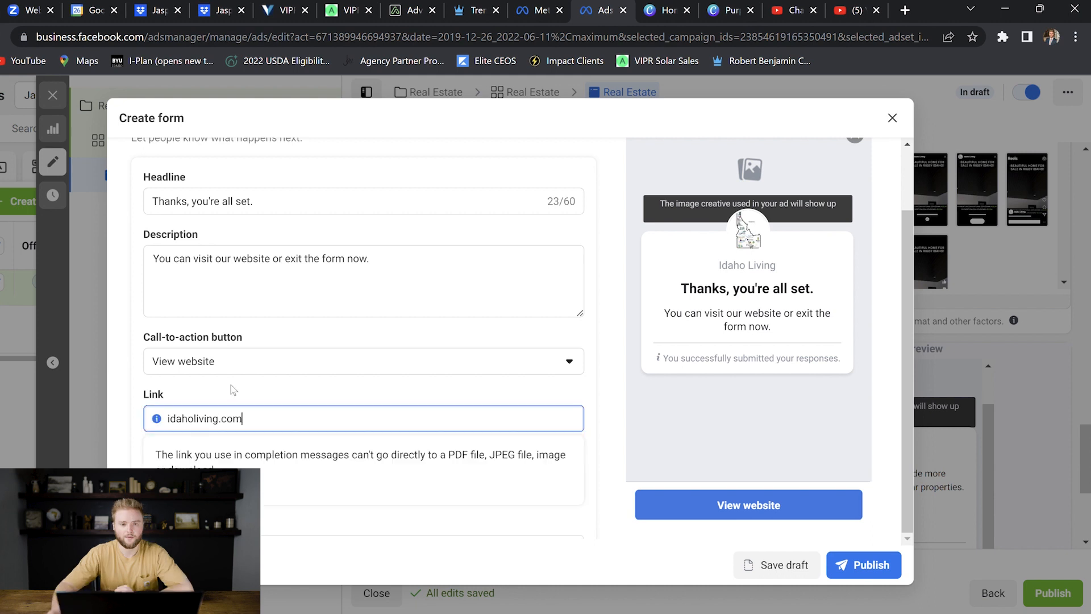
mouse_move(602, 376)
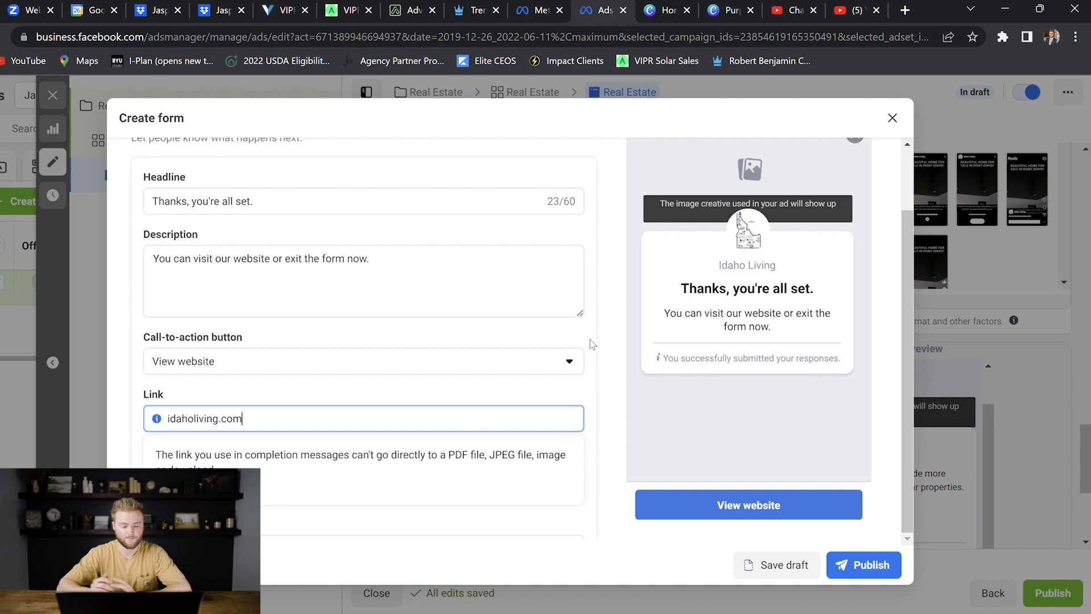
scroll("down", 3)
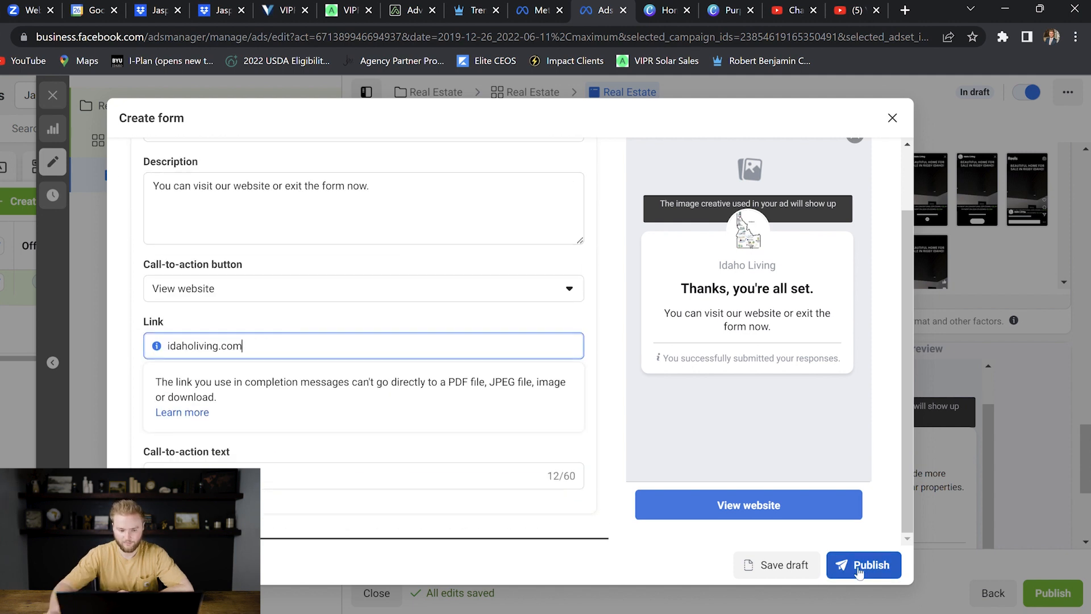
Step: Publish the finished lead form, then publish the Real Estate ad that uses it
left_click(864, 565)
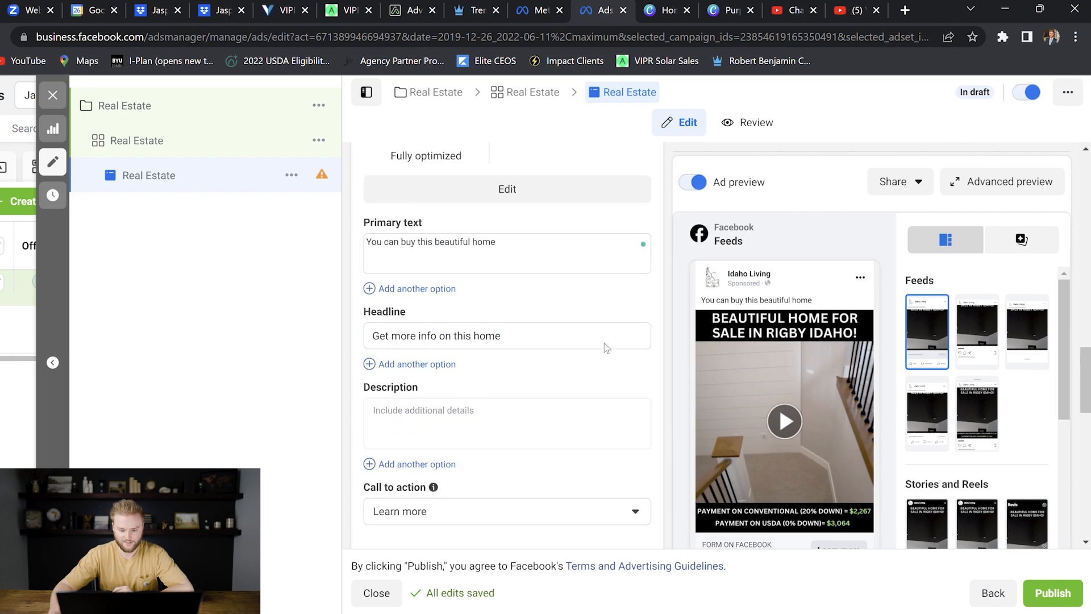
scroll("down", 3)
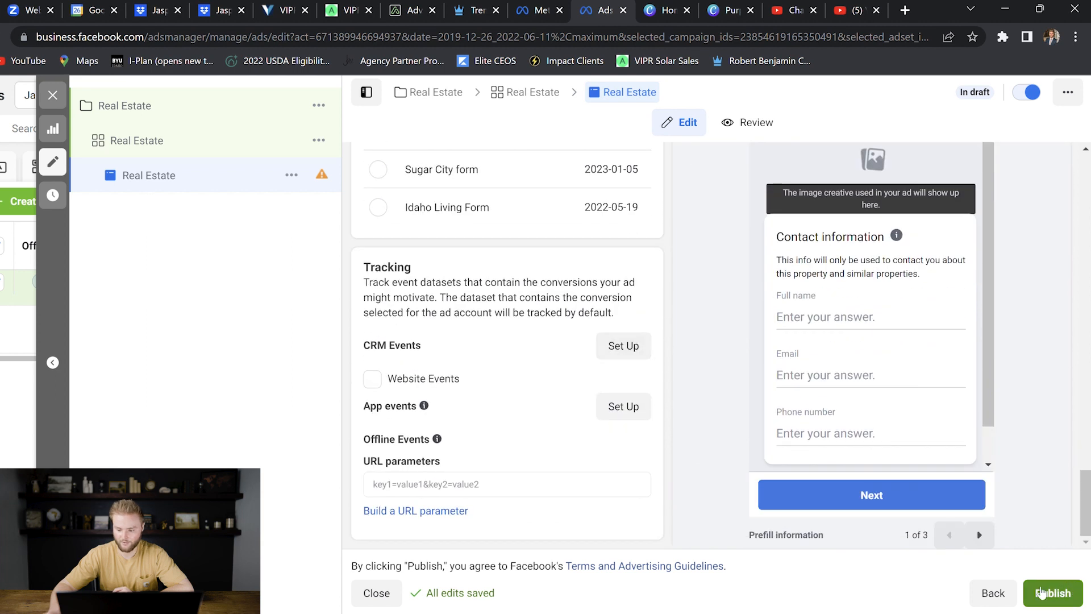
left_click(479, 10)
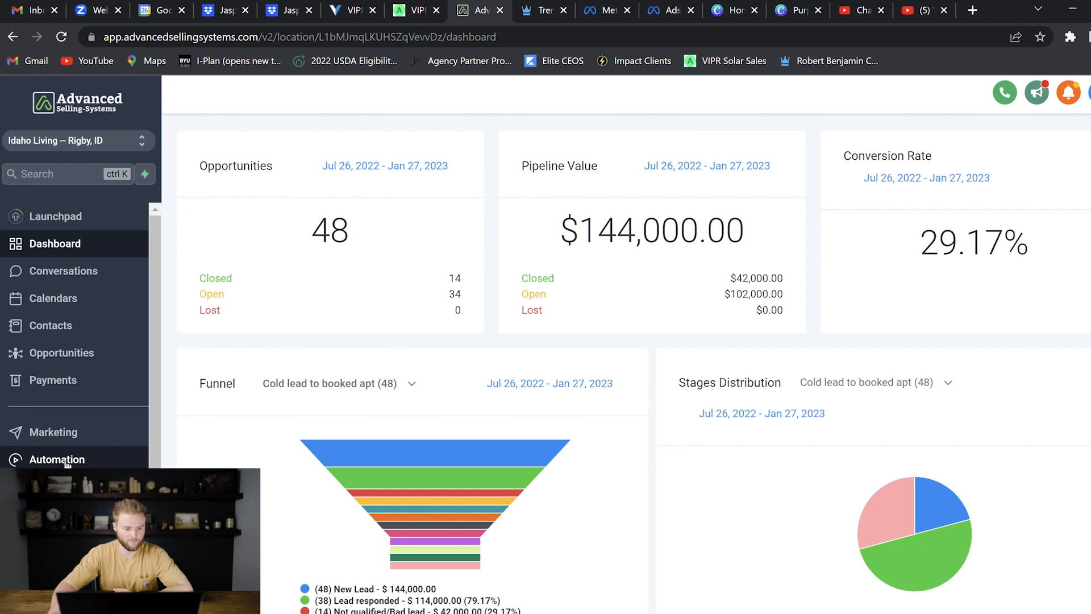
Step: Create a new workflow in Automation and name it 'Facebook to booked call'
left_click(57, 460)
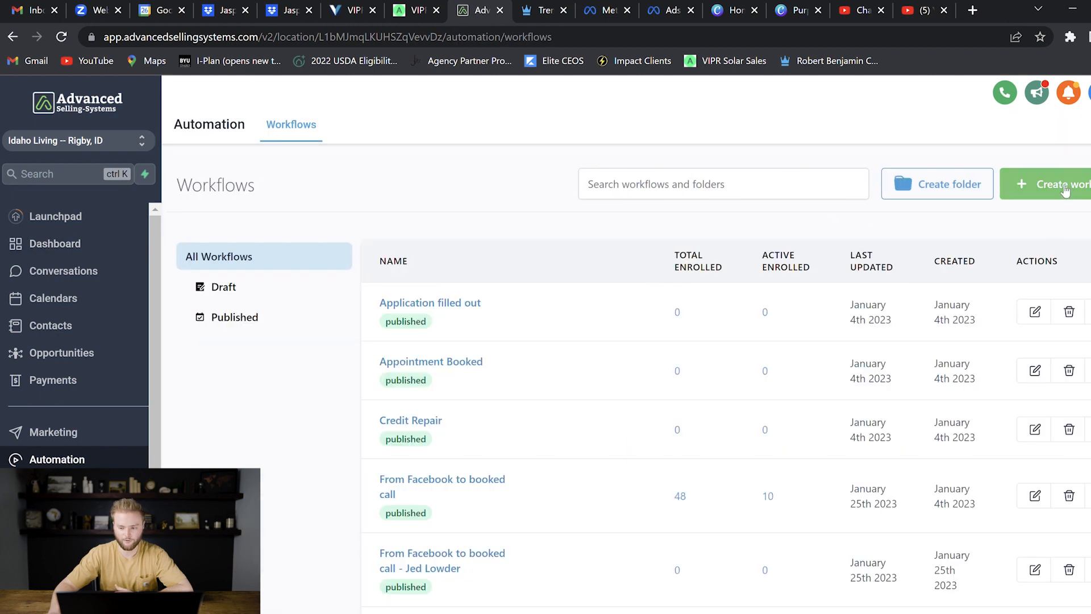
left_click(1065, 185)
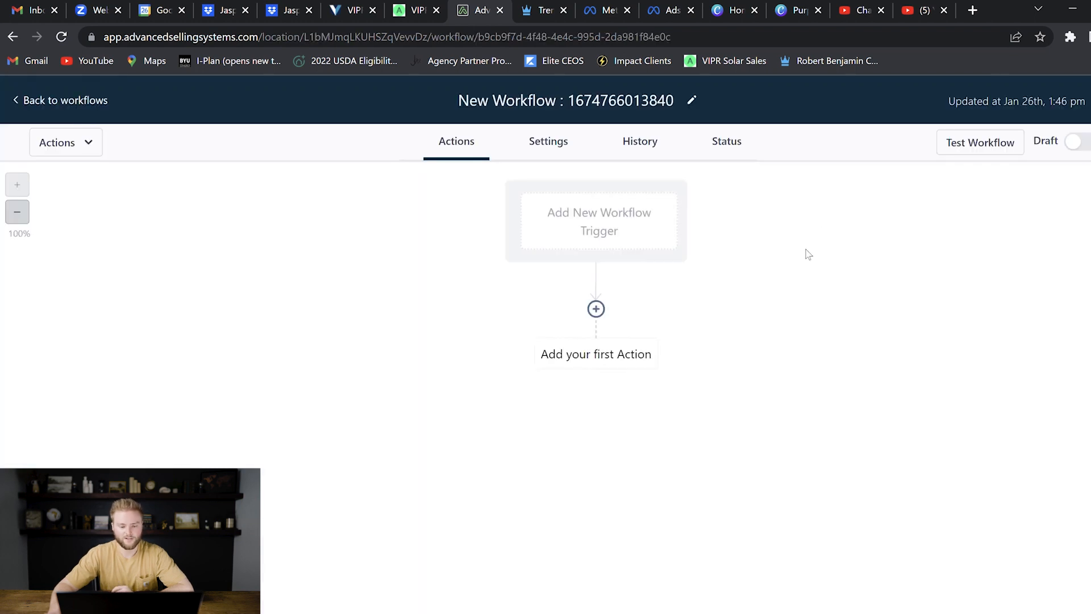
left_click(691, 100)
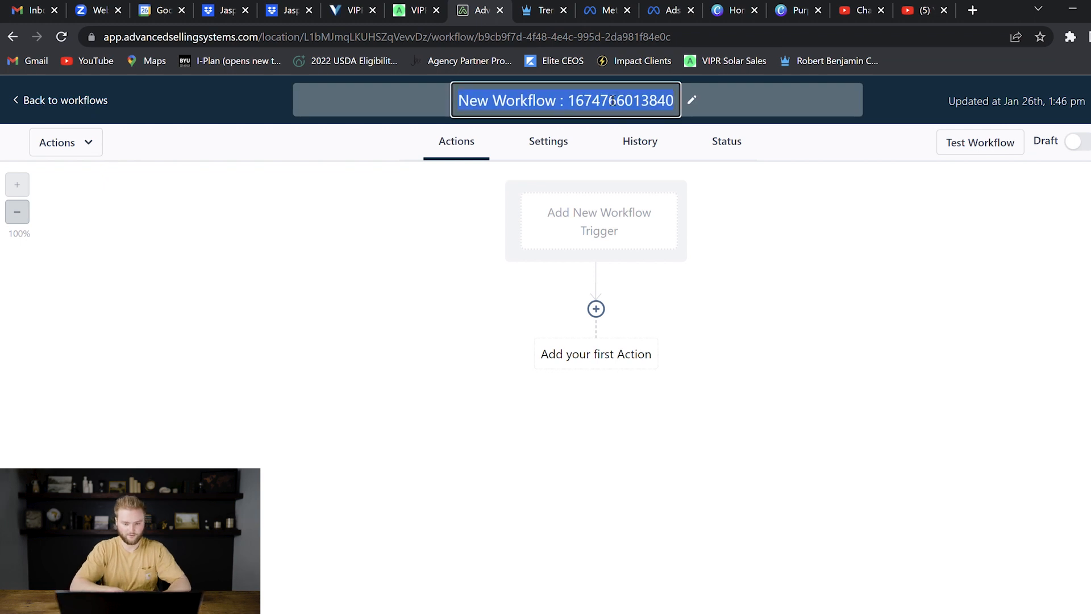
type("Facebook to booked call")
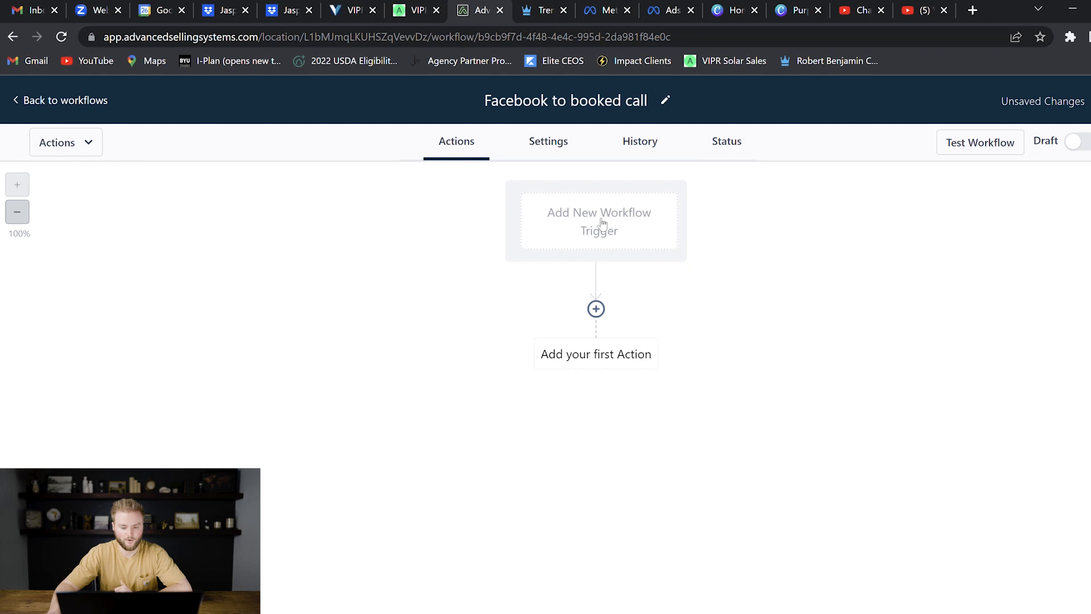
Step: Add a Facebook Lead Form Submitted trigger filtered to the Real Estate form and save it
left_click(599, 221)
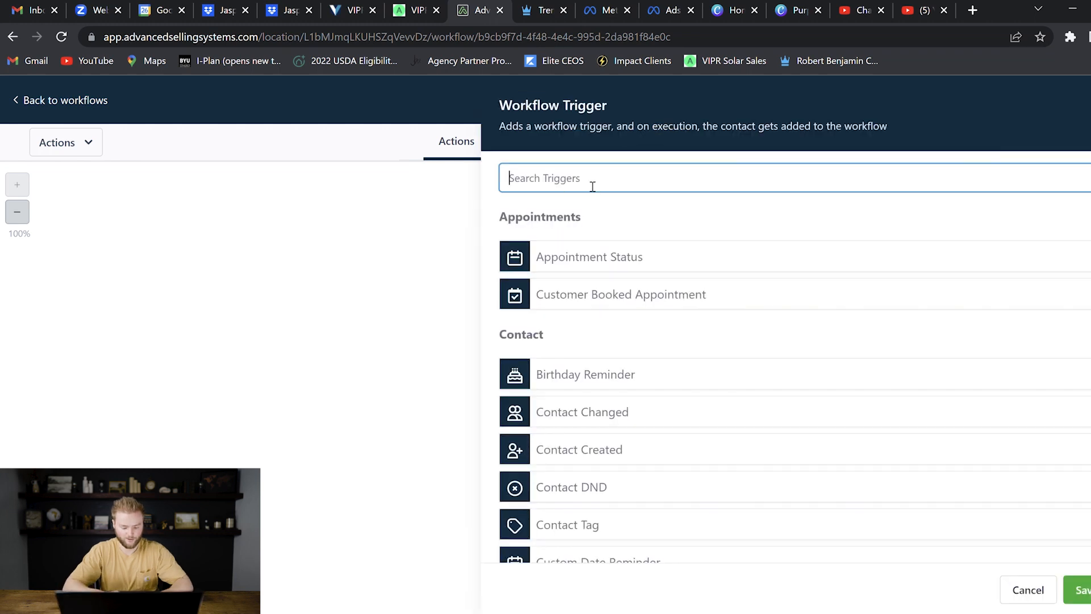
type("face")
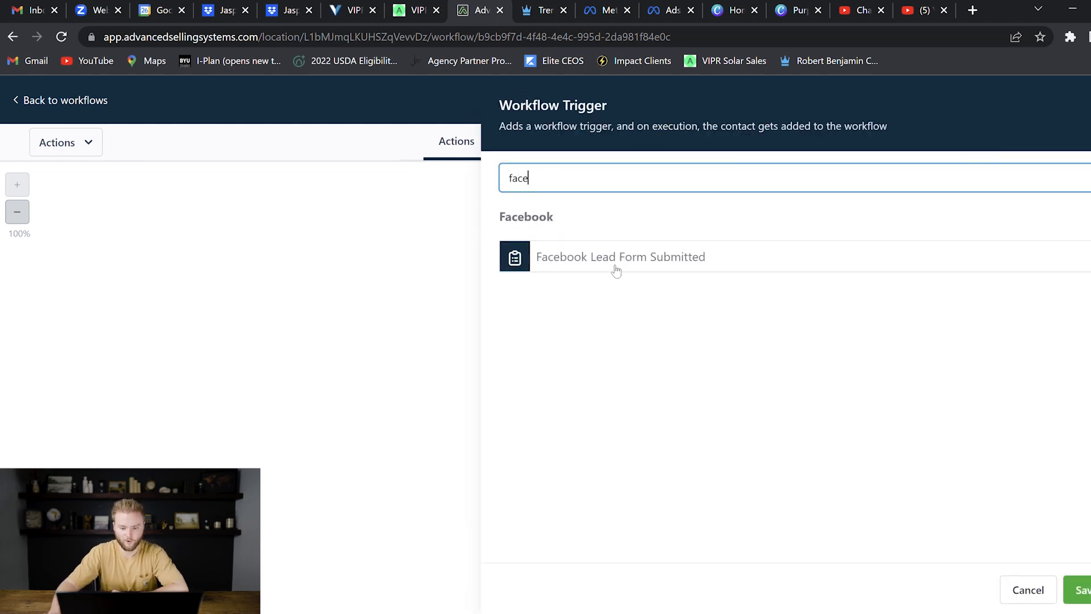
left_click(620, 256)
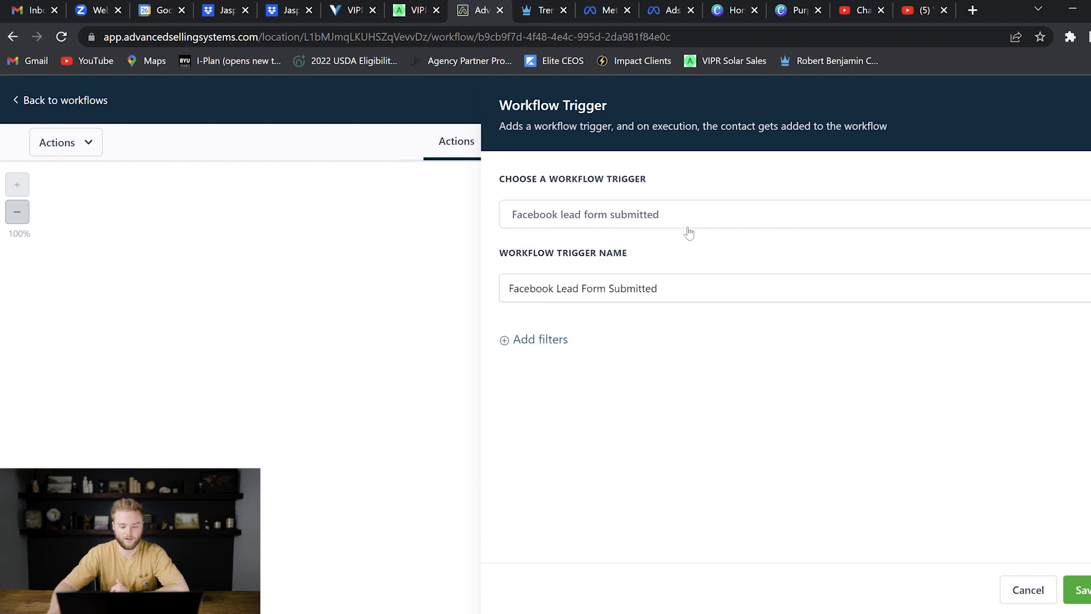
left_click(539, 340)
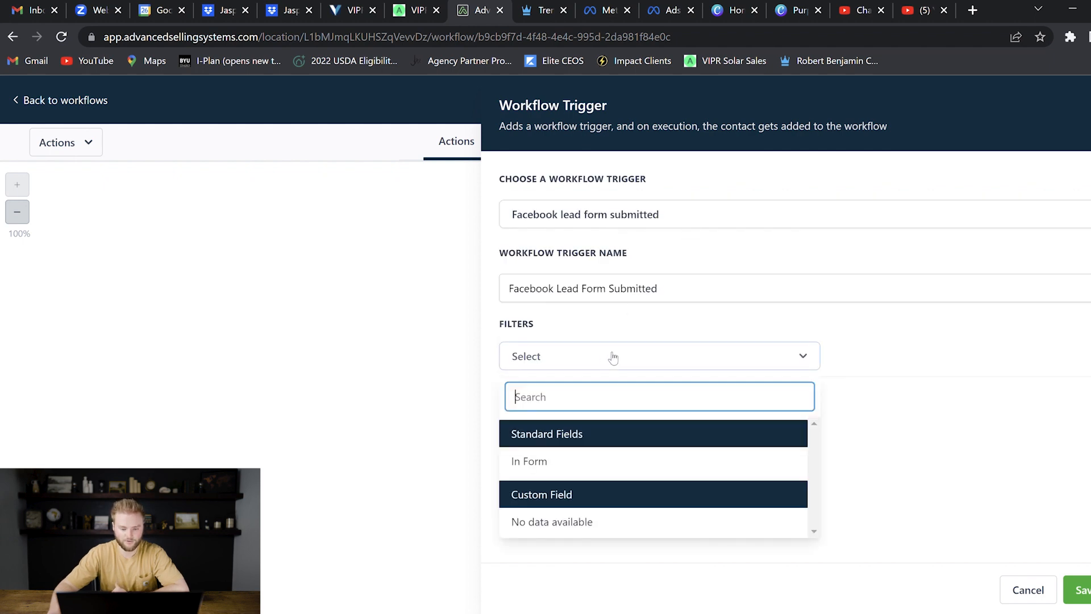
left_click(529, 460)
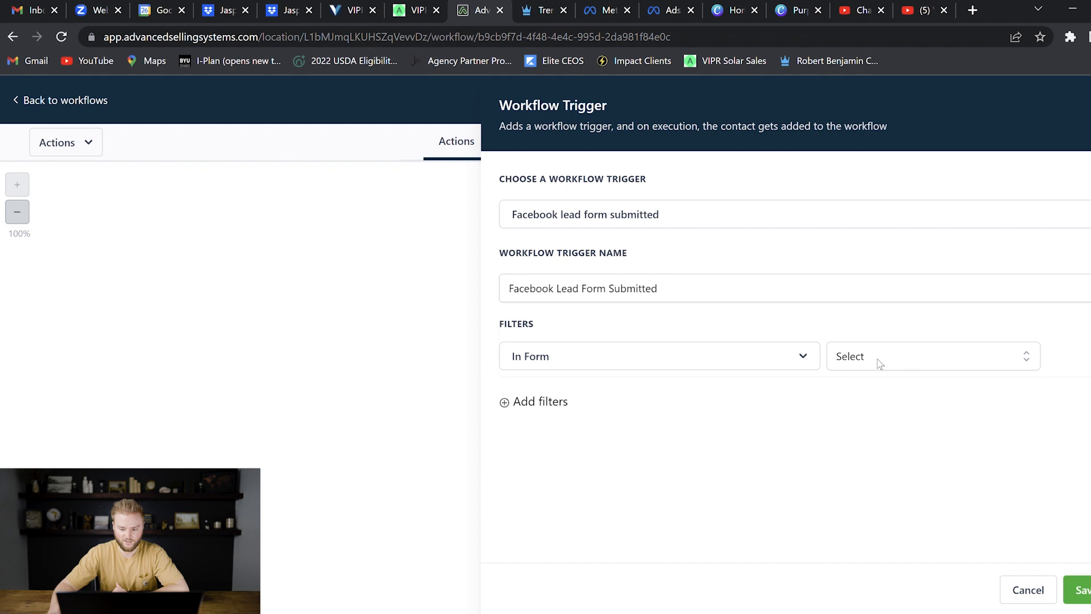
left_click(932, 356)
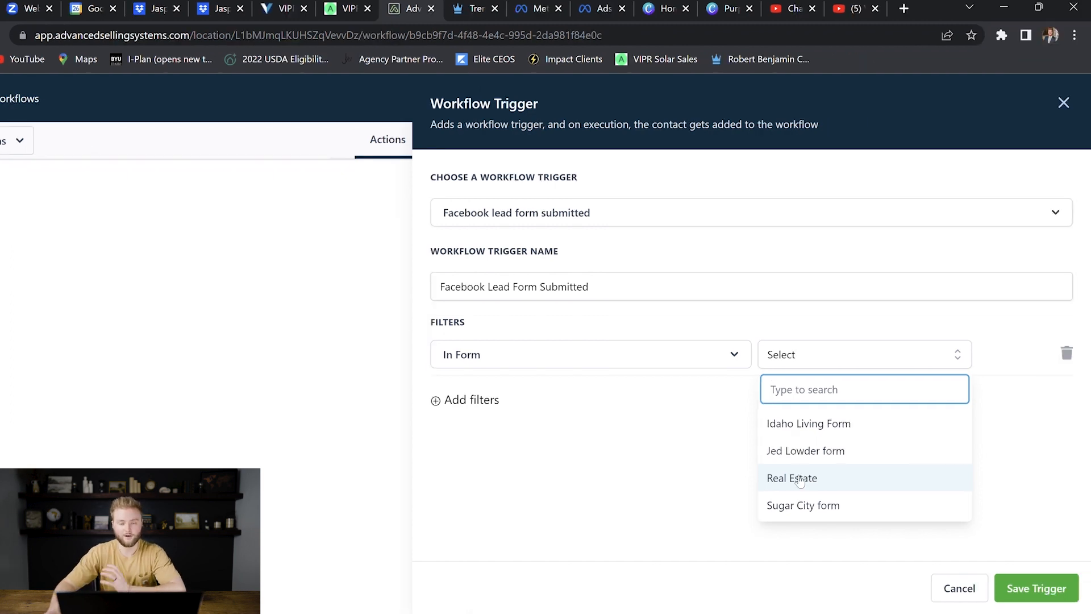
mouse_move(806, 488)
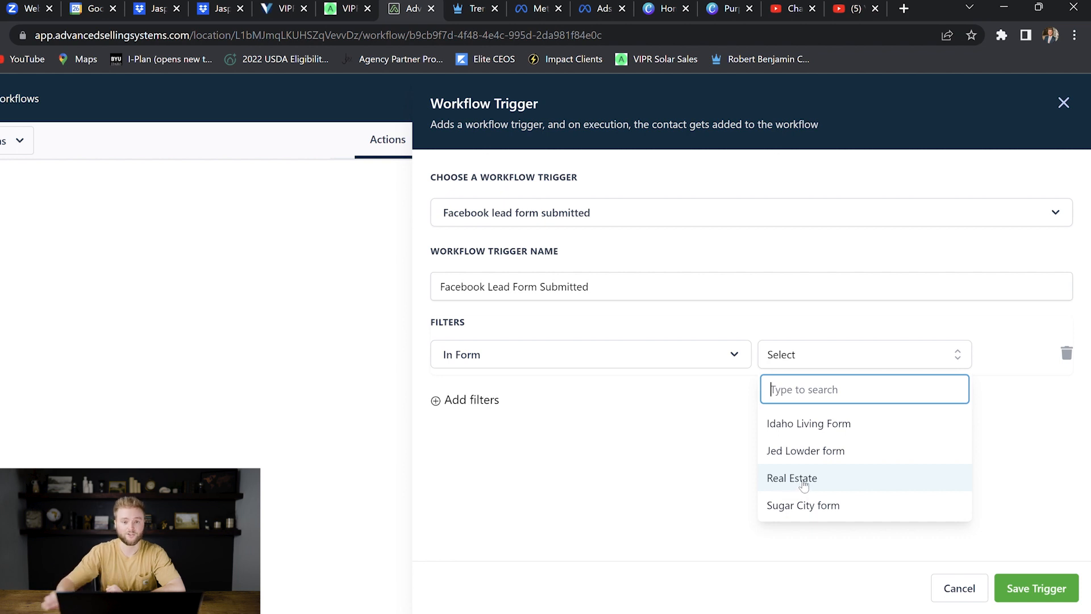
left_click(792, 479)
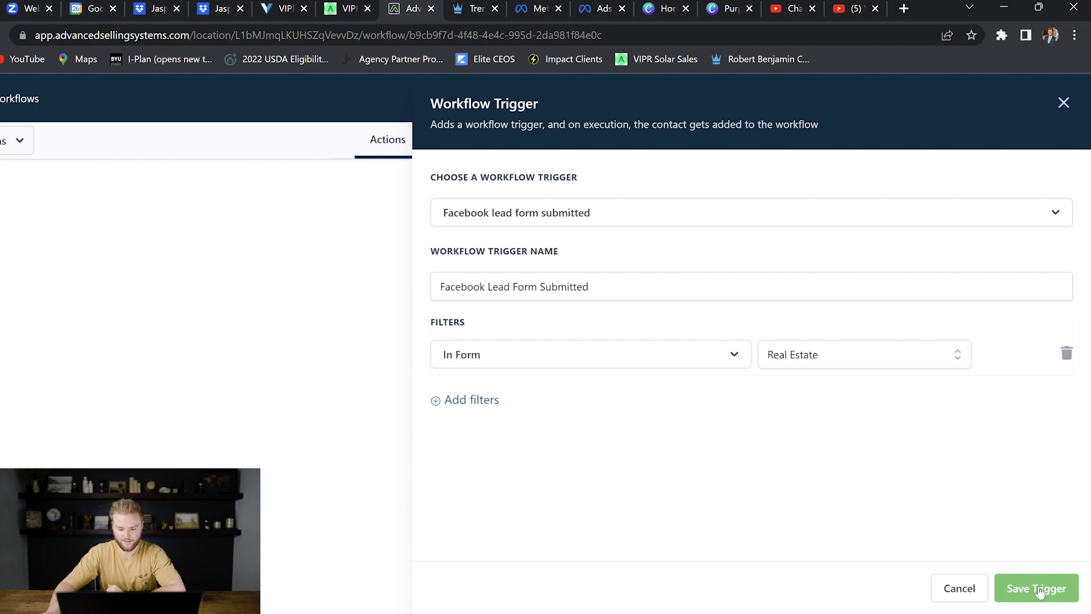
left_click(1037, 588)
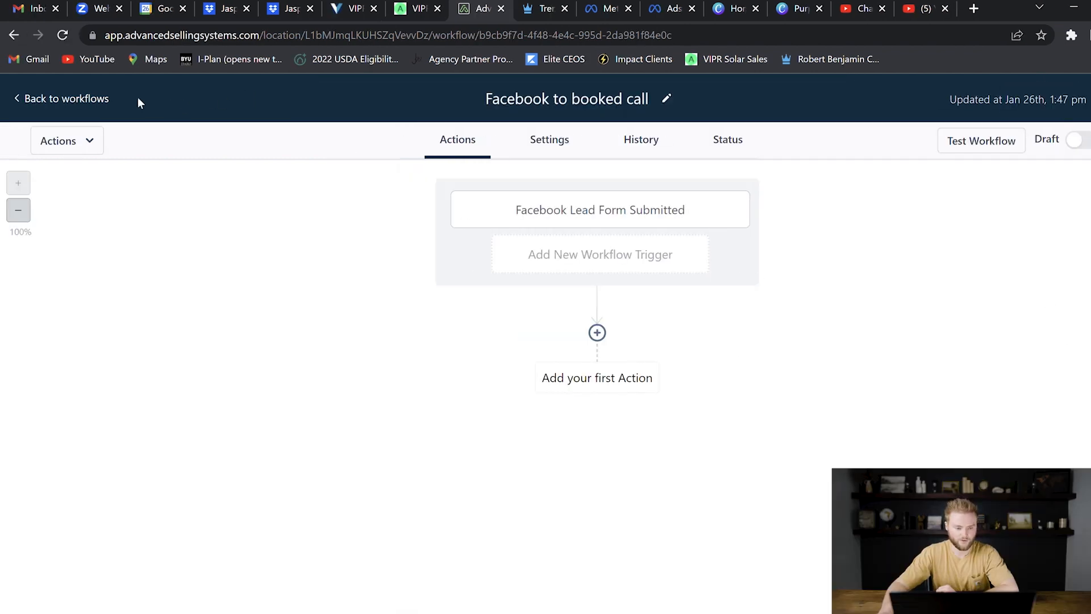
Step: Go from the workflows list to Settings > Integrations > Facebook Form Fields Mapping
left_click(66, 97)
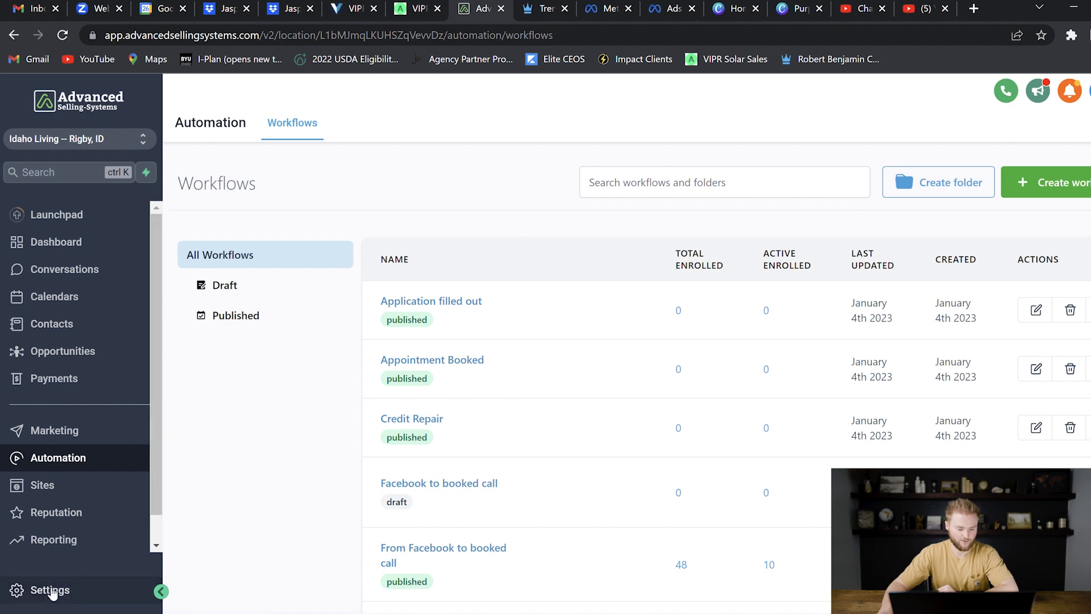
left_click(49, 590)
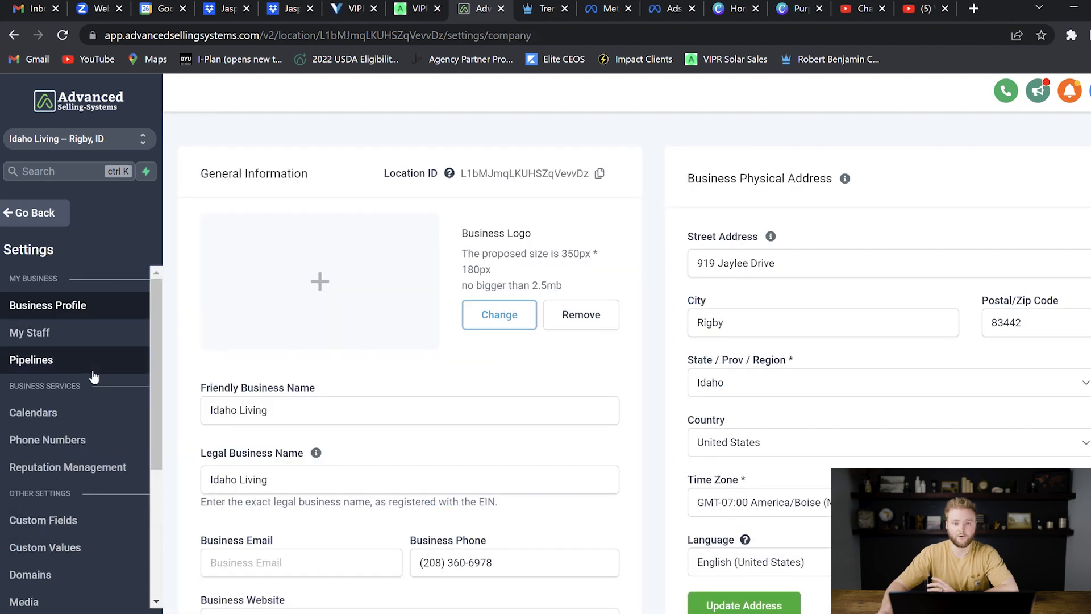
left_click(39, 429)
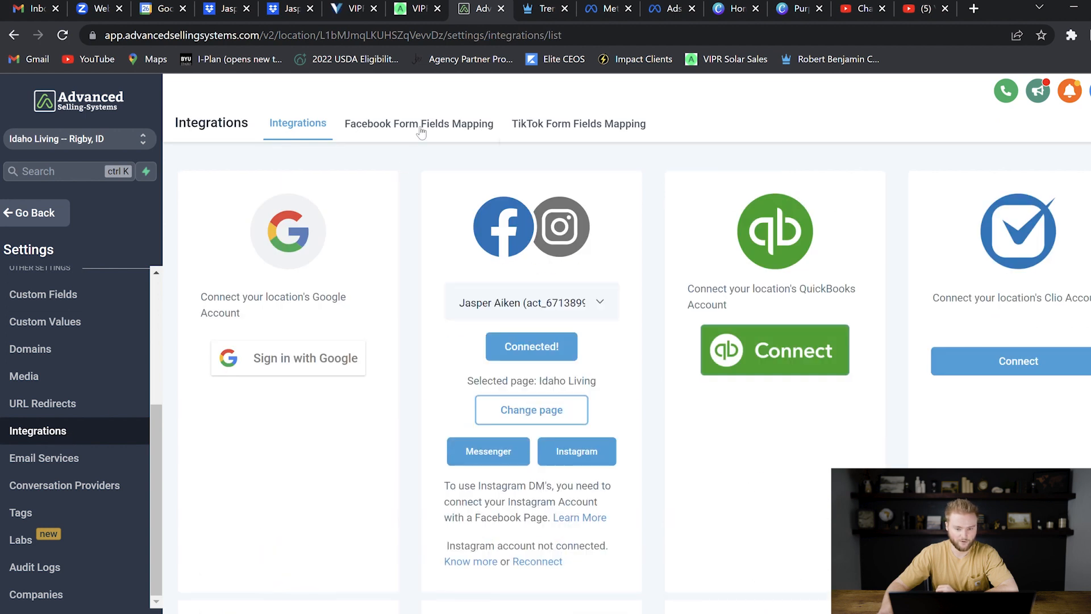
left_click(418, 123)
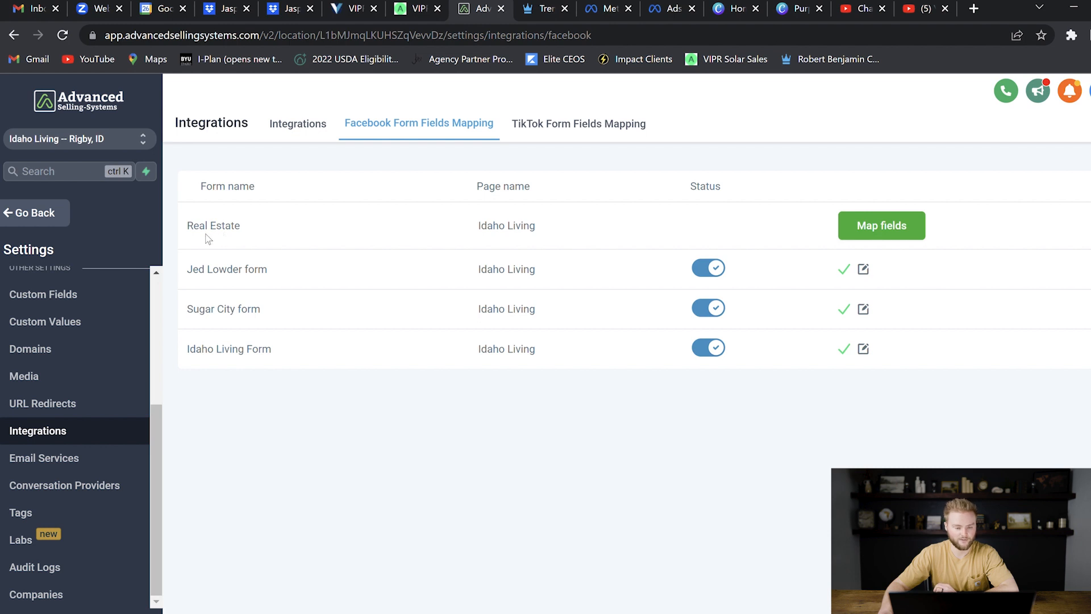
mouse_move(446, 238)
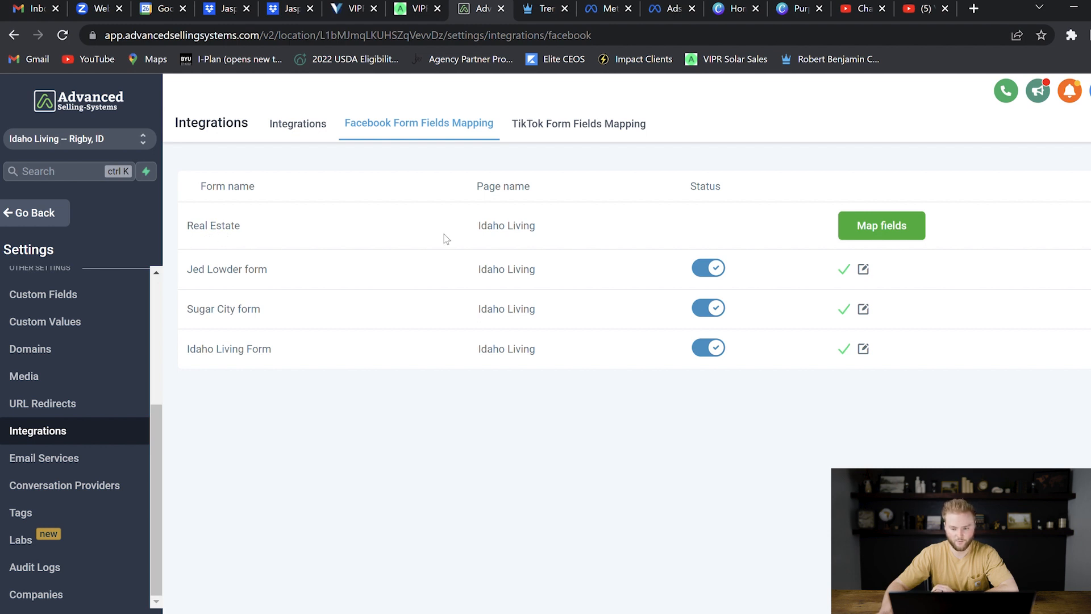
Step: Map the Real Estate form's fields and save the mapping so the form is active
left_click(881, 225)
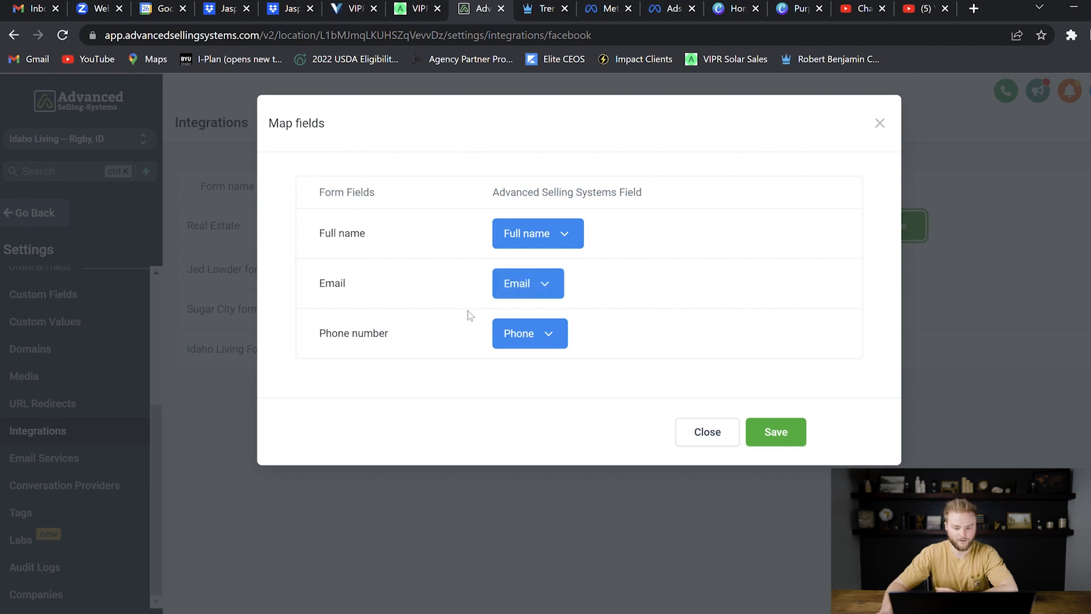
left_click(537, 233)
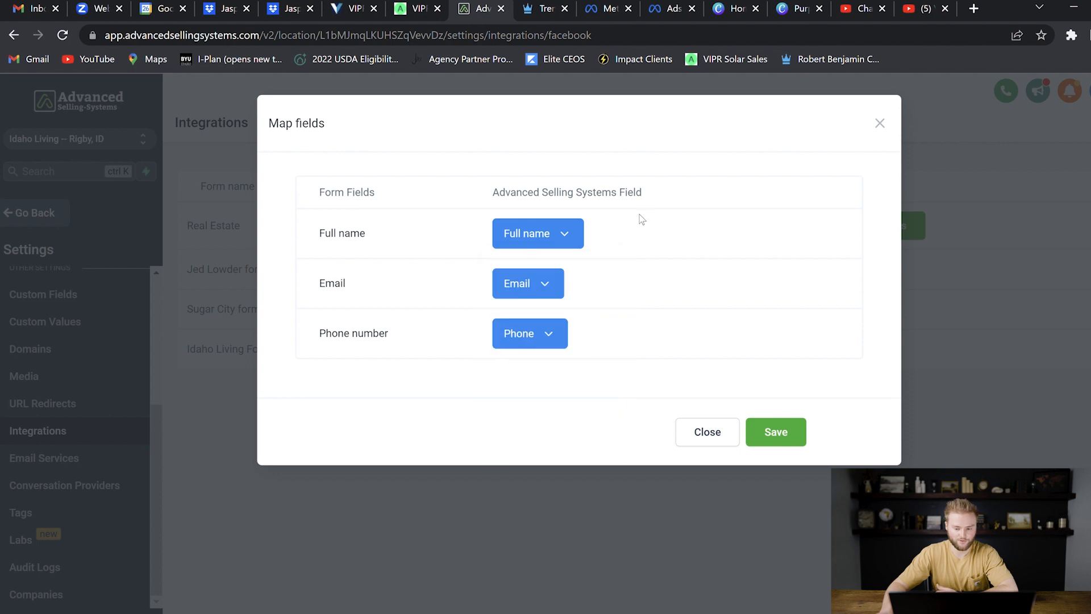
left_click(706, 432)
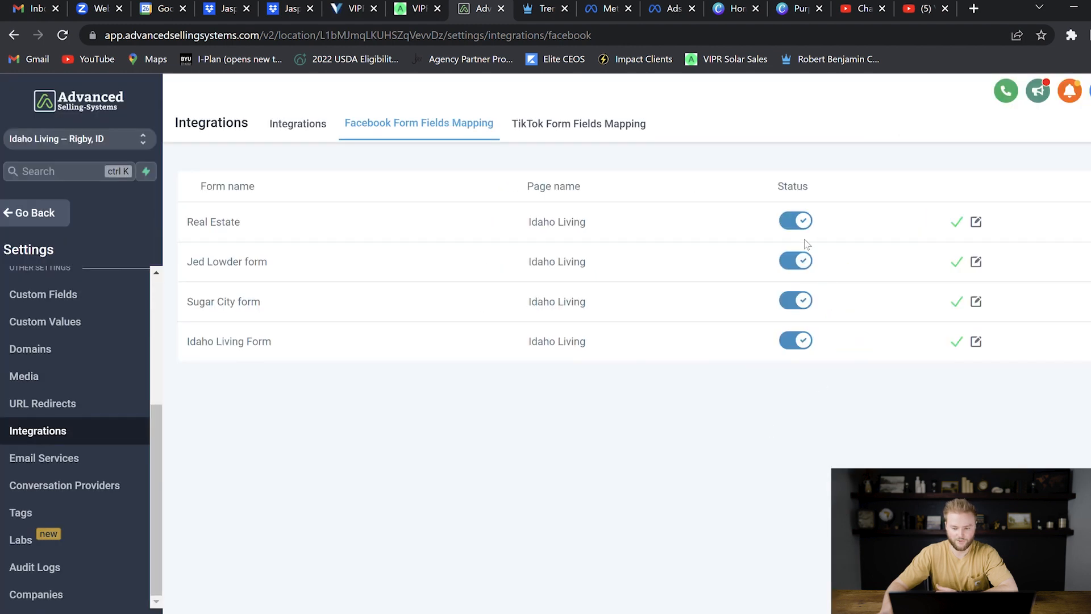
mouse_move(689, 234)
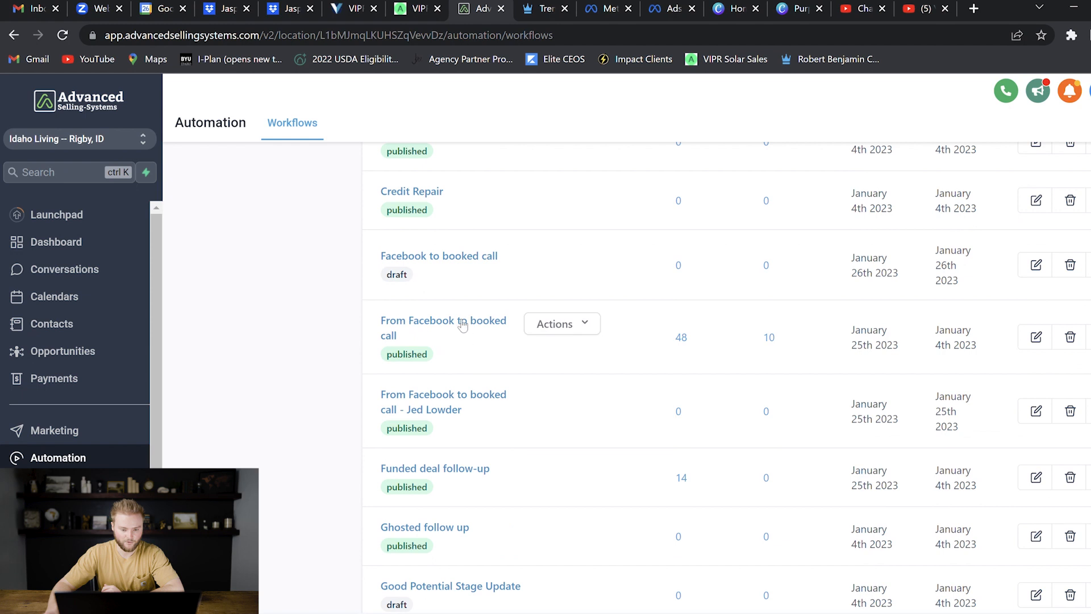
Step: Add a Create/Update Opportunity action in the Cold lead to booked apt pipeline at stage New Lead
left_click(439, 255)
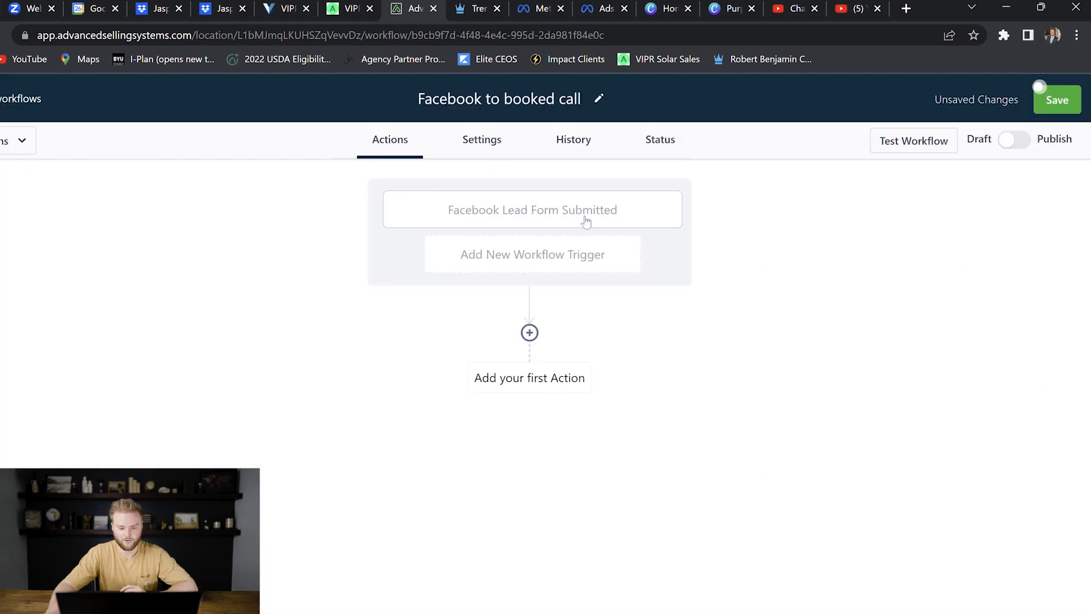
mouse_move(554, 247)
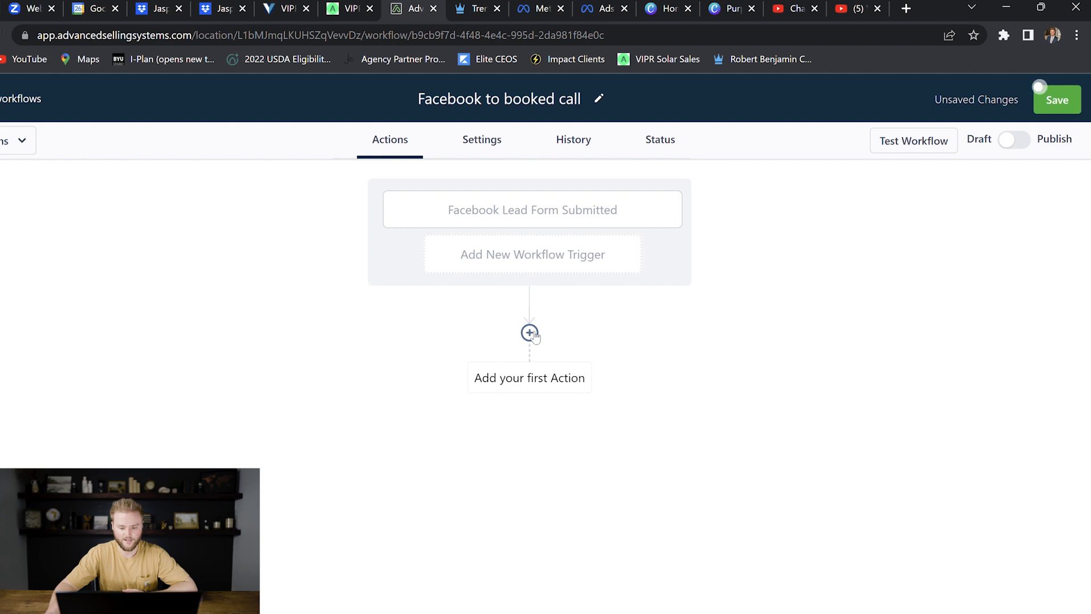
left_click(530, 333)
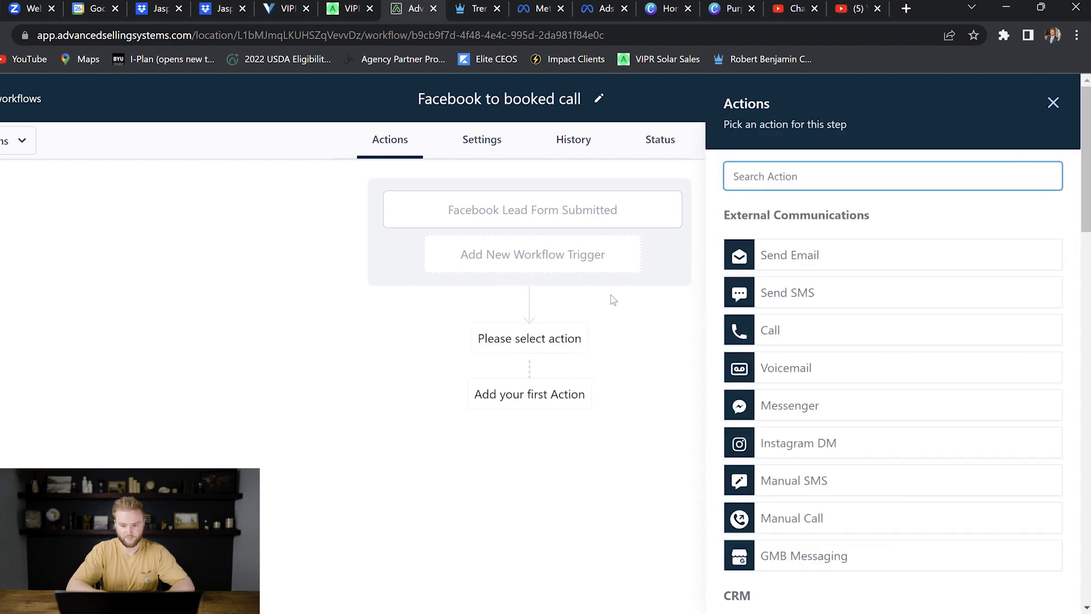
type("cre")
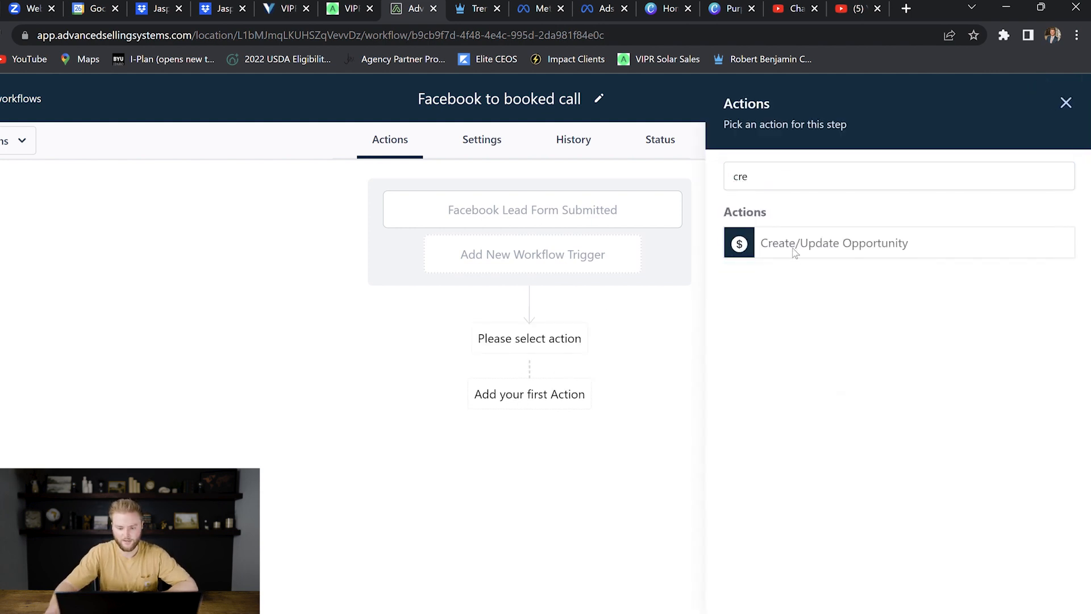
left_click(833, 243)
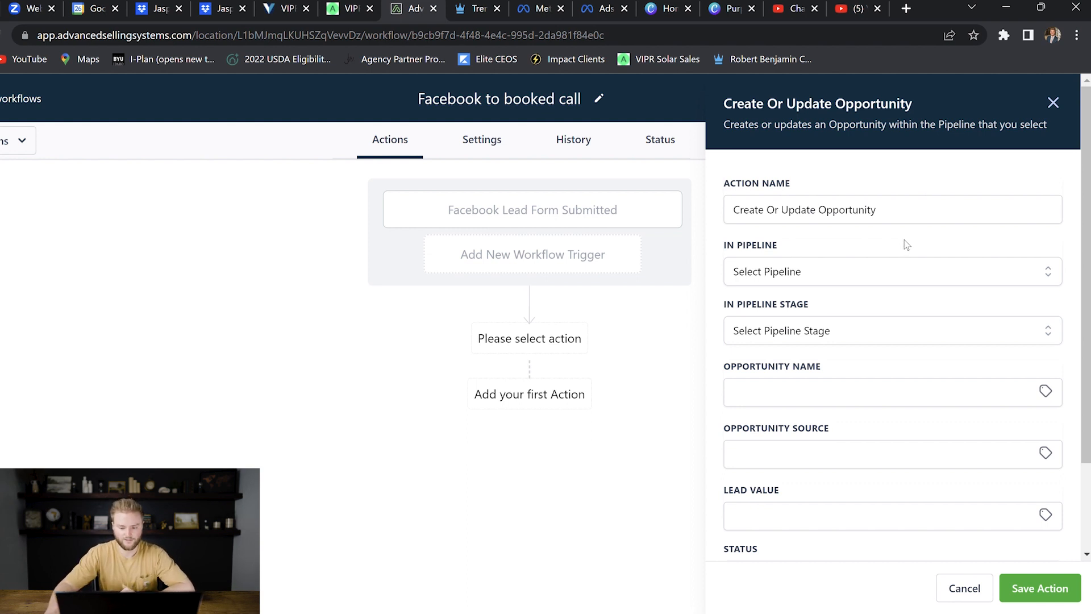
left_click(892, 271)
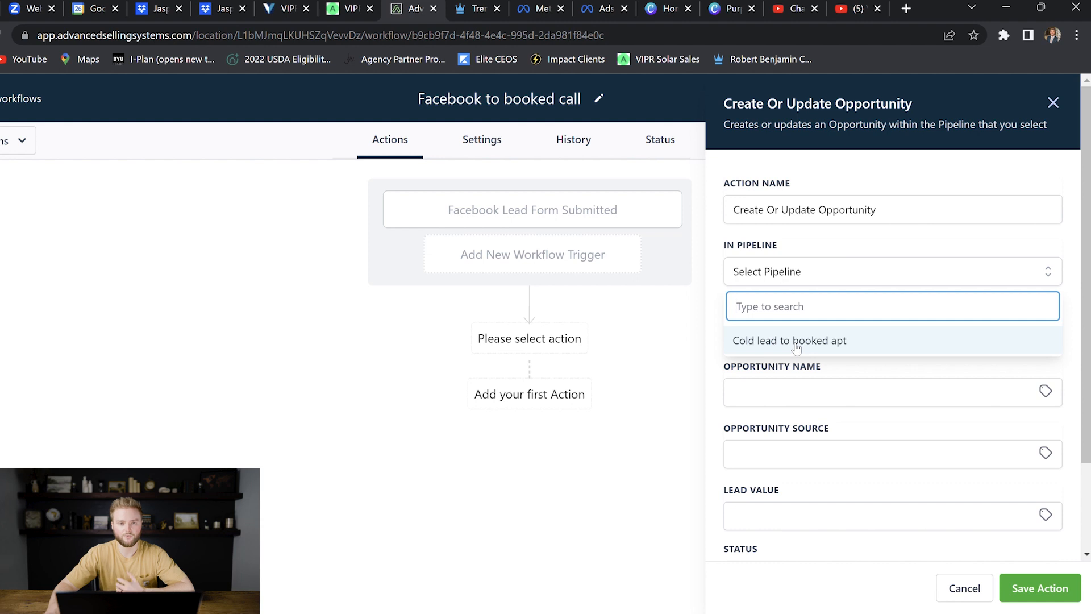
left_click(790, 340)
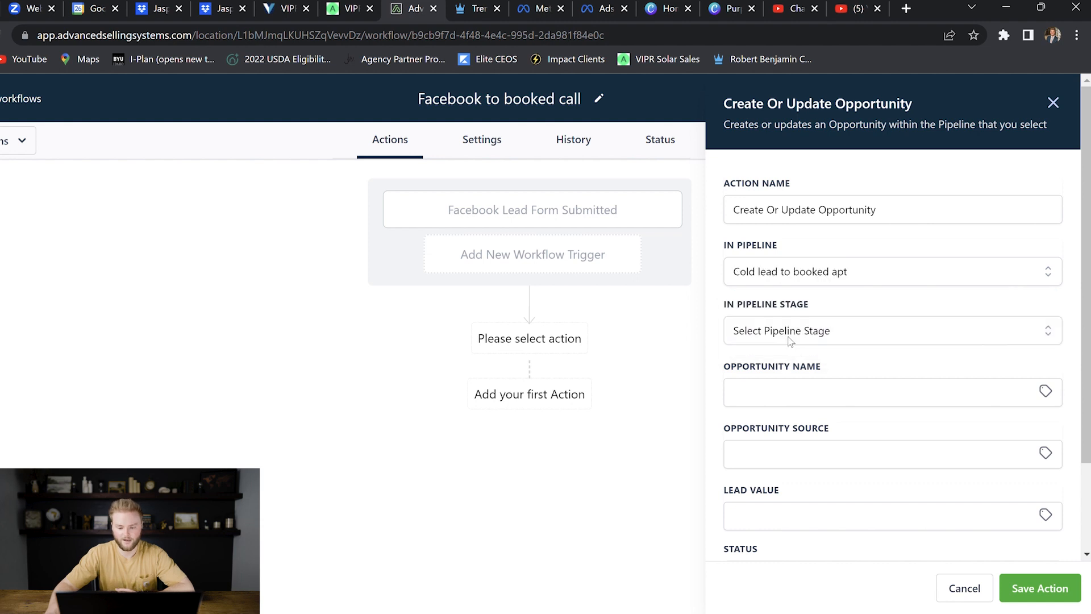
left_click(892, 331)
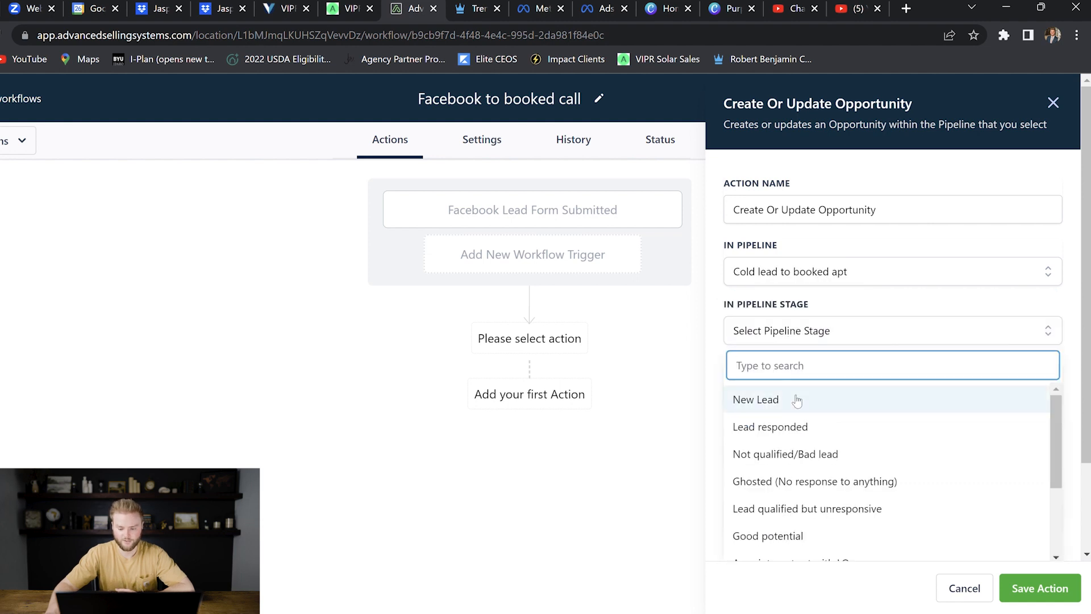
left_click(756, 399)
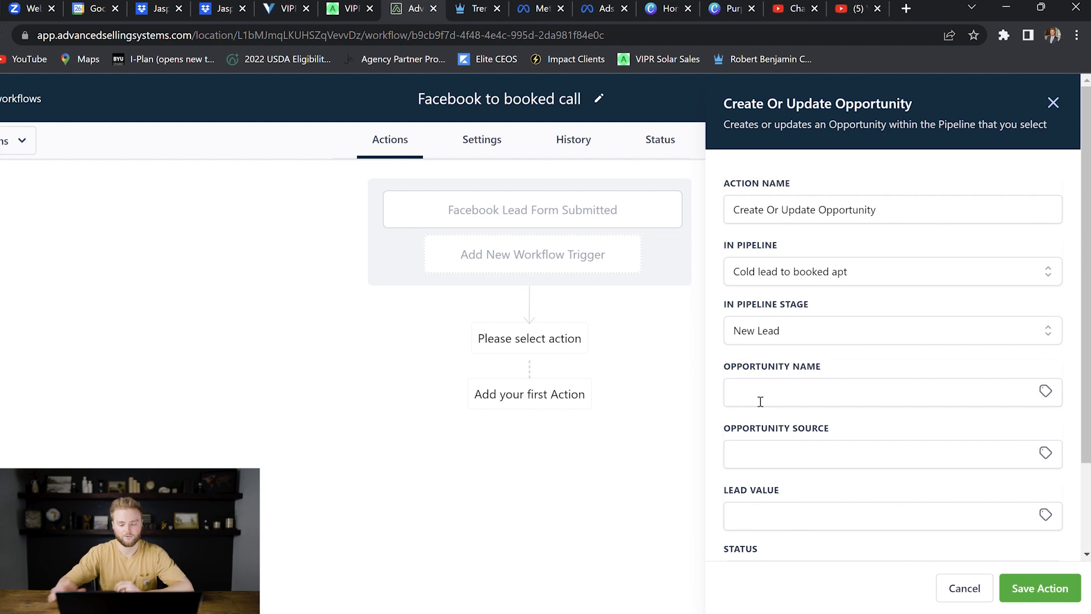
Step: Set the opportunity source to the contact's source, value 0, status open, and save the action
scroll("down", 3)
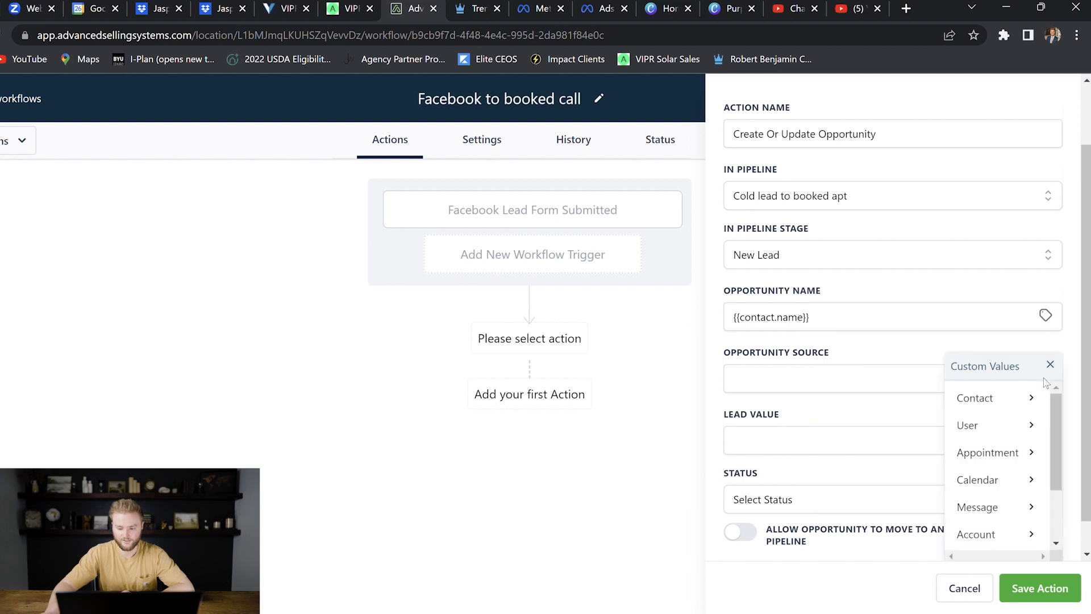
left_click(976, 398)
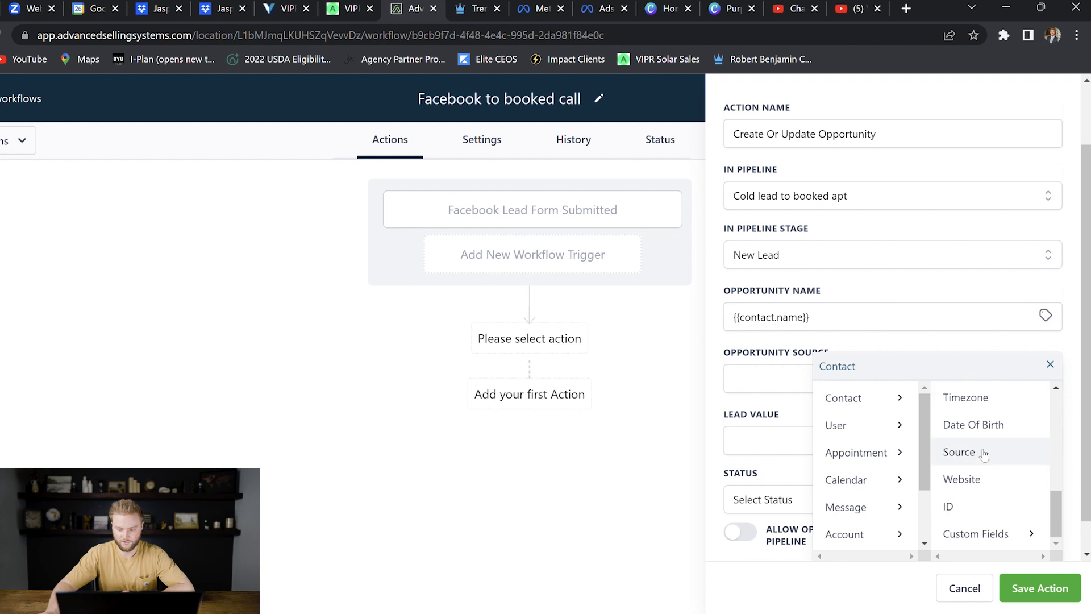
left_click(960, 451)
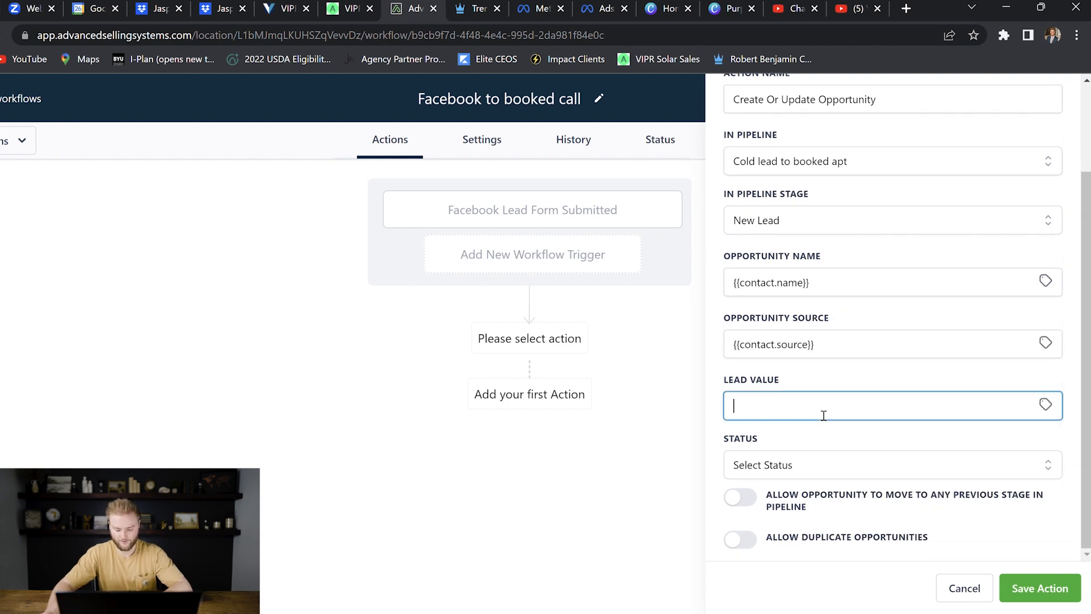
type("0")
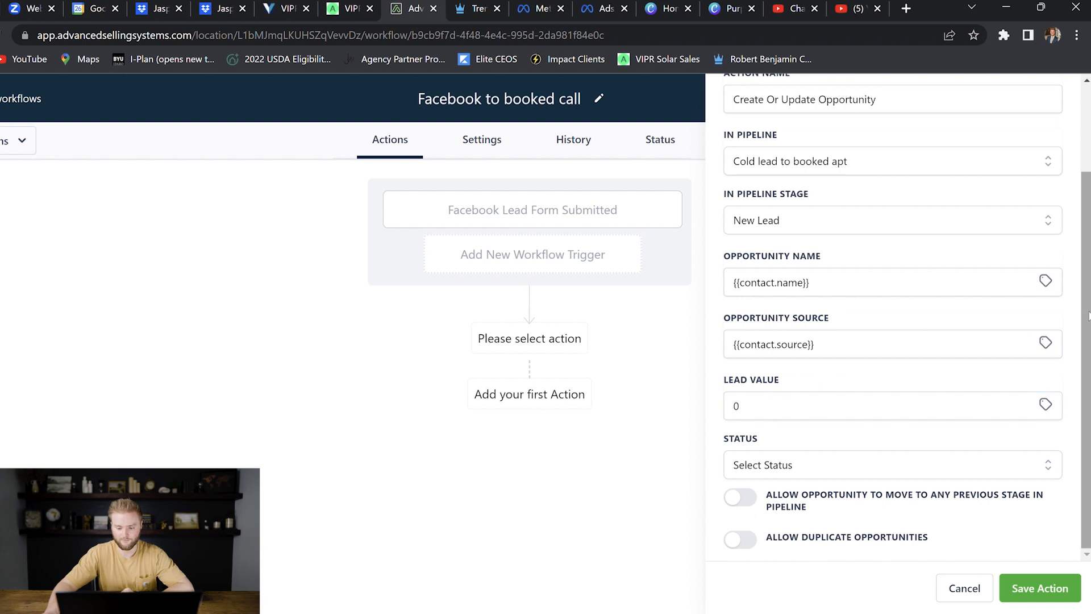
mouse_move(981, 472)
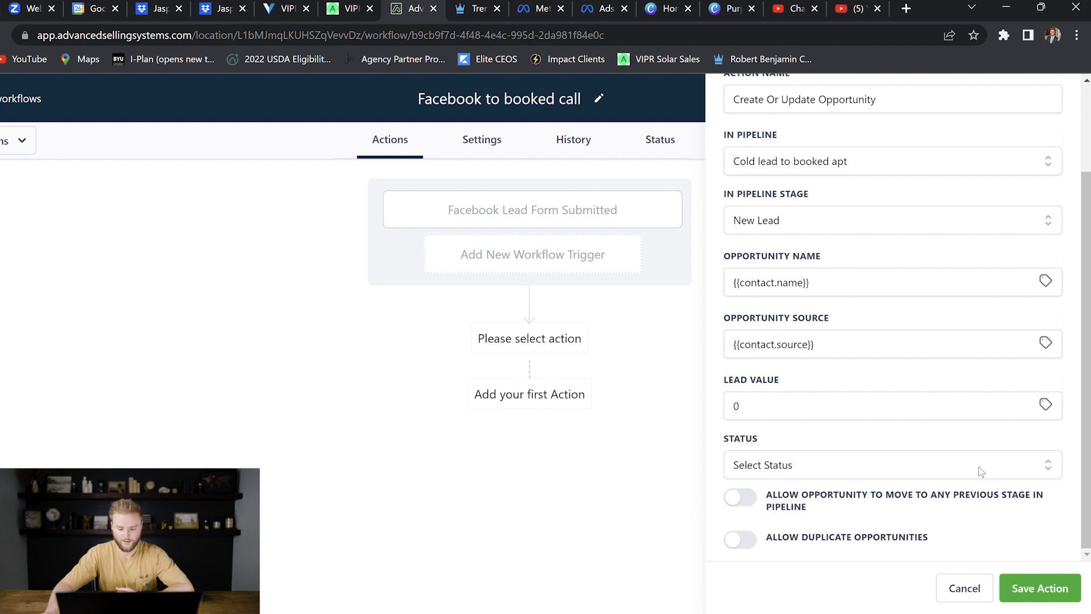
left_click(892, 465)
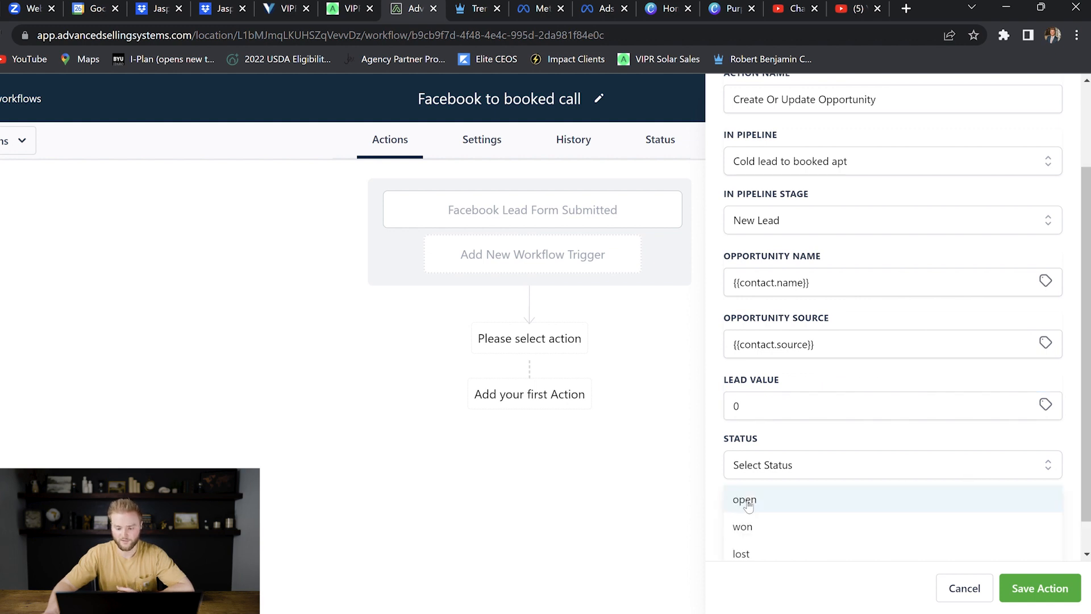
left_click(745, 500)
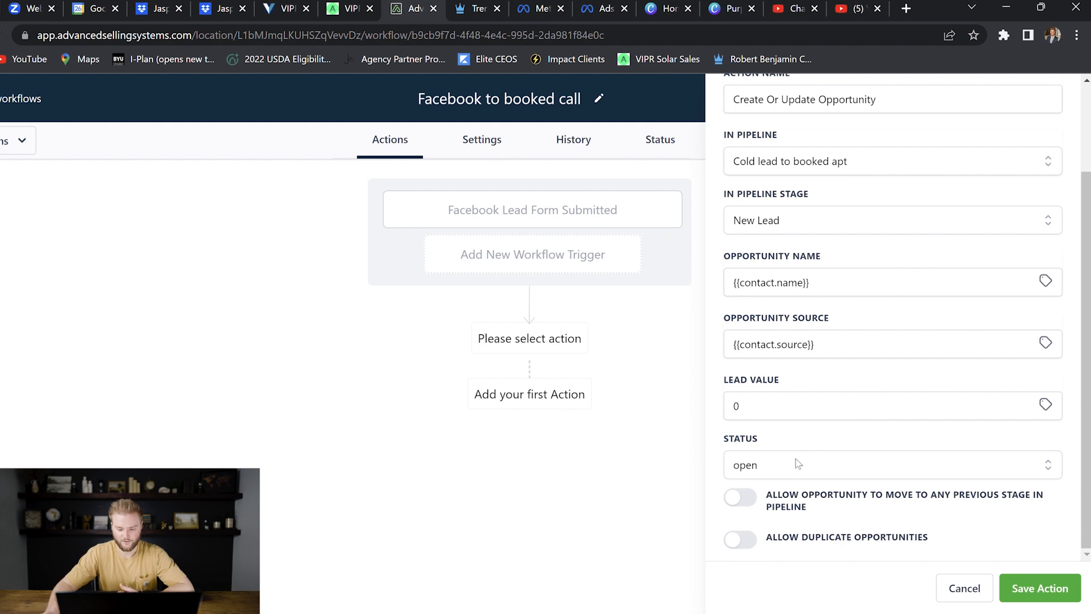
left_click(891, 465)
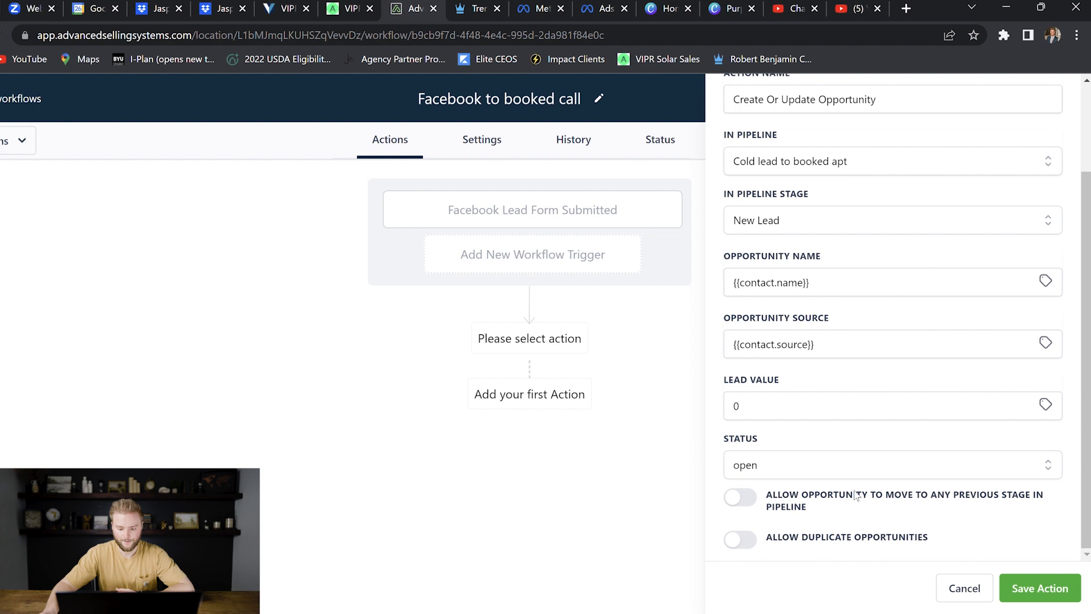
left_click(1040, 587)
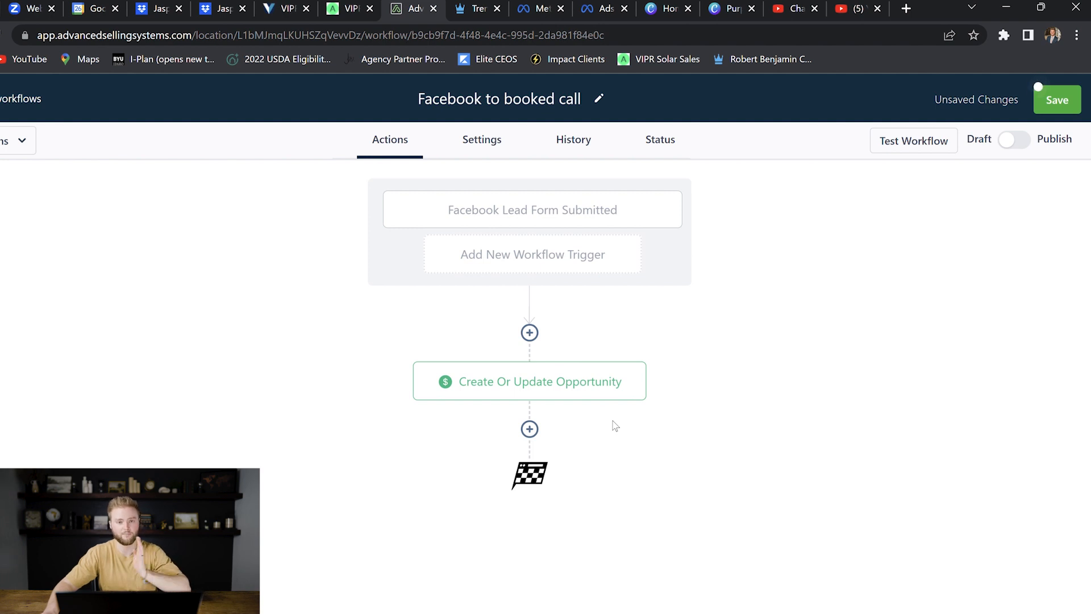
mouse_move(529, 430)
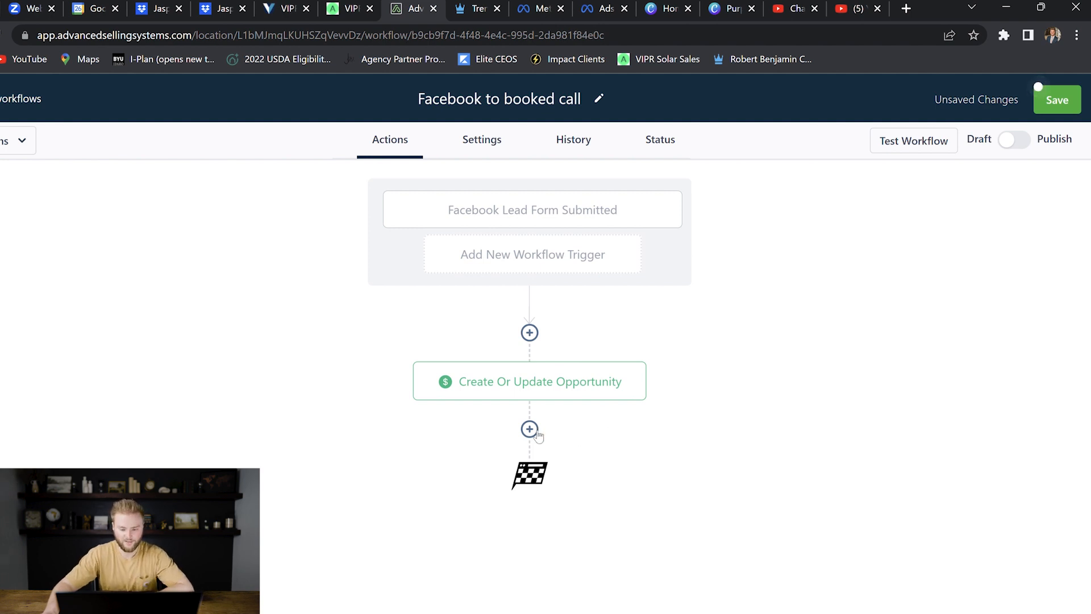
Step: Add a Wait action with a 0.5-minute time delay and save it
type("wait")
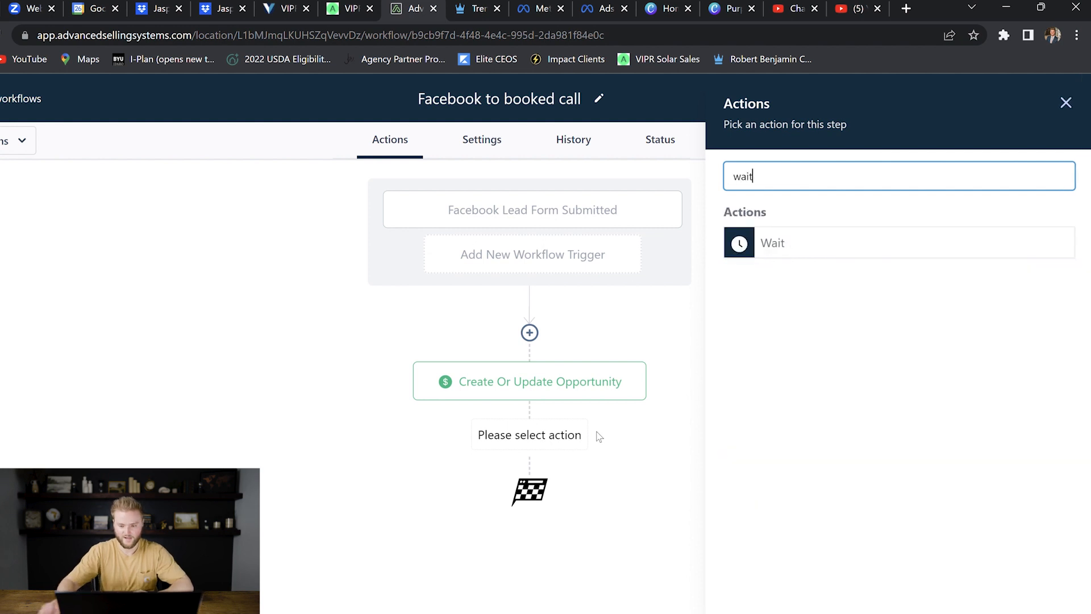
left_click(774, 243)
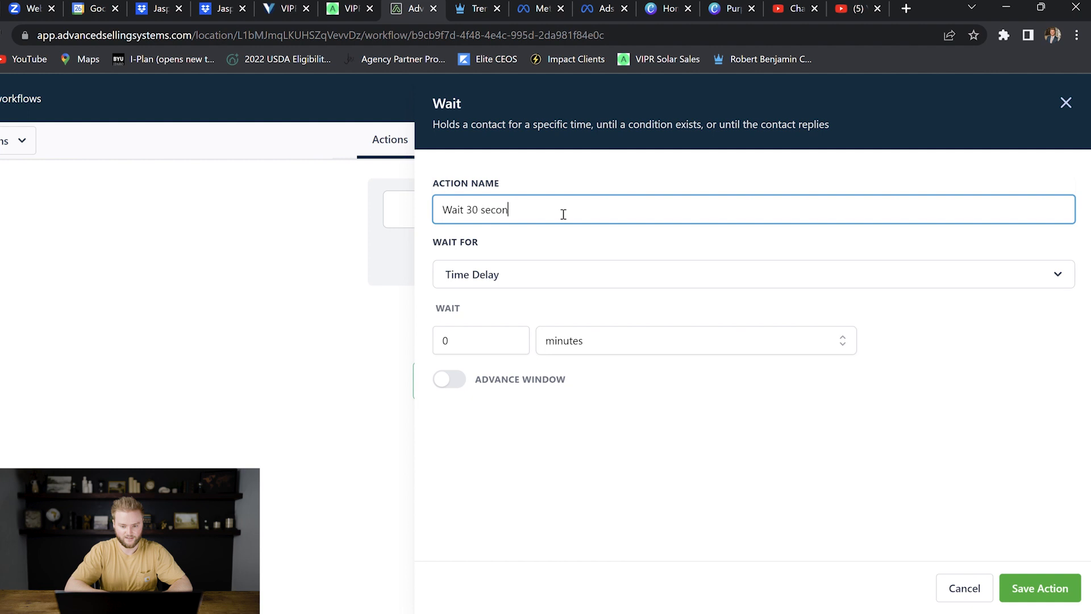
left_click(480, 340)
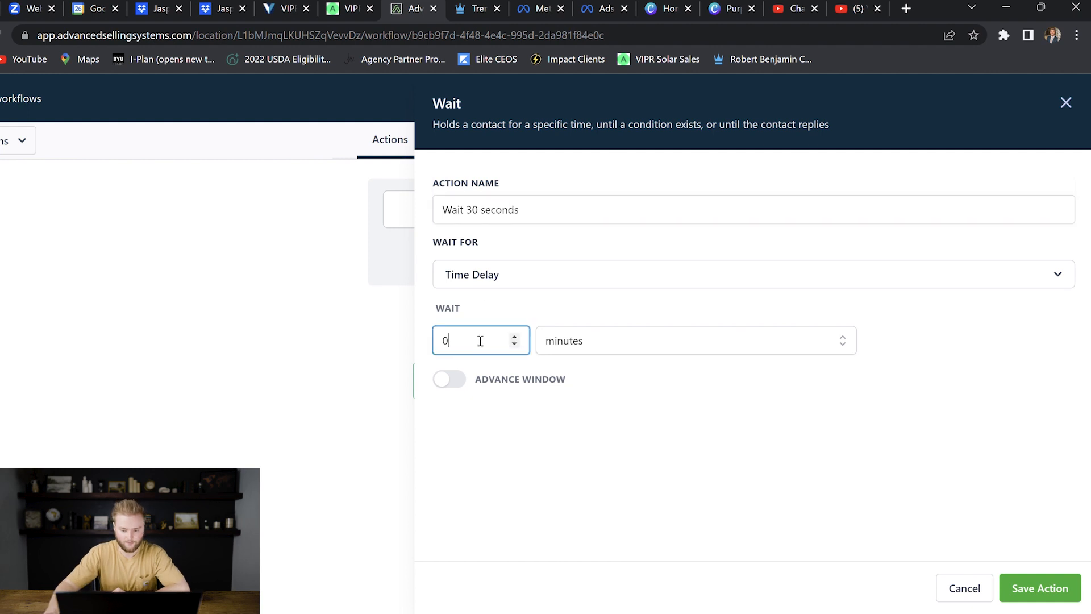
left_click(692, 340)
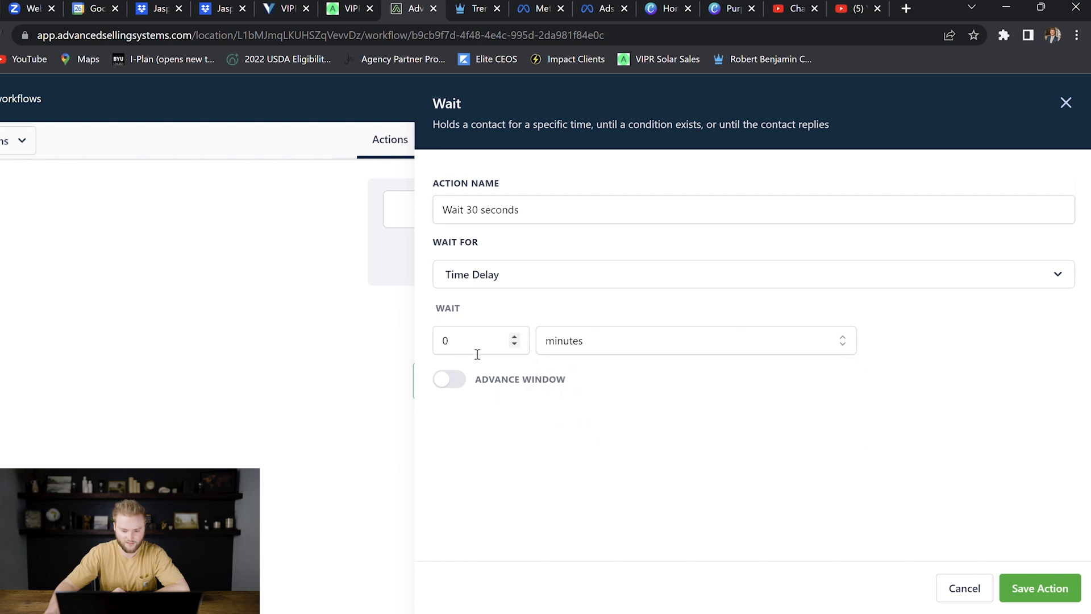
left_click(480, 340)
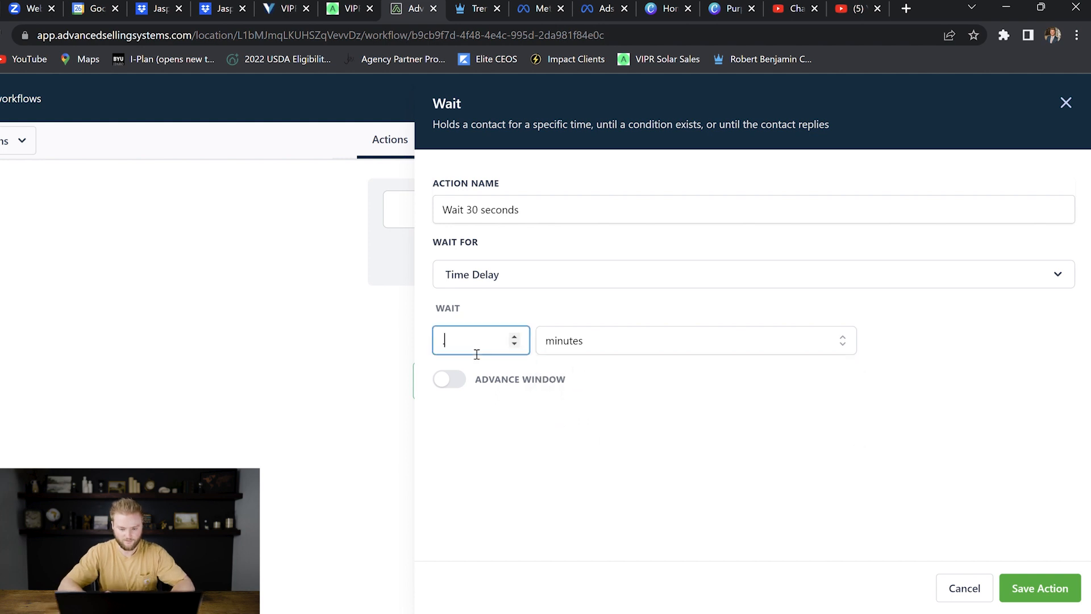
type("0.5")
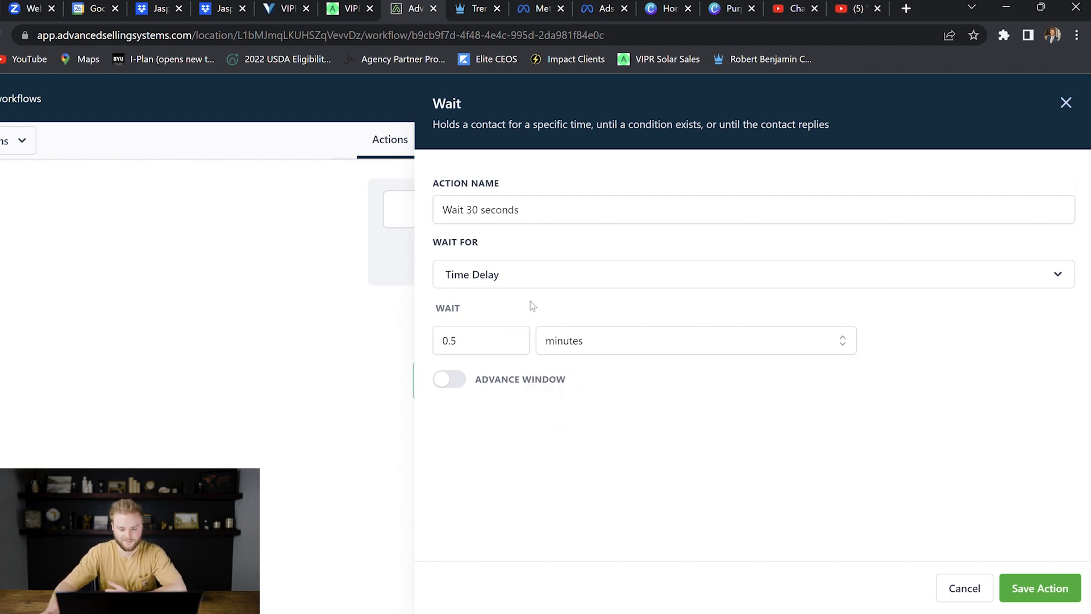
mouse_move(1009, 518)
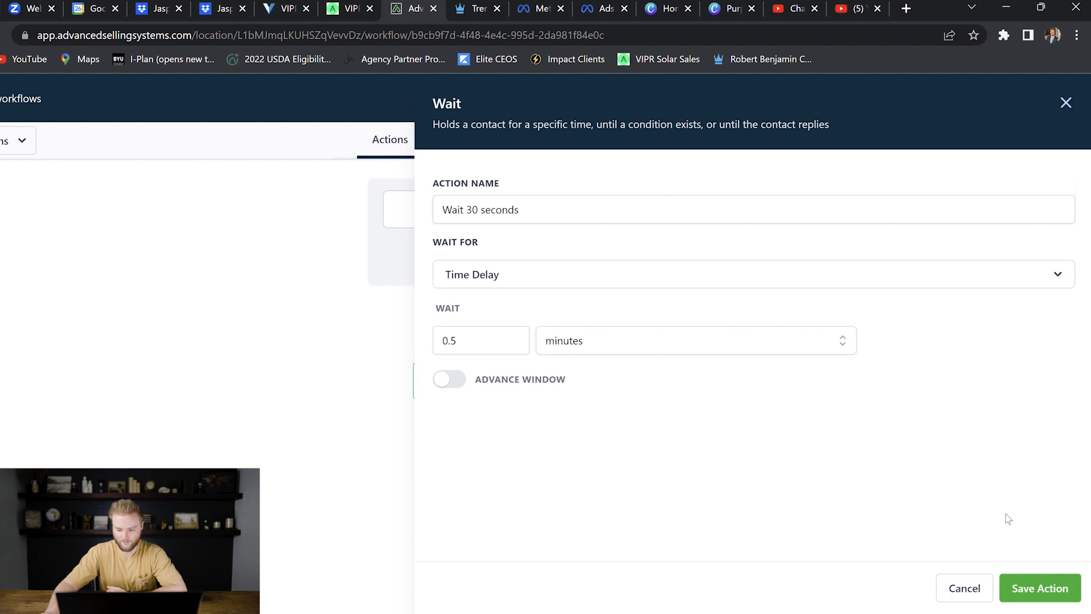
left_click(1040, 588)
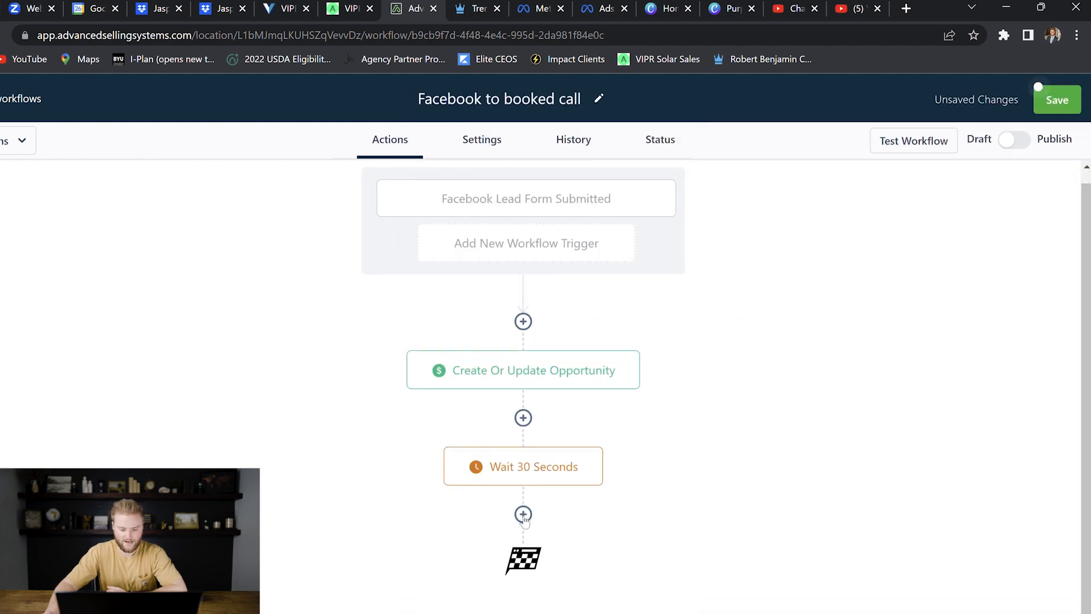
Step: Add a Send SMS step after the wait and name it 'Welcome text'
left_click(523, 515)
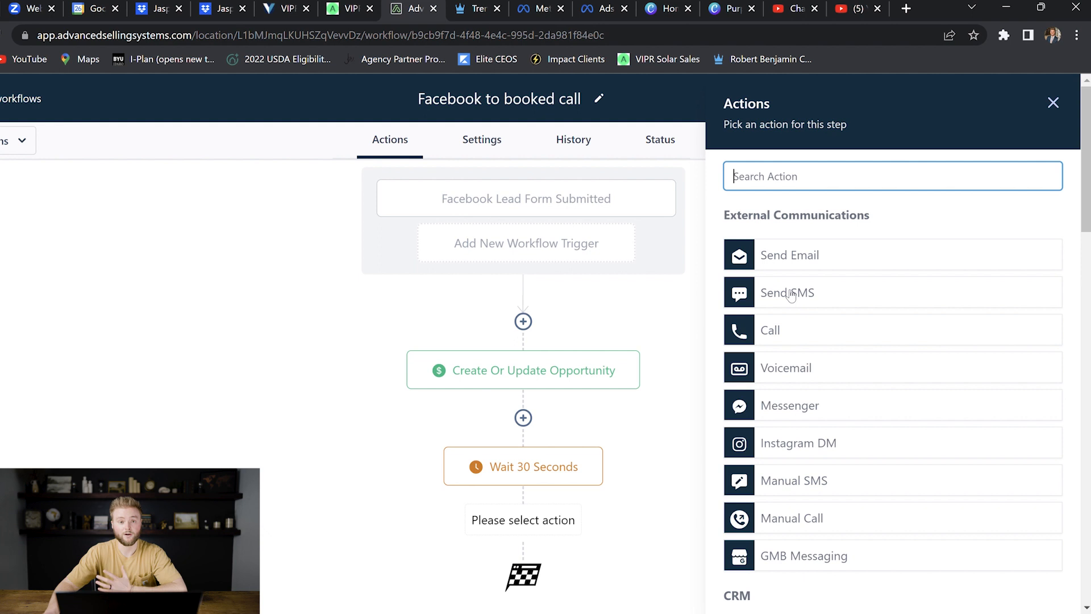
left_click(787, 292)
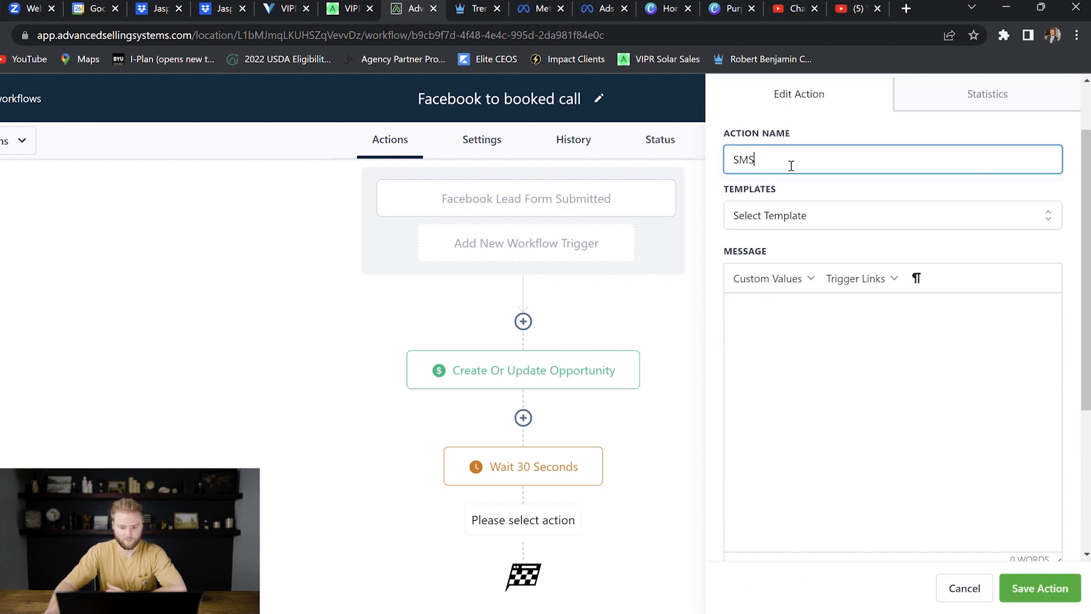
type("WE")
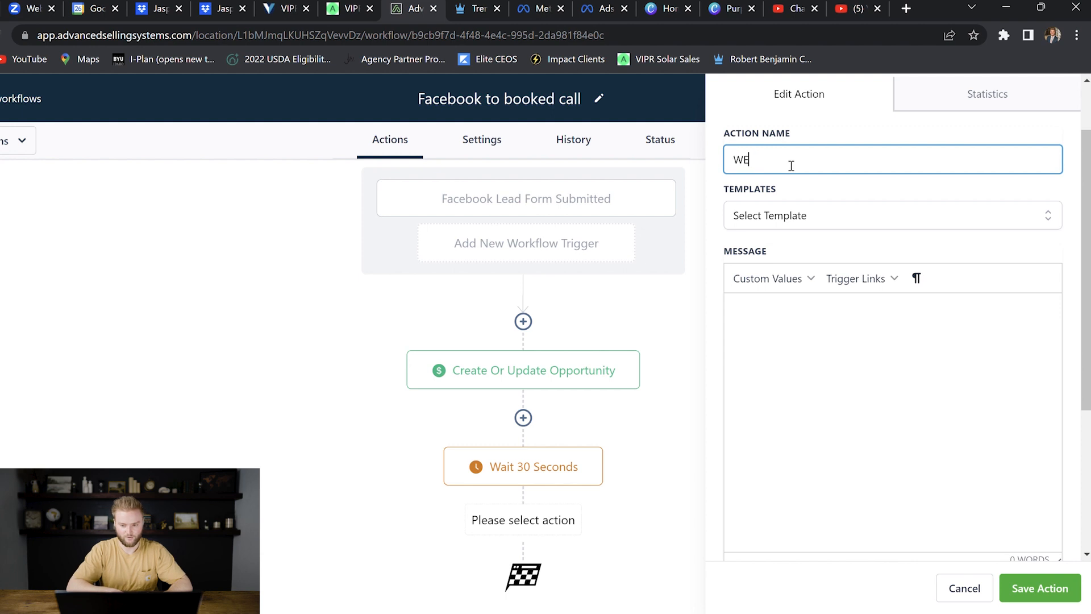
type("Welcome text")
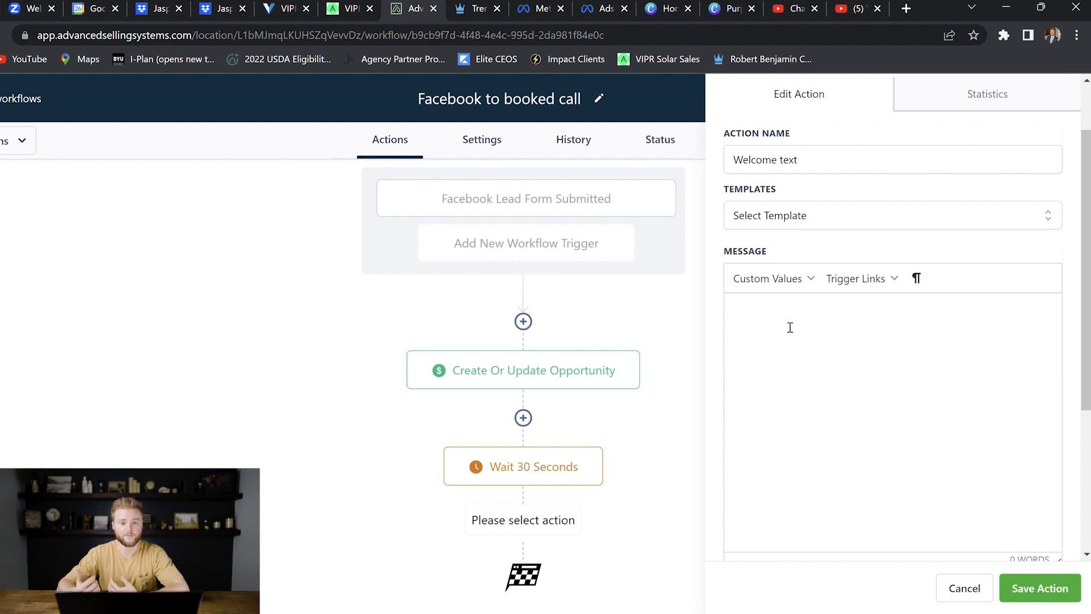
left_click(790, 327)
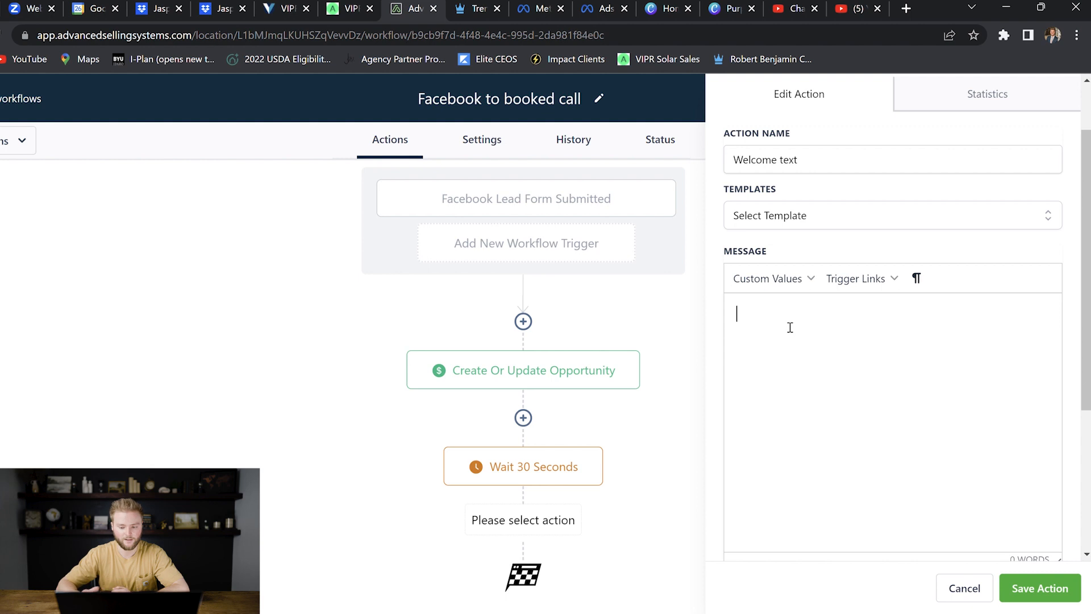
Step: Write 'Hey {first_name}! This is Idaho living...' asking what questions they have about the property from the ad, and save
type("Hey")
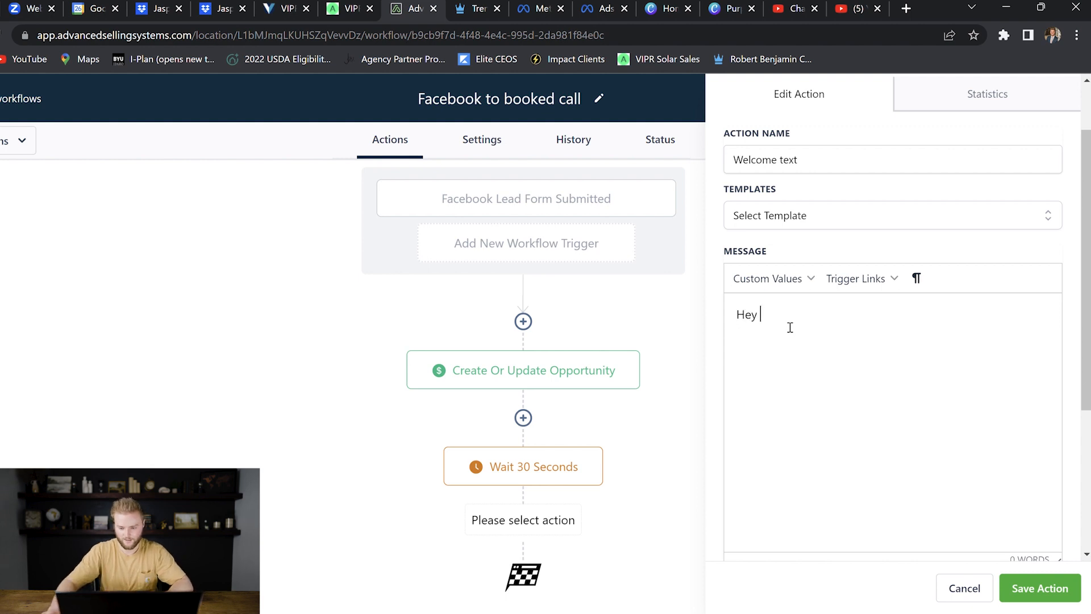
left_click(768, 279)
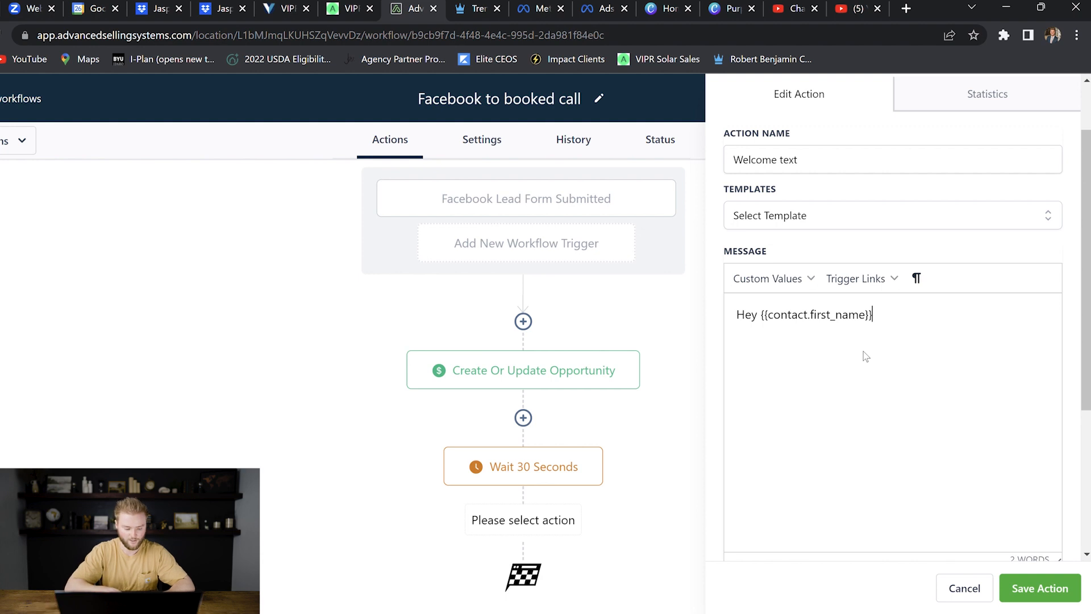
type("! This is Jasper with")
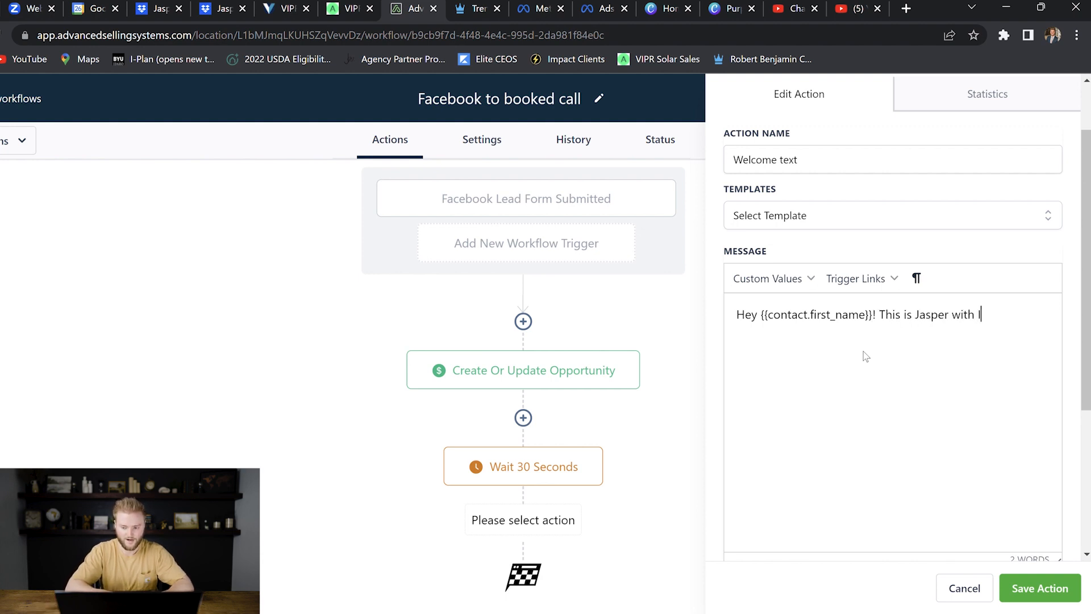
type("Idaho living")
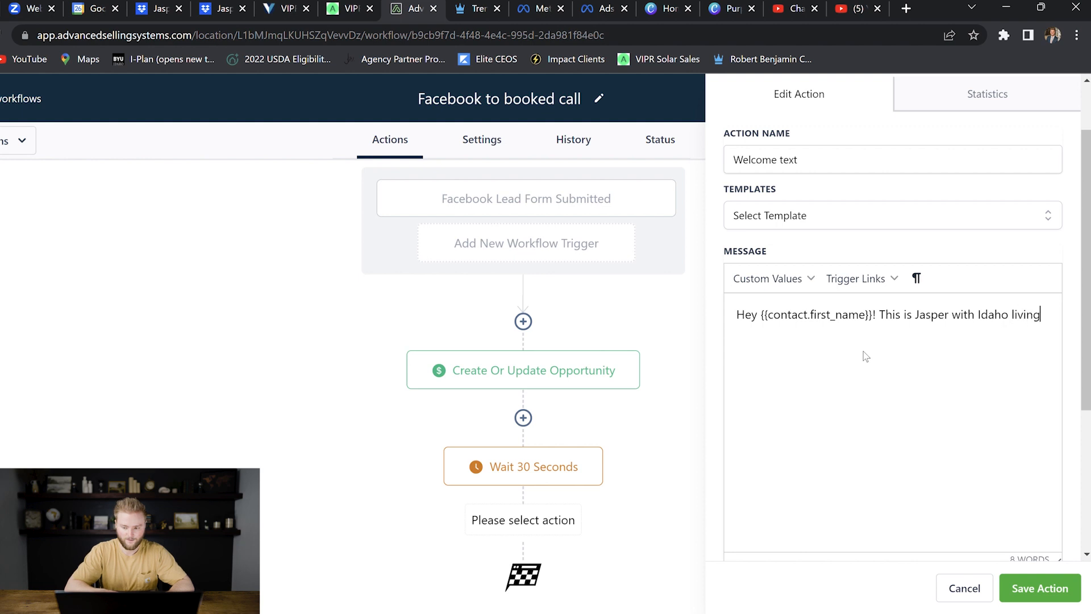
type(". Just sa")
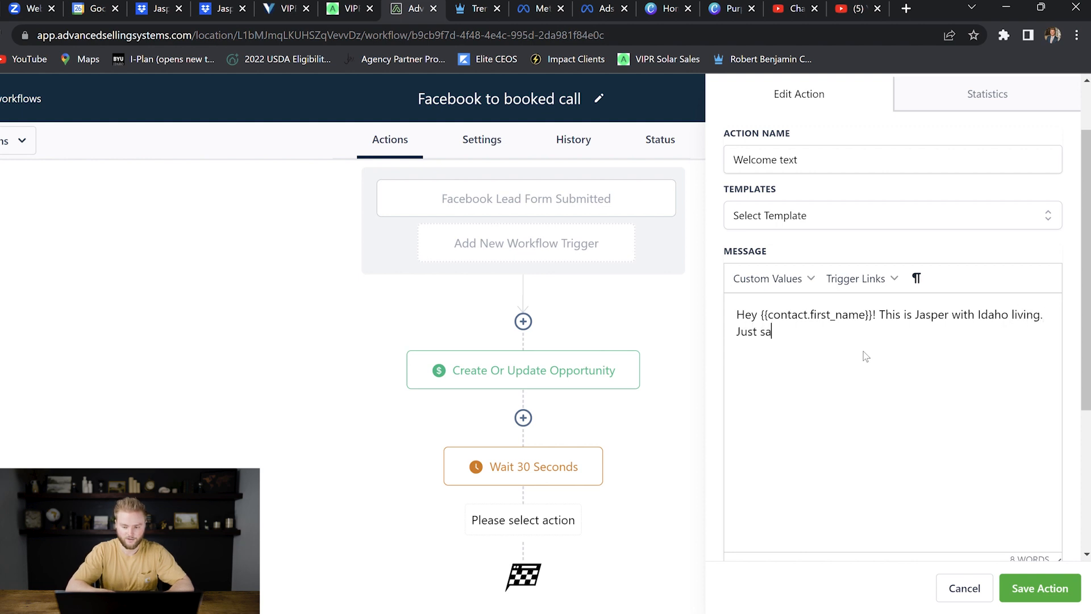
type("w you submite")
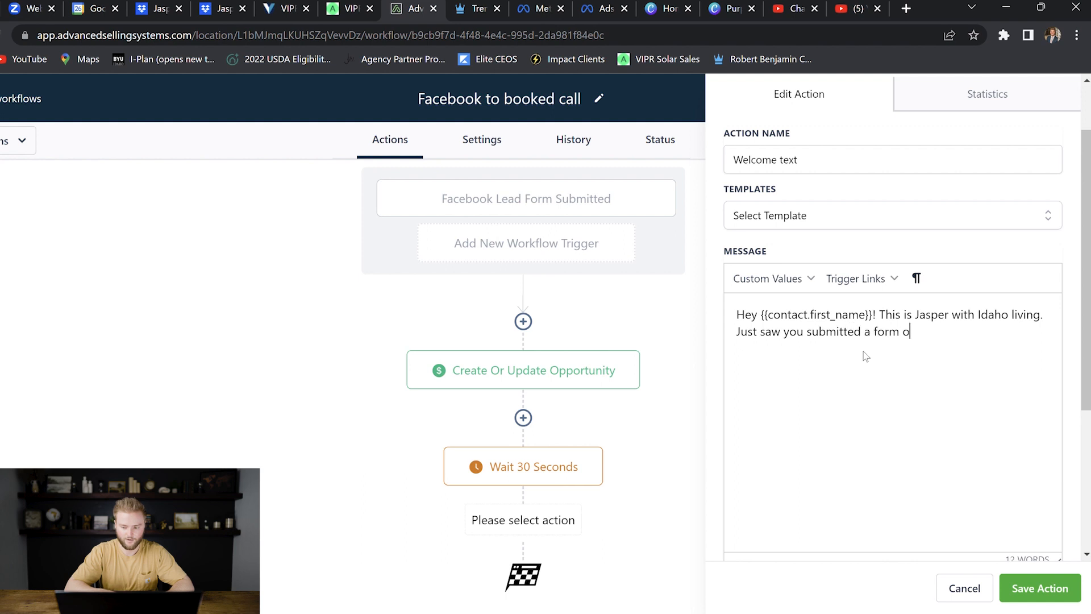
type("n our faceboo")
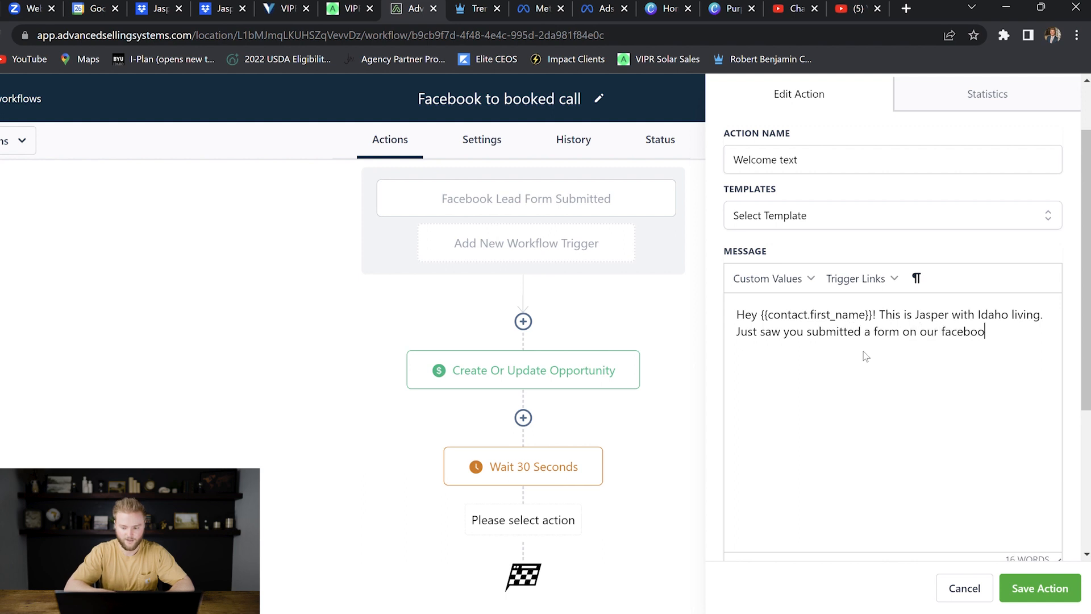
type("k/IG ad.")
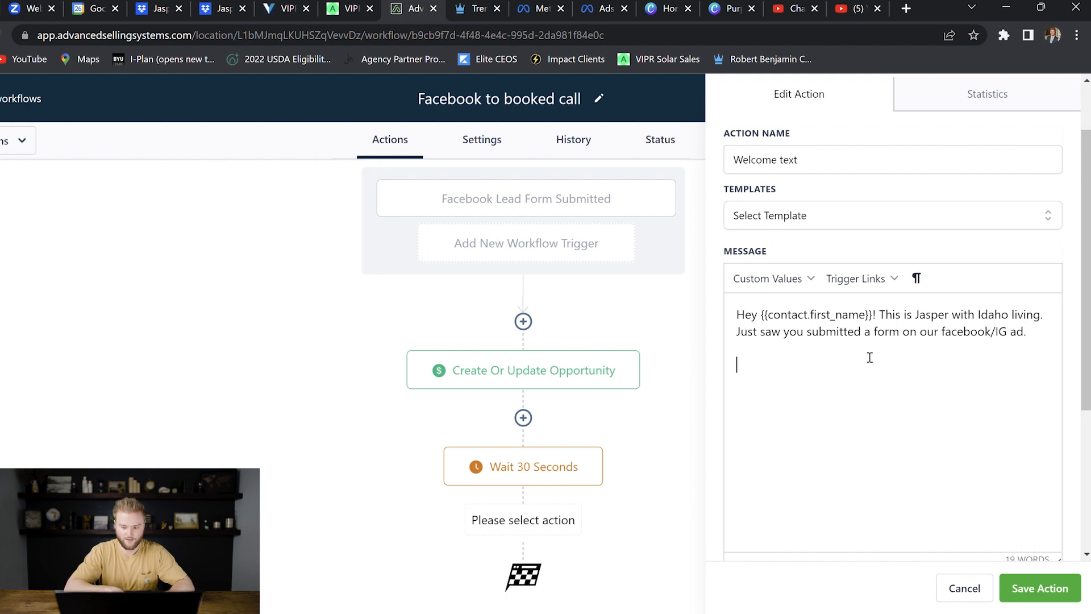
type("What questions do you have abo")
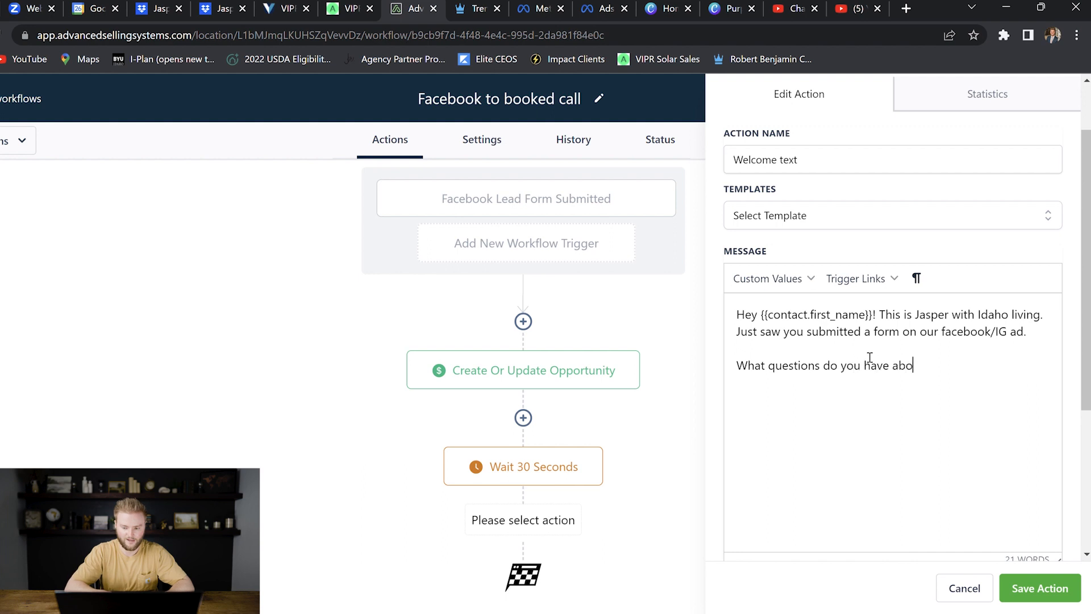
type("ut the property")
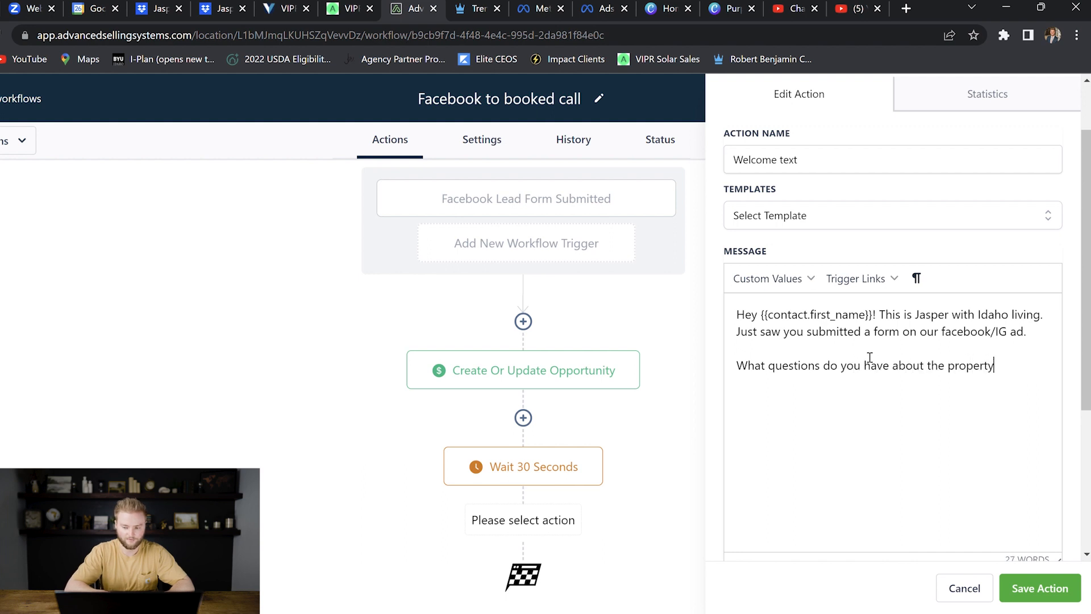
type("from the ad?")
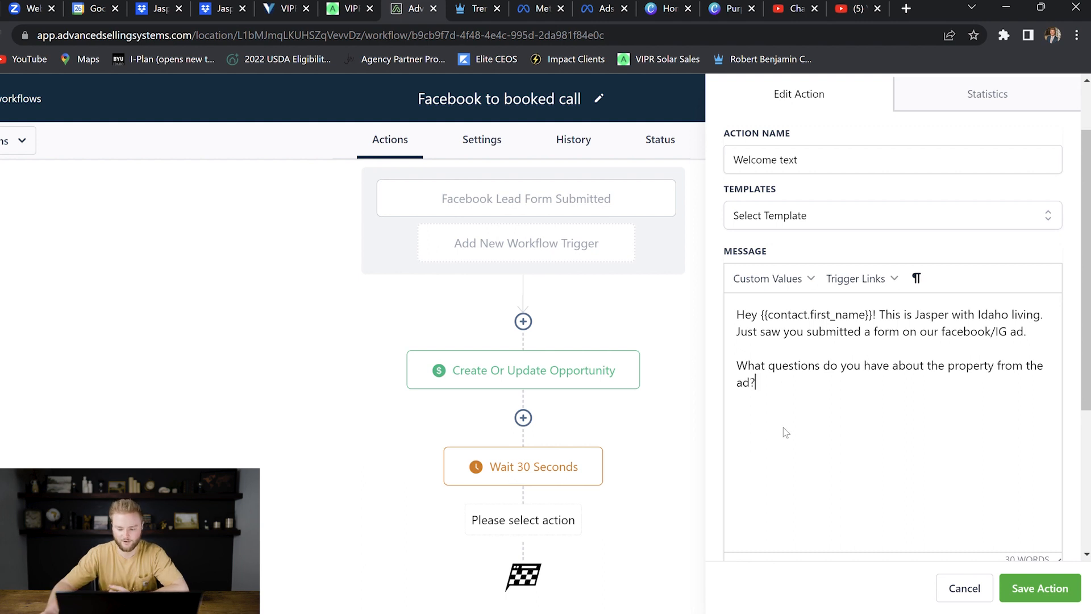
left_click(1040, 588)
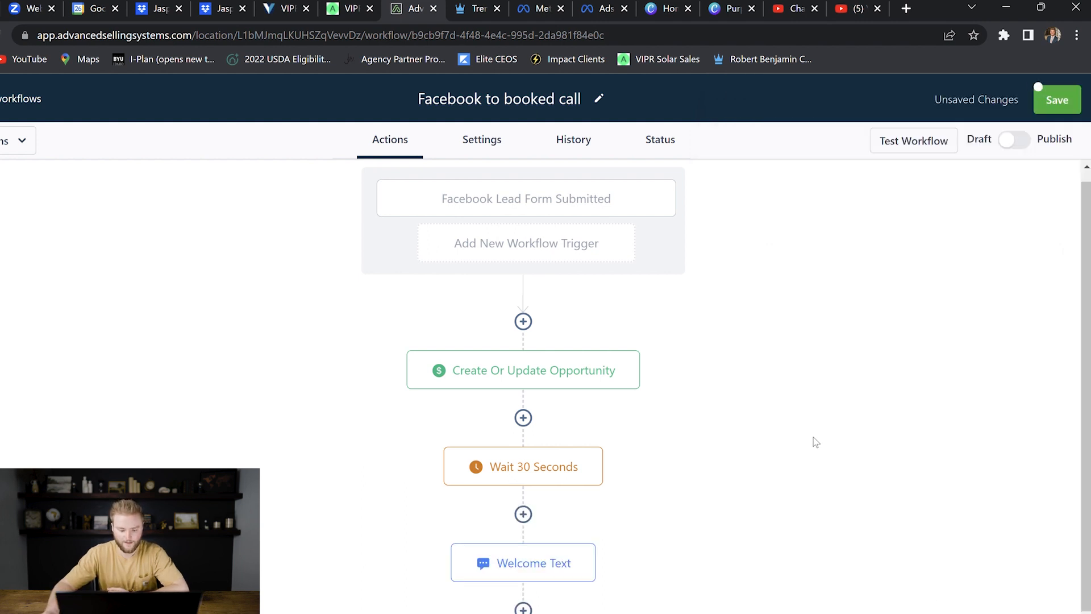
scroll("down", 3)
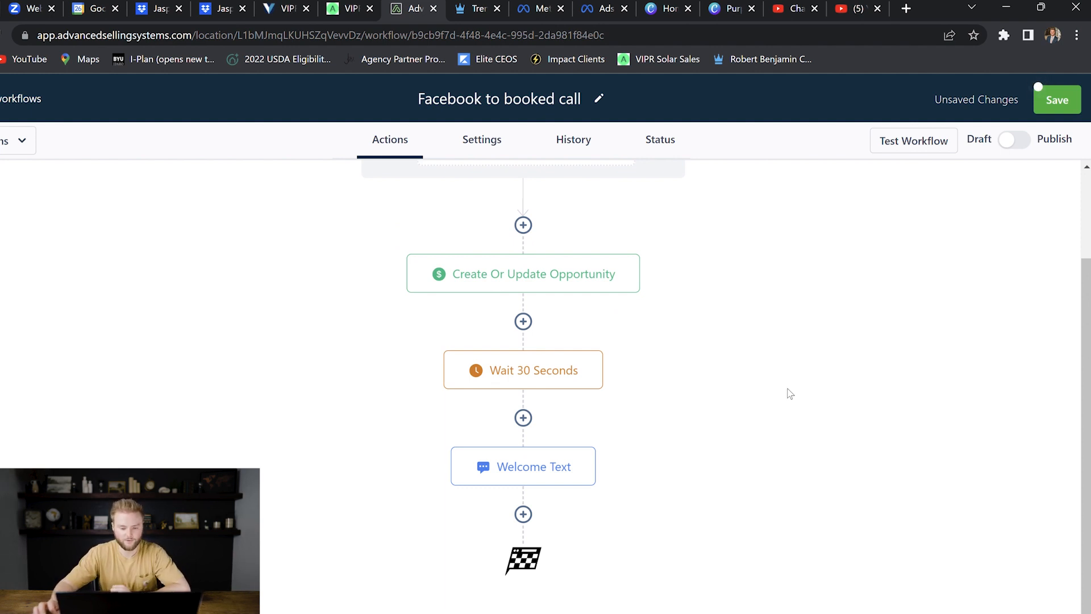
mouse_move(659, 381)
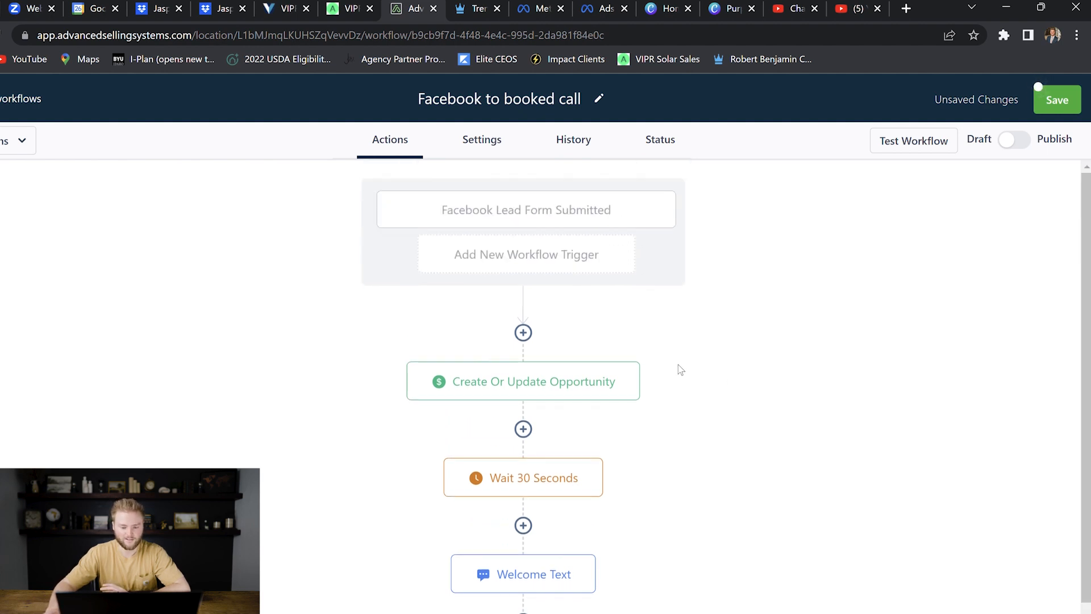
scroll("down", 3)
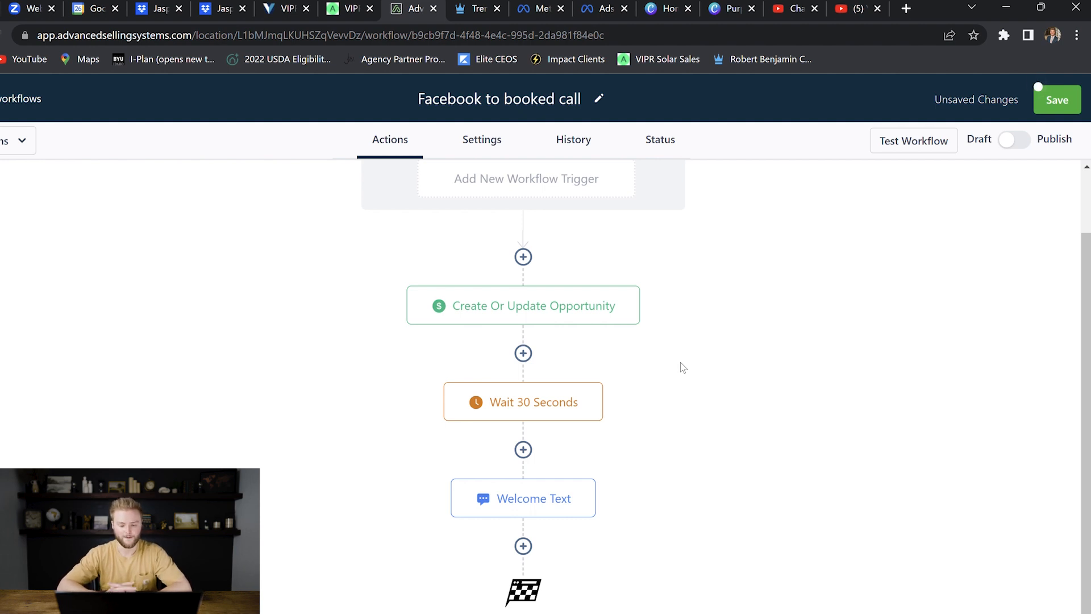
mouse_move(606, 435)
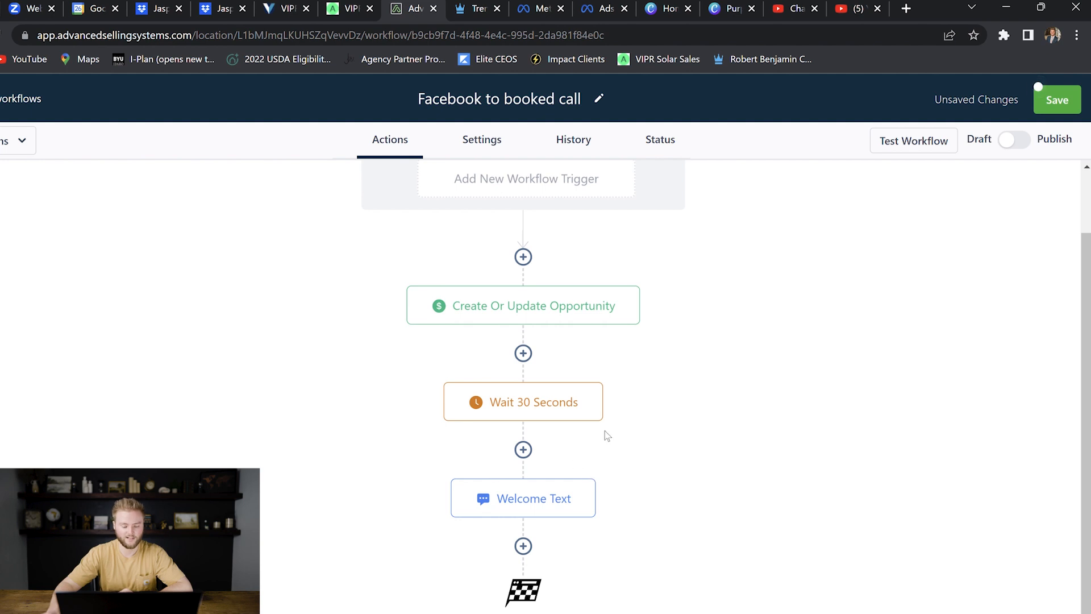
mouse_move(593, 442)
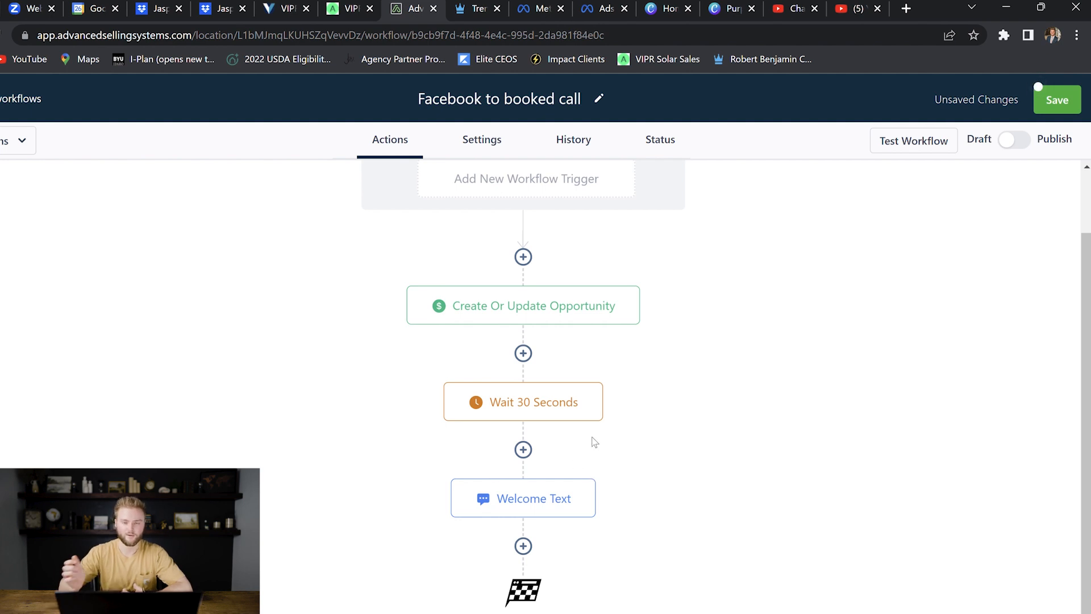